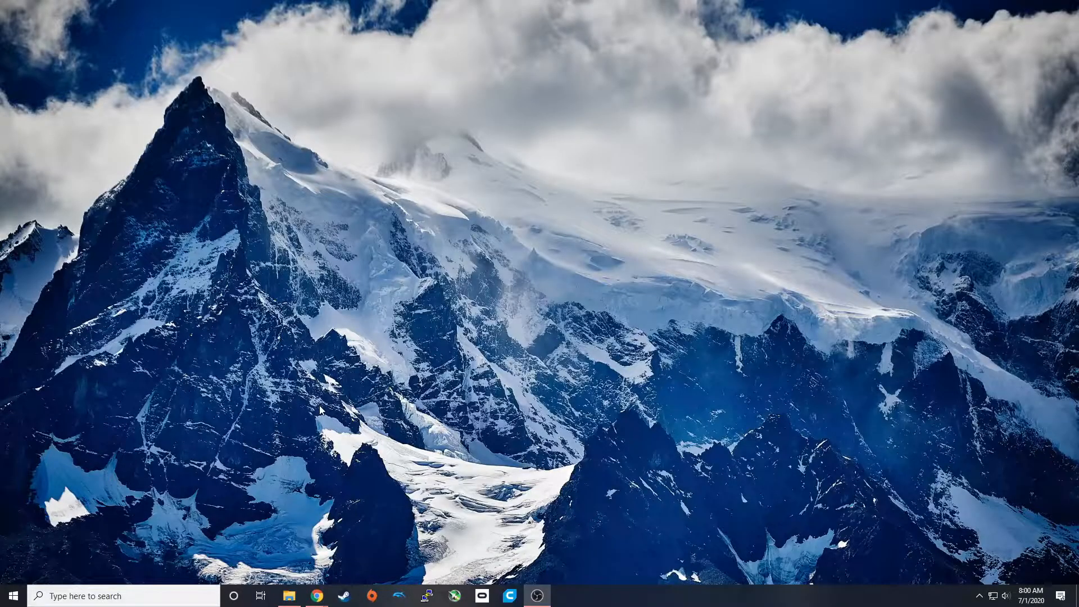
Step: Search 'device', launch Device Manager and expand the USB groups to reveal STM32 BOOTLOADER
type("device")
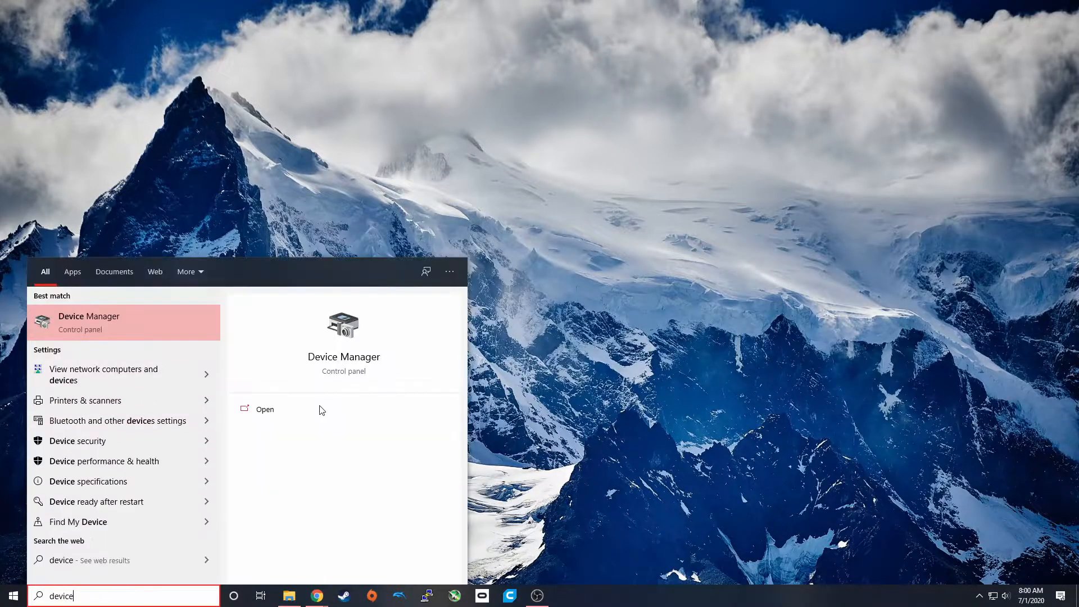
left_click(264, 409)
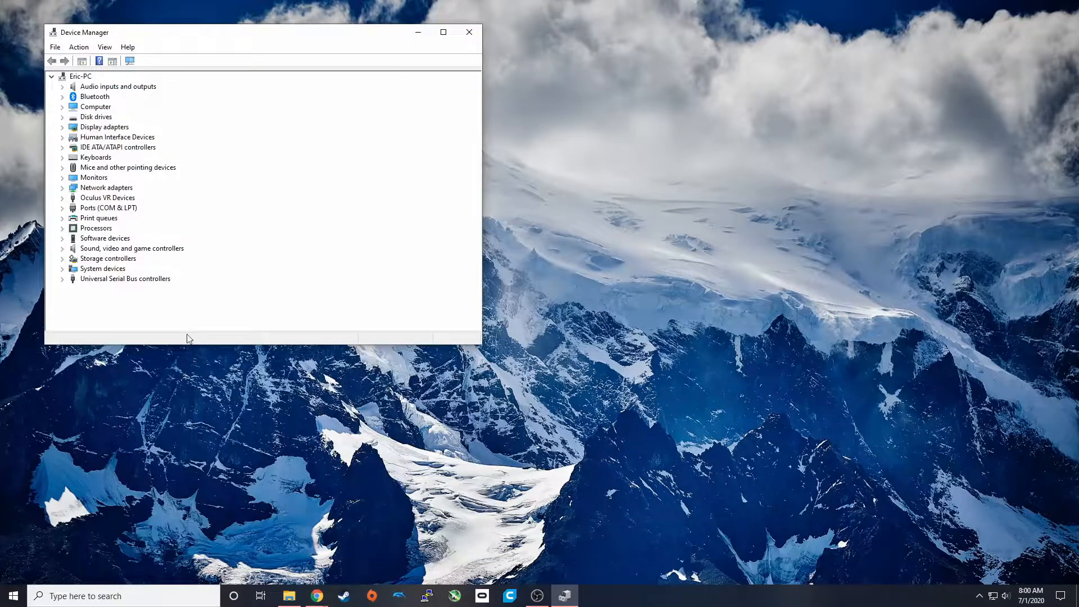
left_click(63, 279)
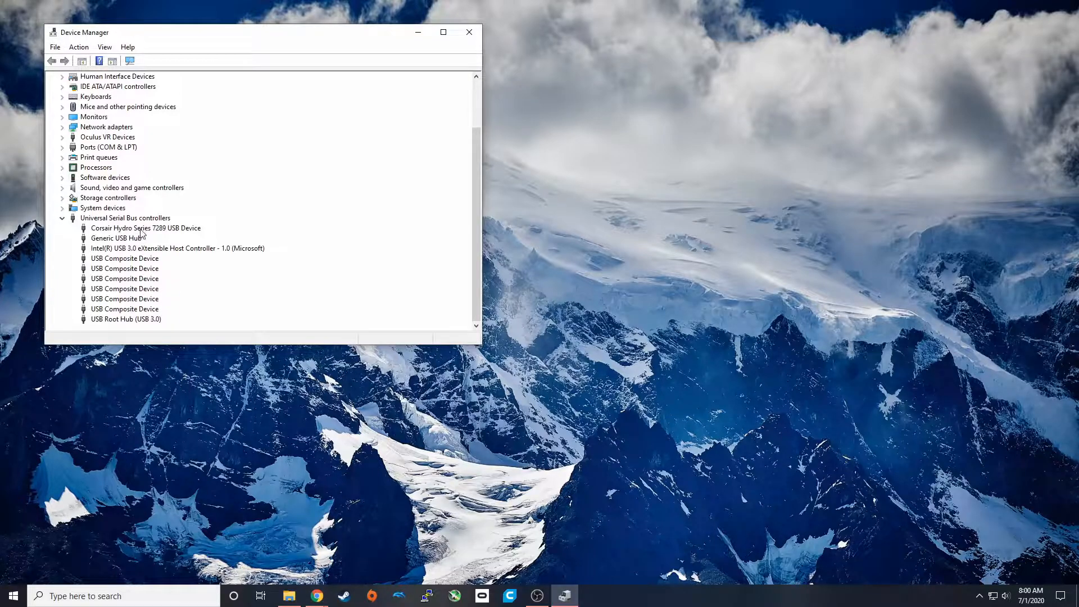
left_click(145, 228)
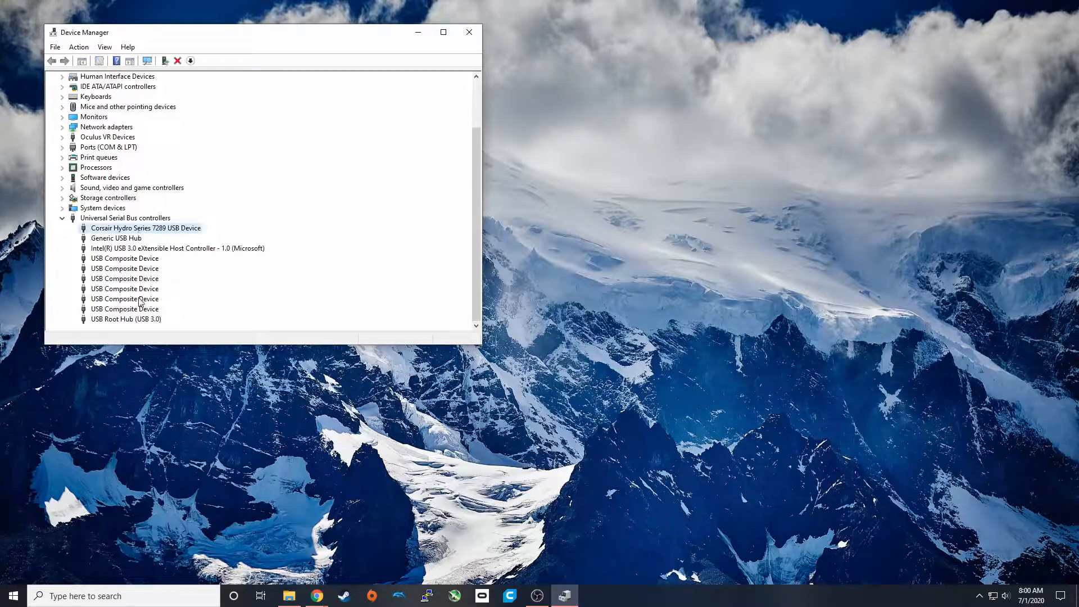
left_click(124, 268)
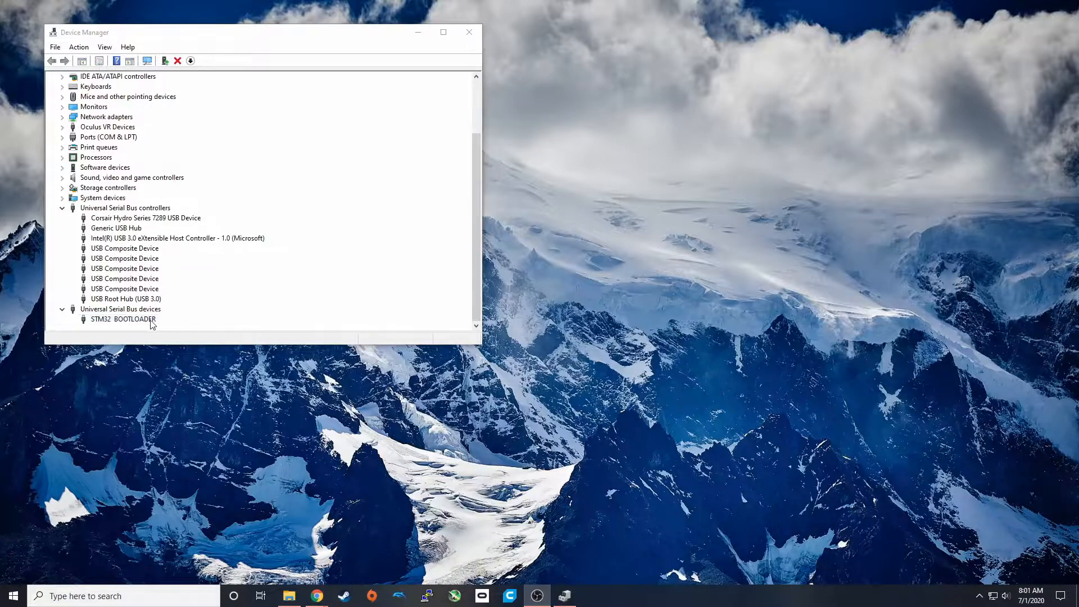
right_click(122, 318)
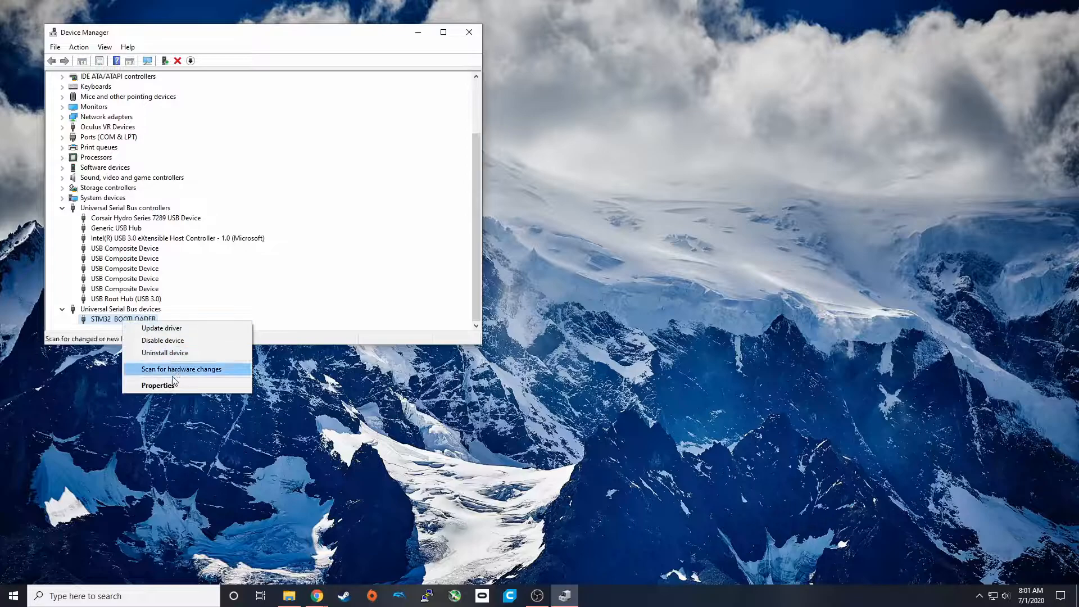
left_click(157, 384)
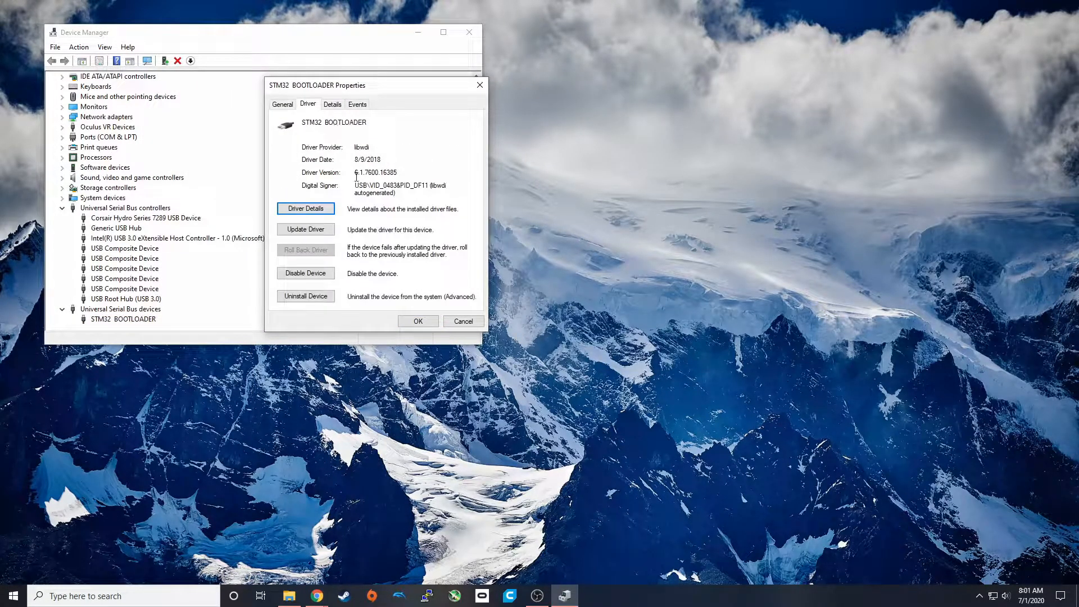
double_click(375, 172)
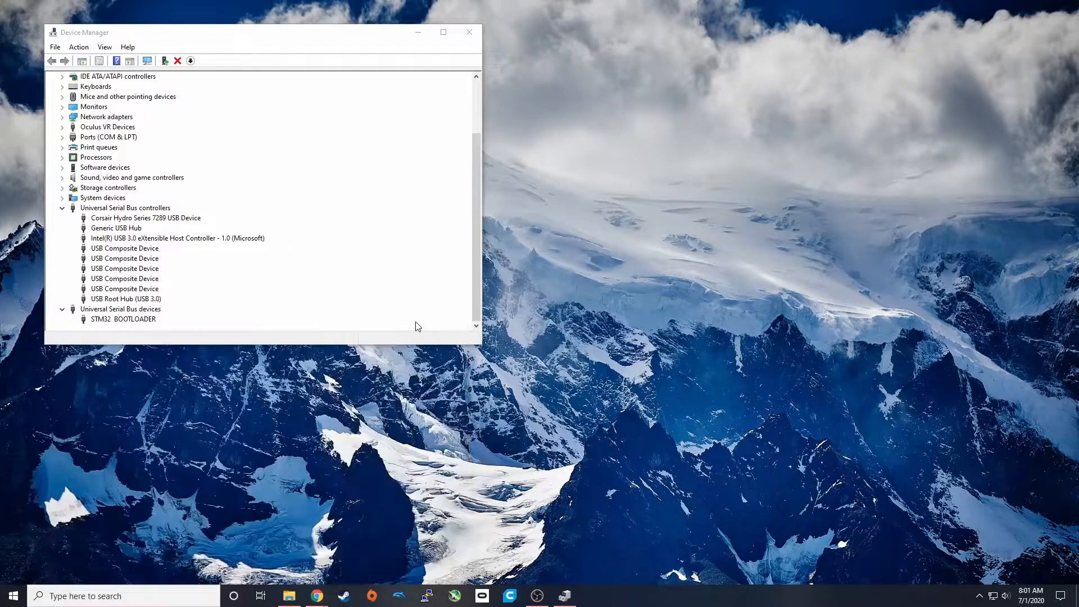
Step: Launch Zadig, list all devices, select STM32 BOOTLOADER and reinstall its WinUSB driver
left_click(591, 596)
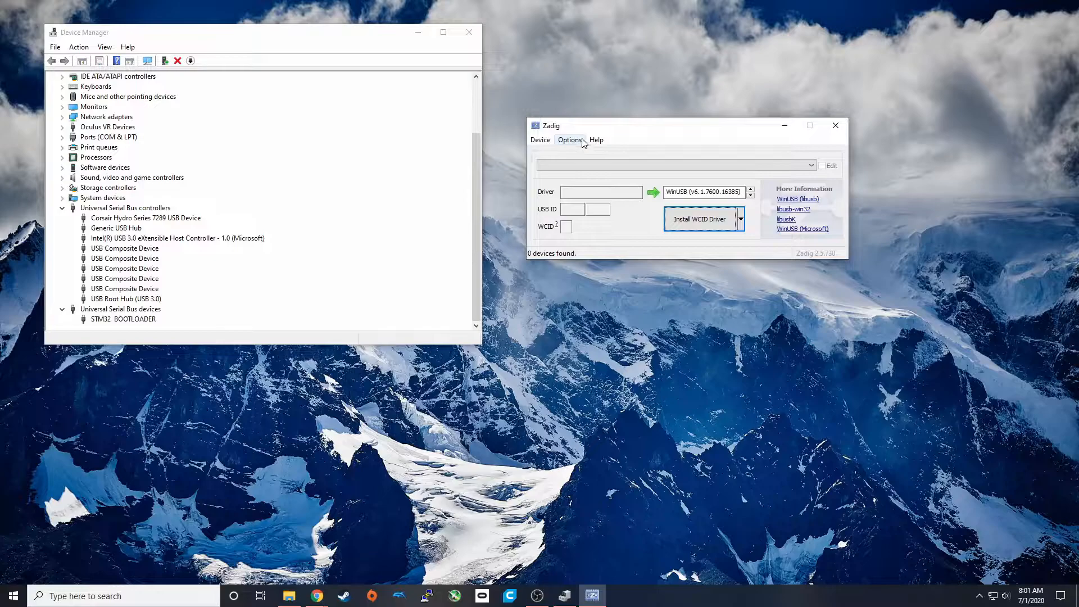
left_click(570, 139)
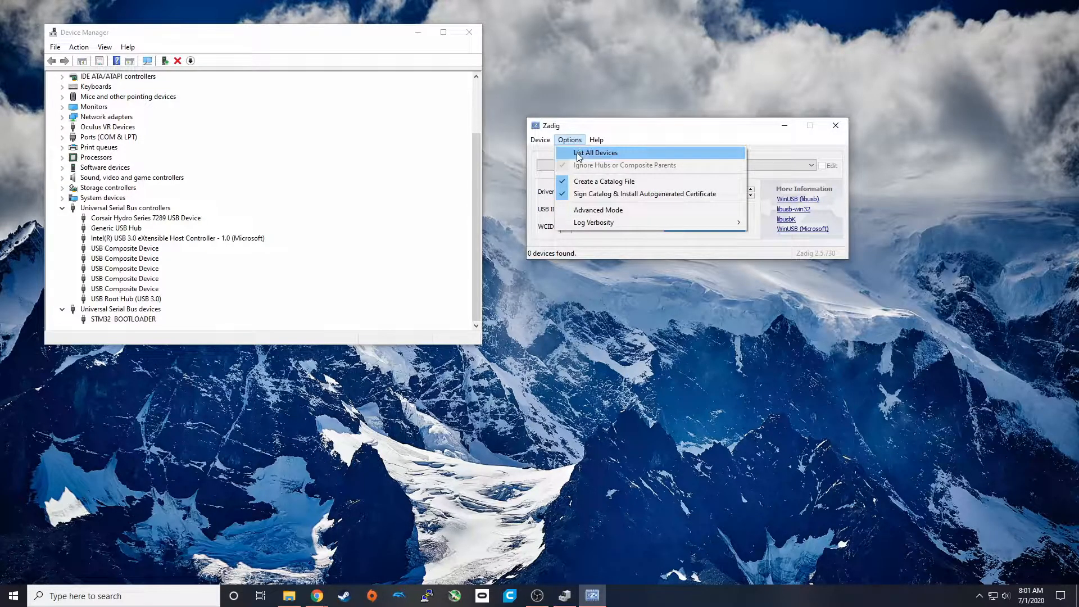
left_click(594, 152)
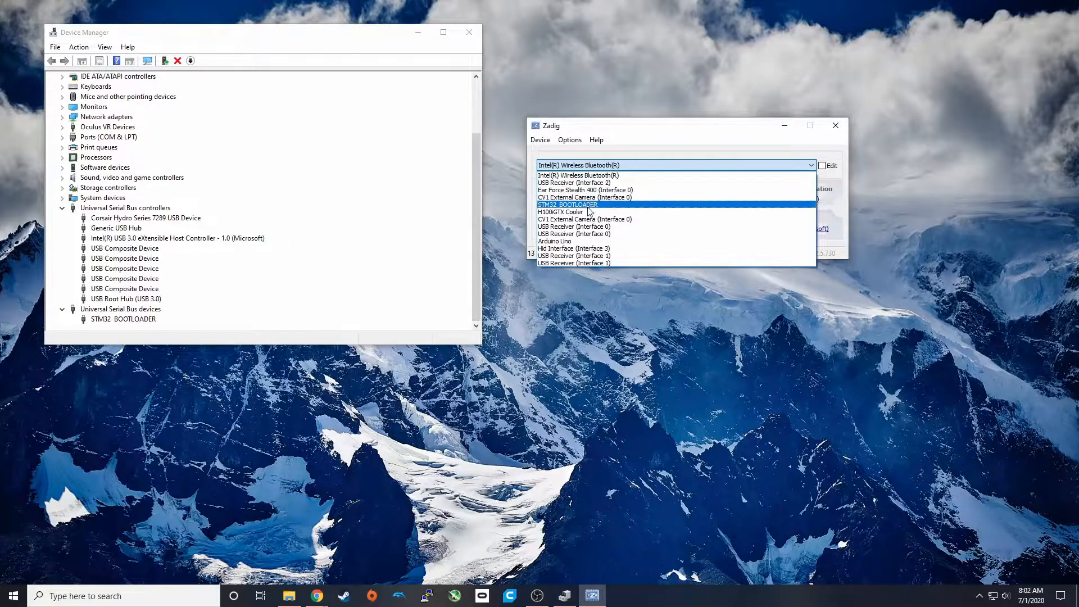
left_click(566, 205)
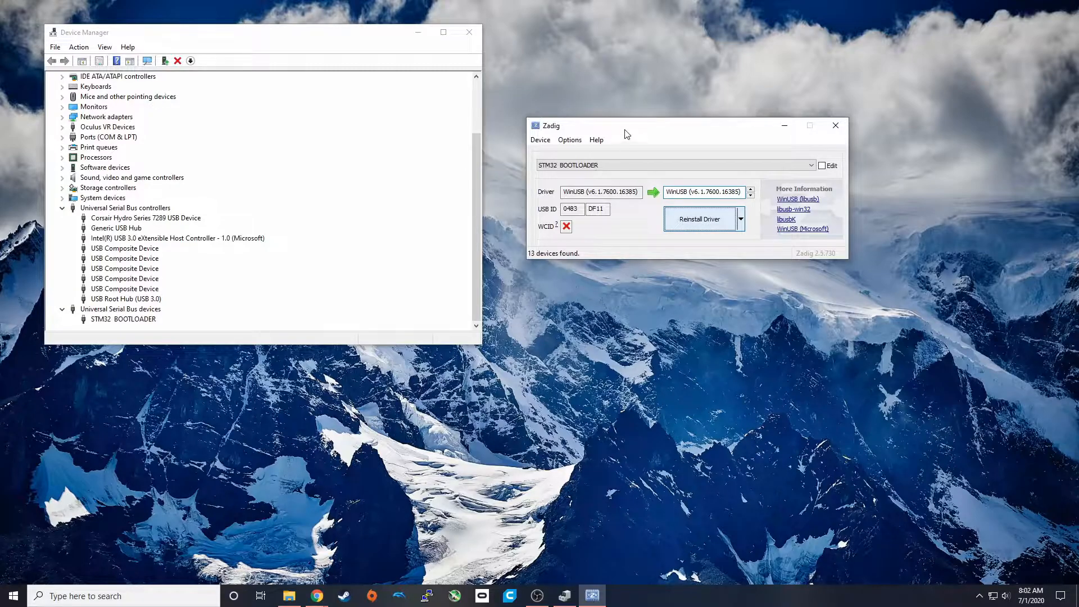
left_click(699, 219)
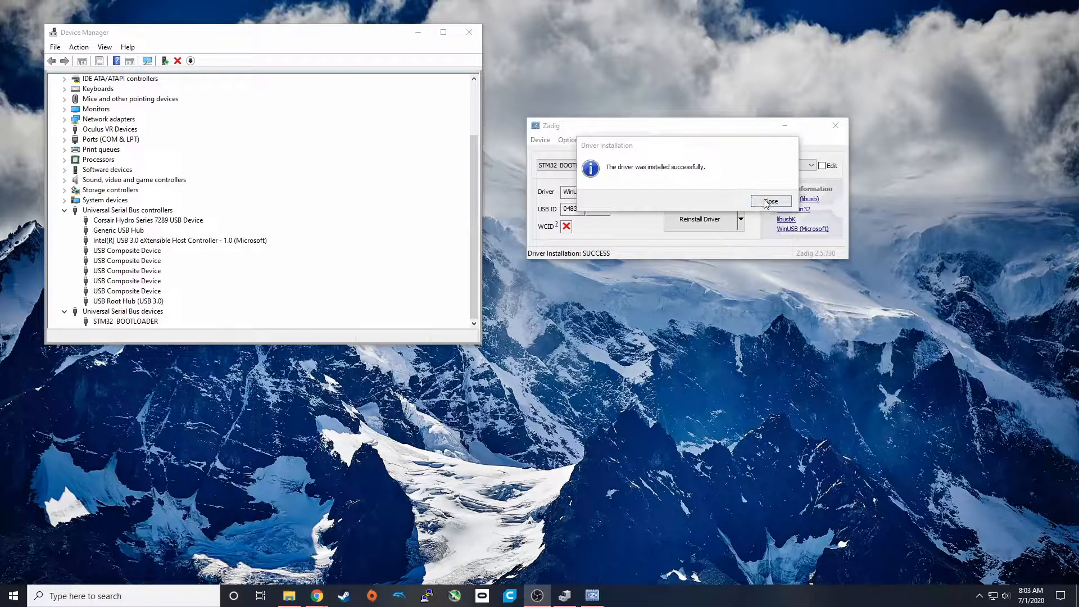
Step: Dismiss the success message and view the STM32 BOOTLOADER properties' Driver information
left_click(769, 201)
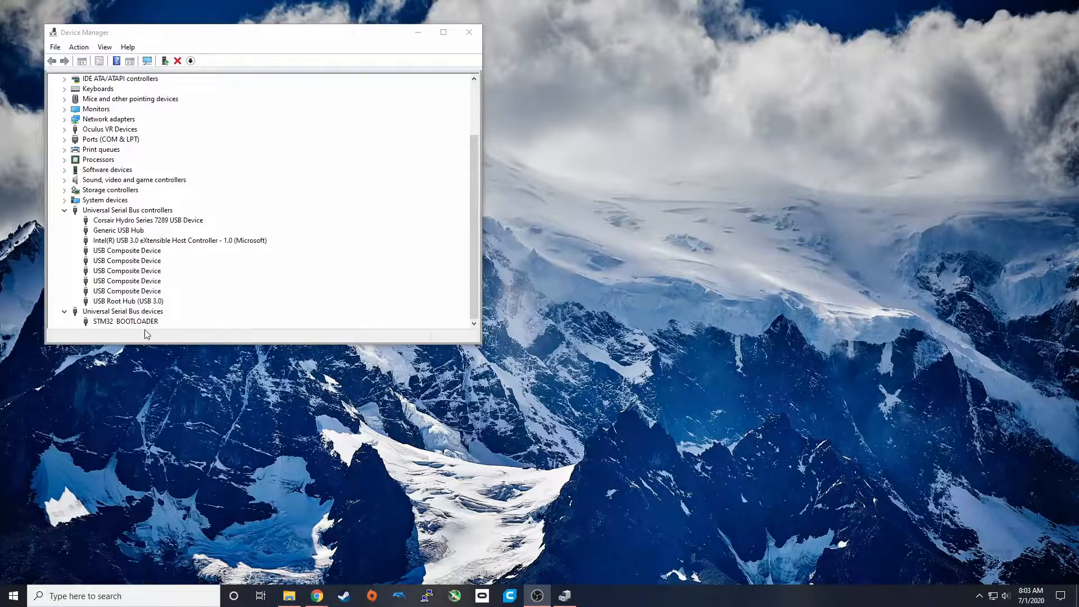
right_click(125, 322)
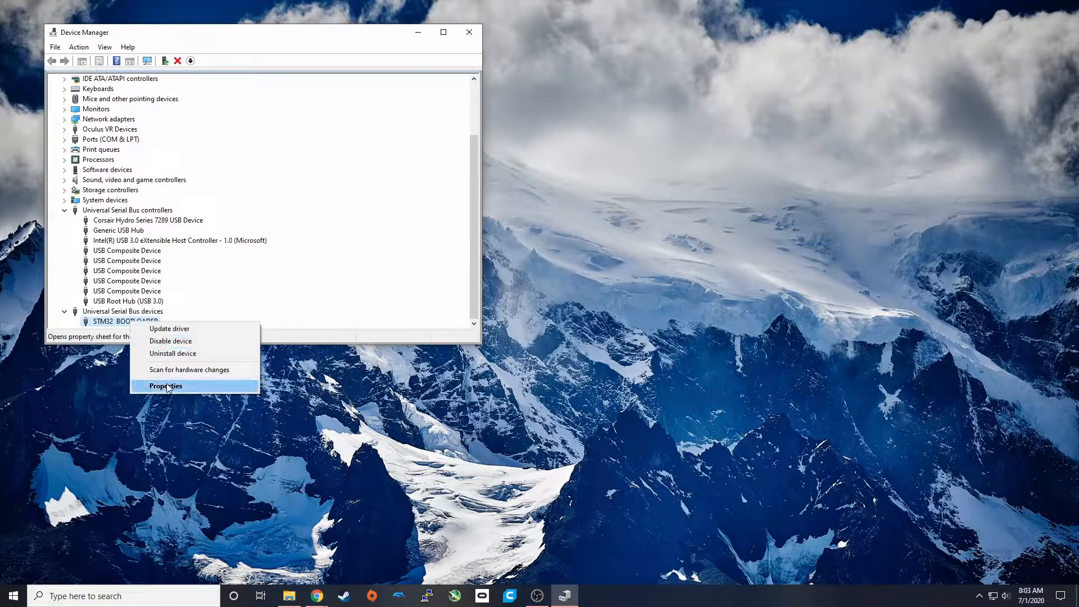
left_click(165, 386)
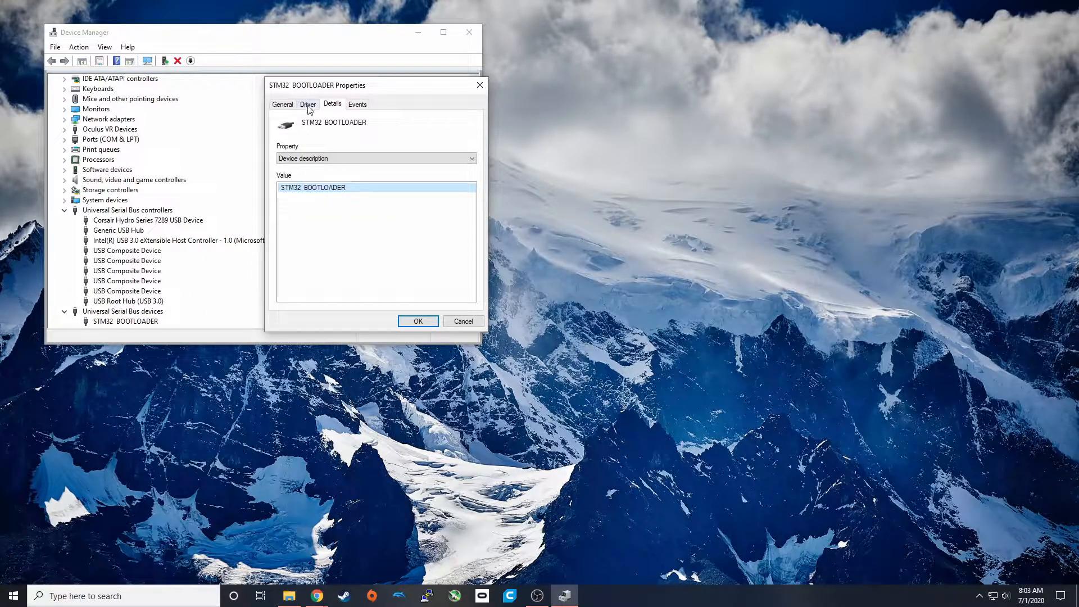
left_click(308, 104)
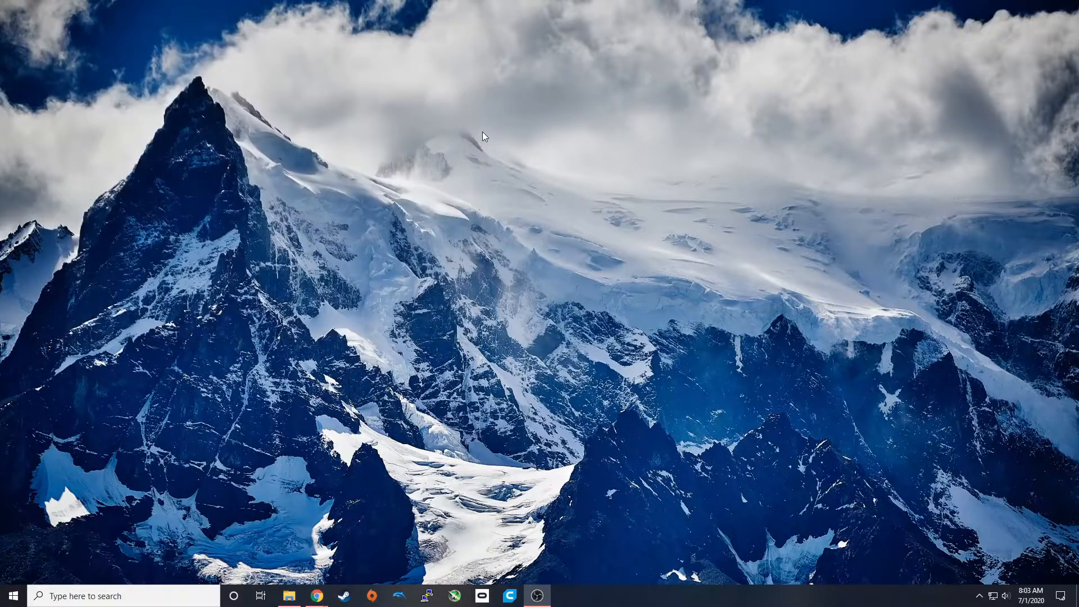
Step: Search the Start menu for programs and launch Arduino IDE with a blank sketch
left_click(13, 596)
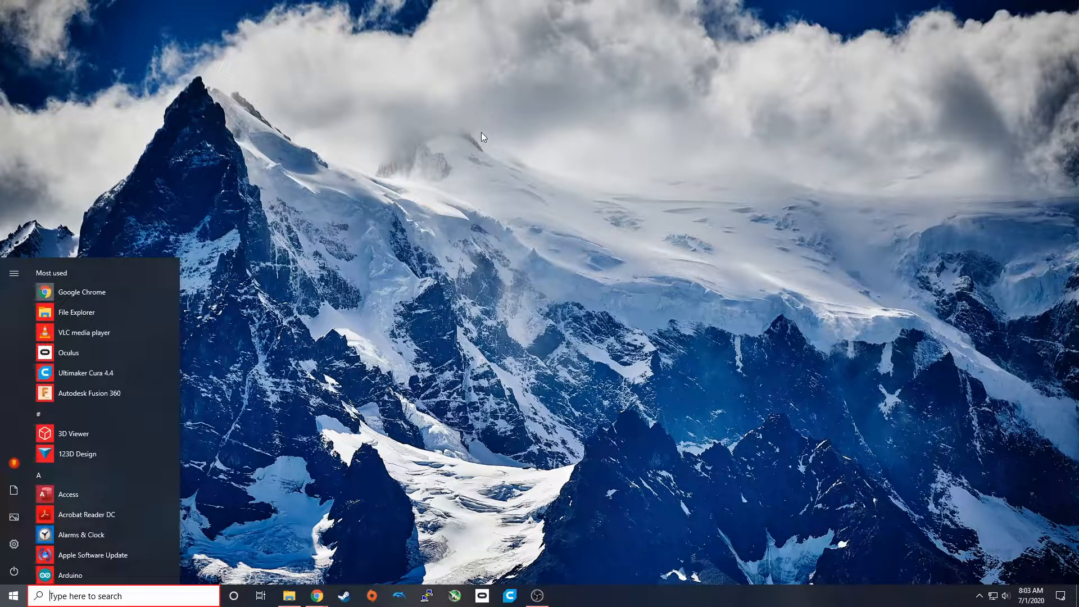
type("add or remove programs")
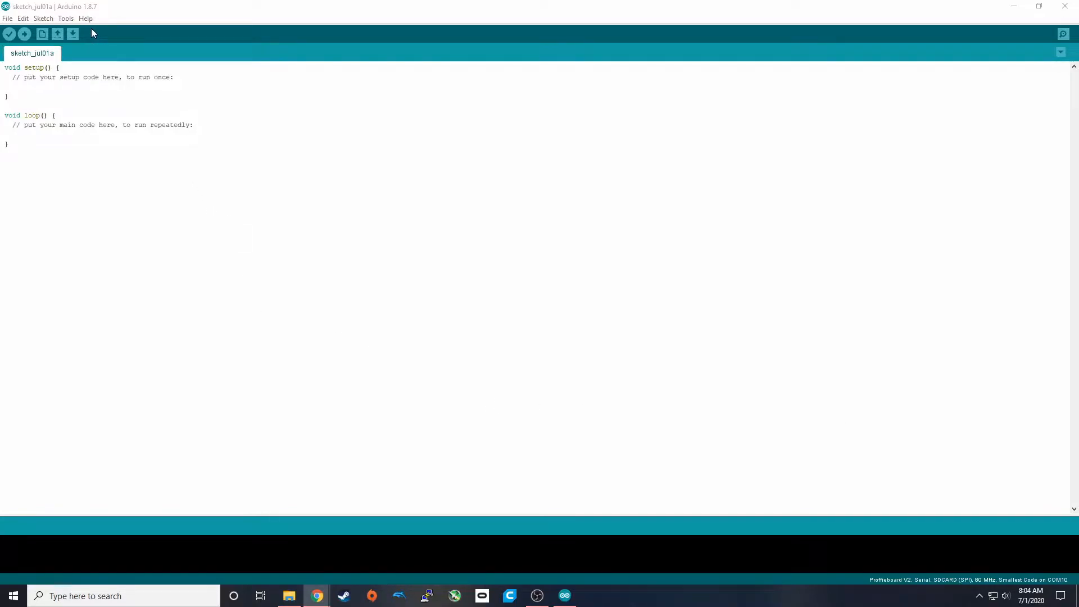
left_click(8, 18)
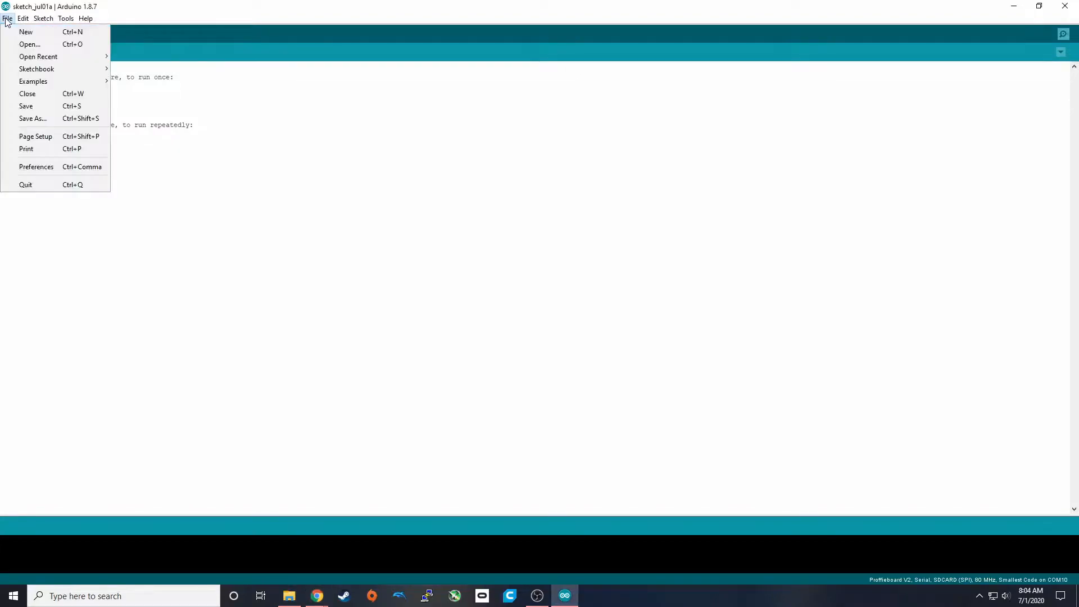
left_click(36, 166)
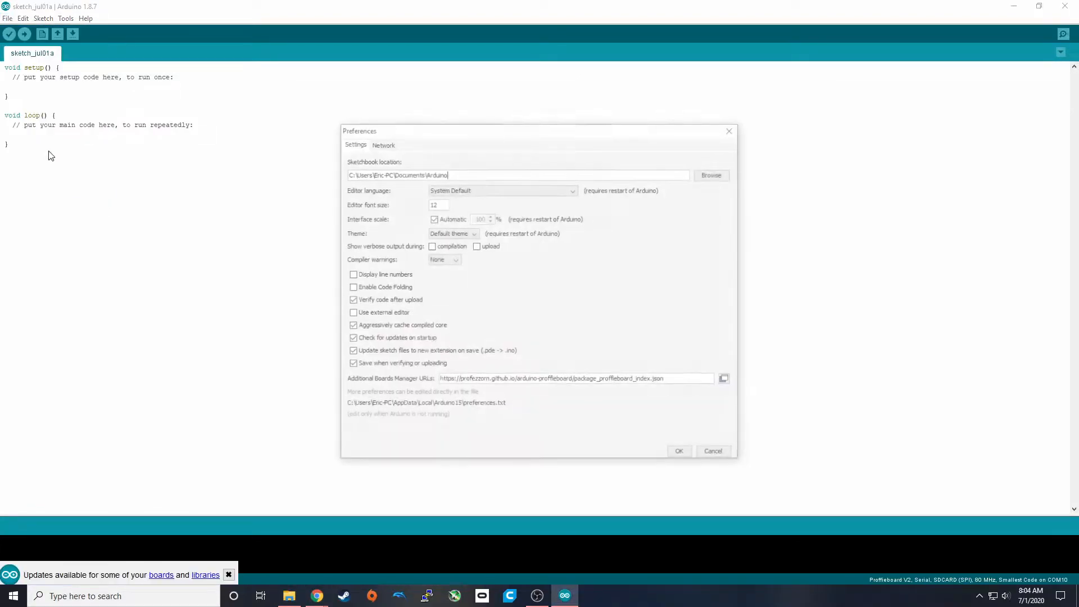
left_click_drag(539, 130, 498, 93)
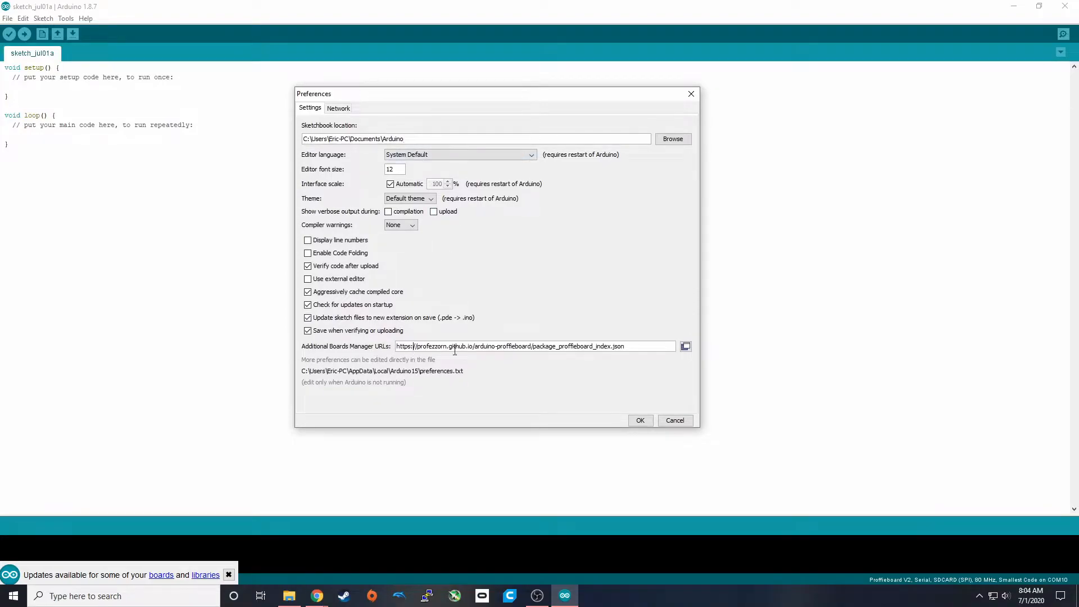
triple_click(509, 345)
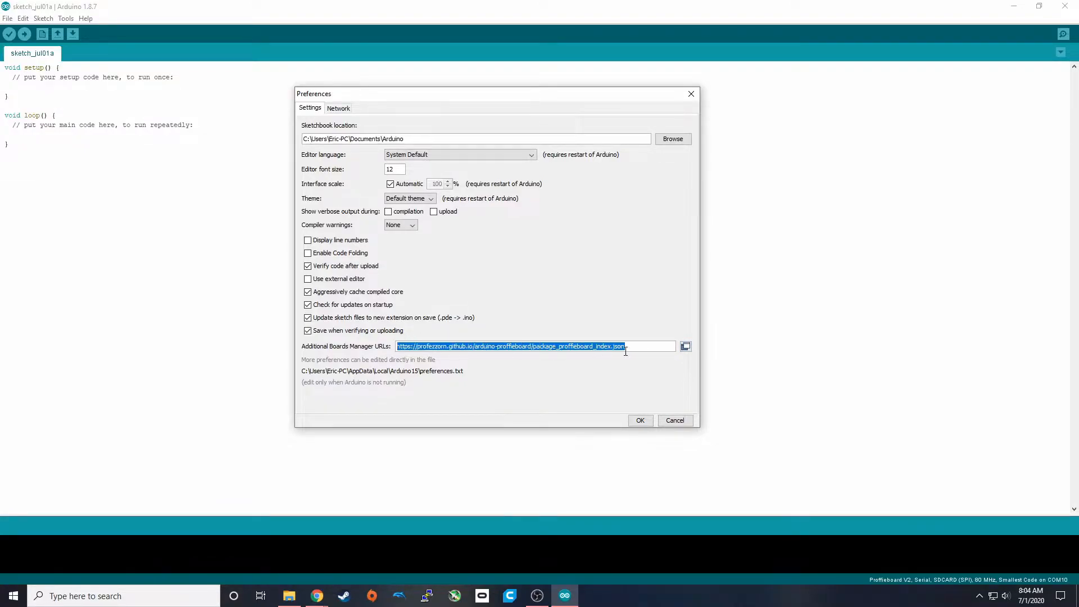
left_click(684, 346)
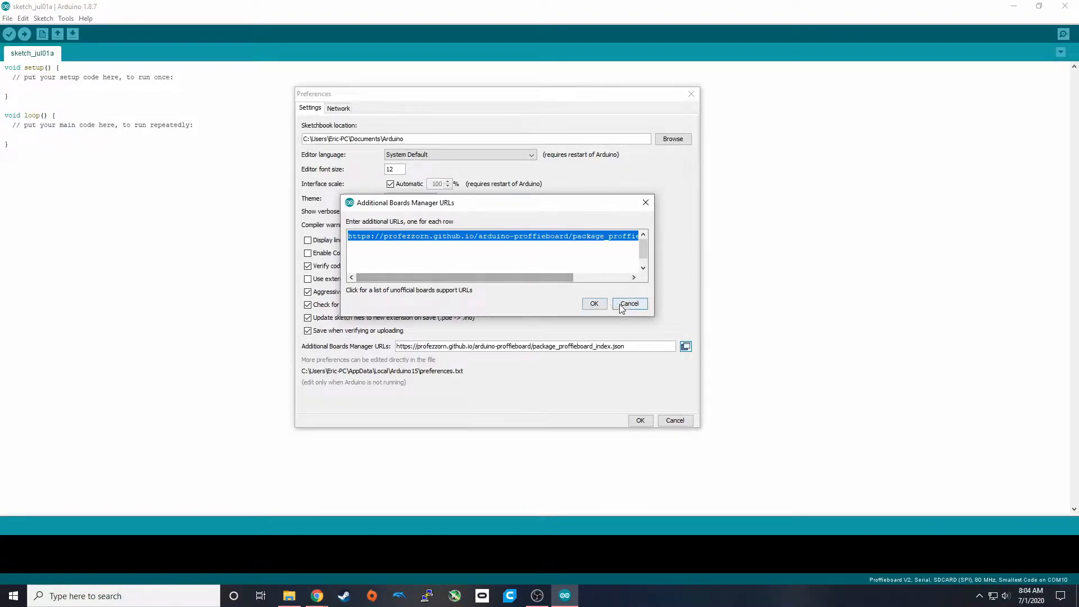
left_click(629, 303)
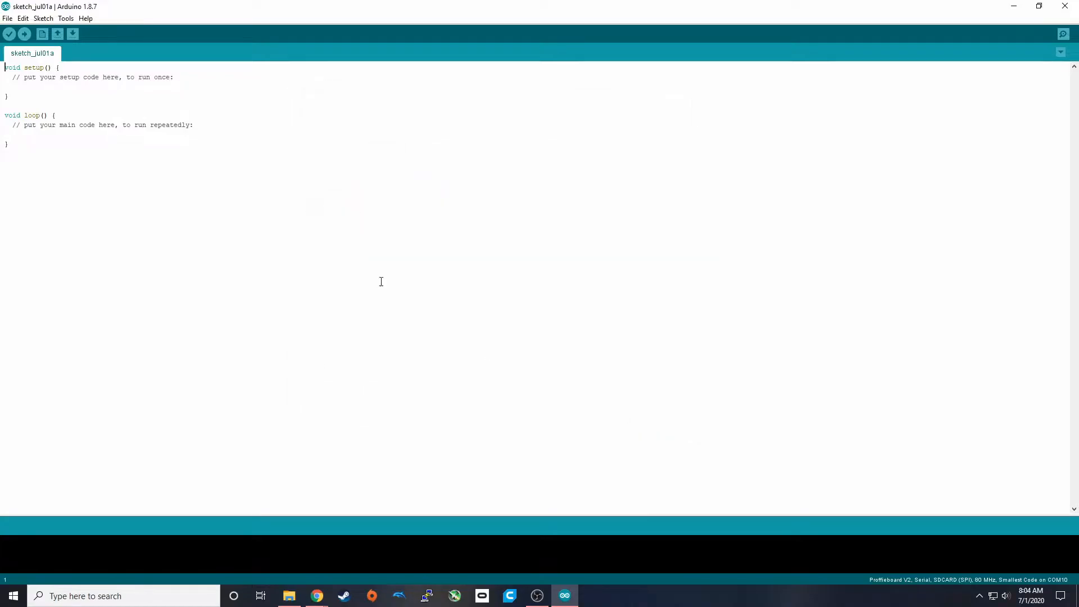
Step: Install the Proffieboard package from Boards Manager and select Proffieboard V2 as the target board
left_click(65, 18)
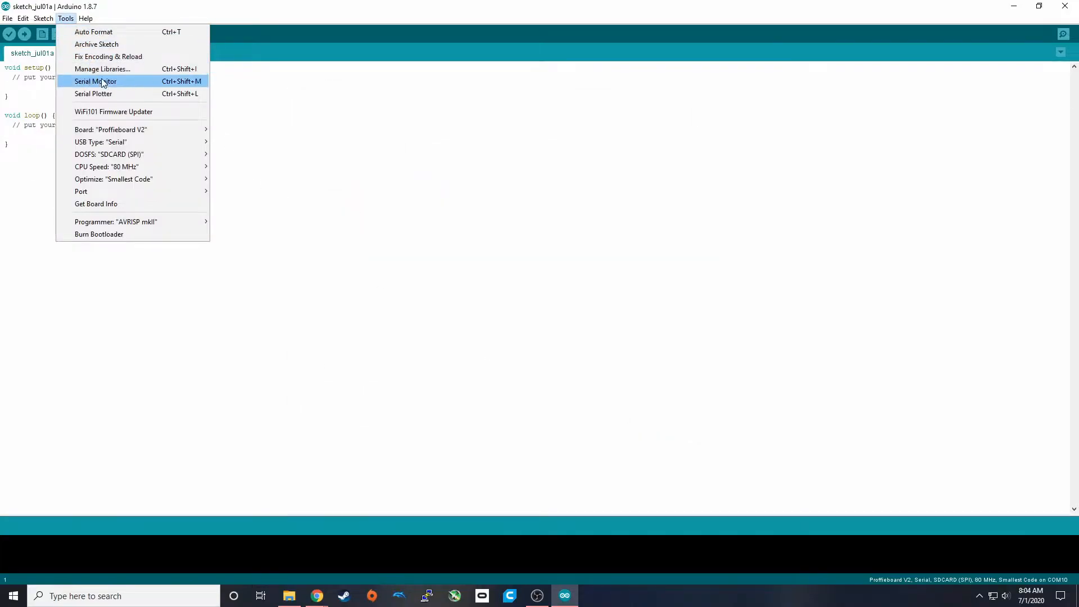
left_click(111, 130)
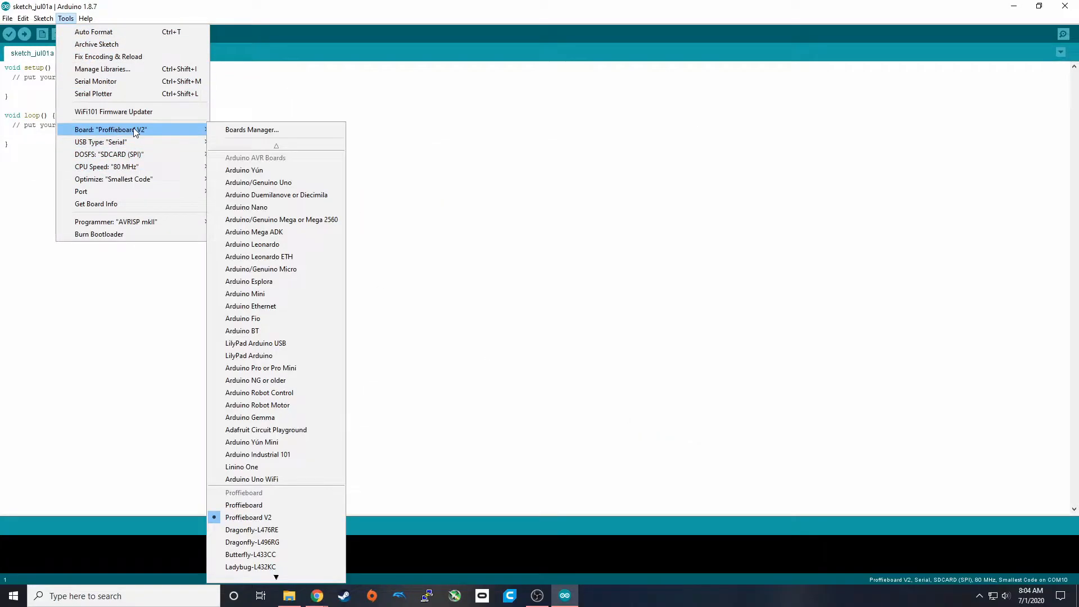
left_click(250, 129)
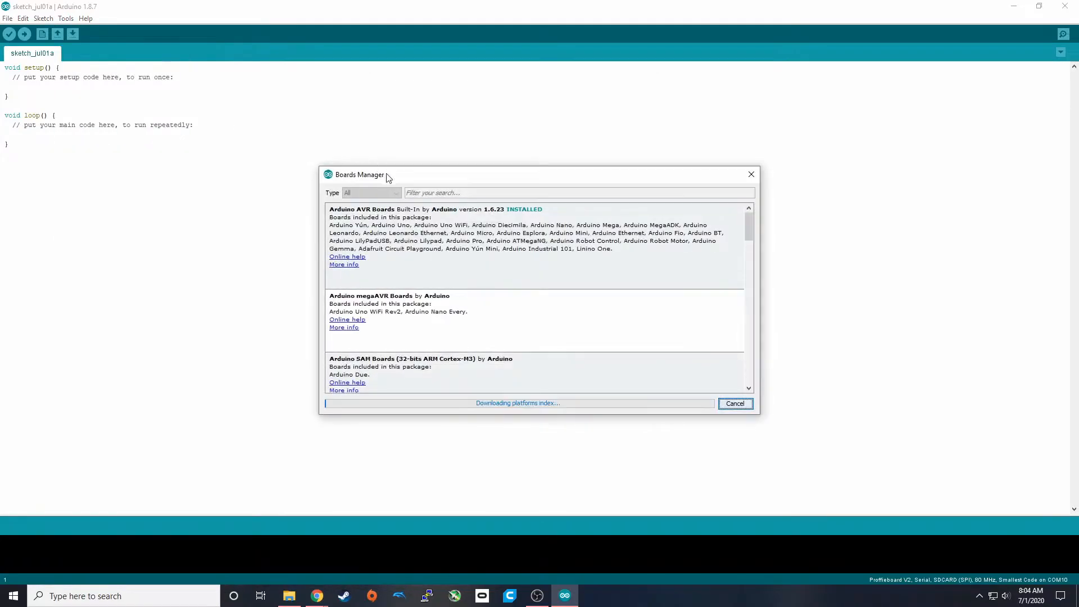
type("proff")
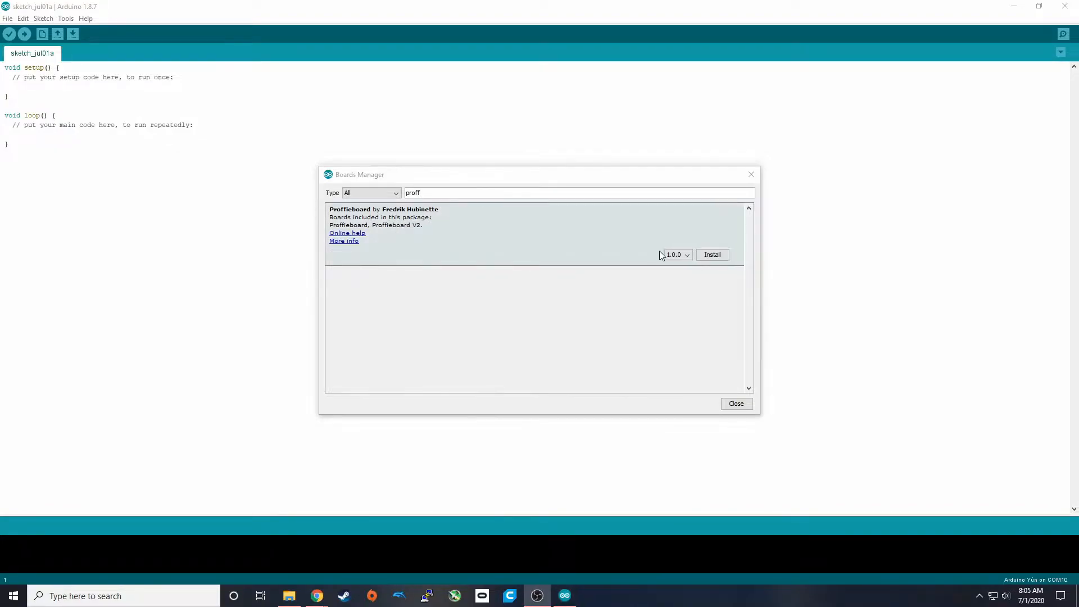
left_click(713, 255)
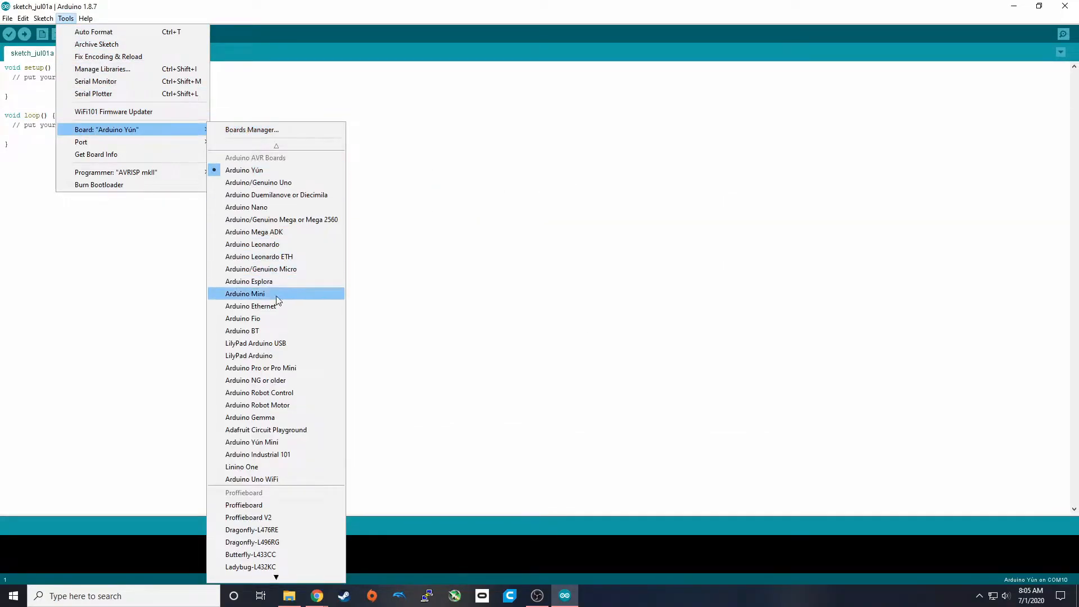
mouse_move(262, 517)
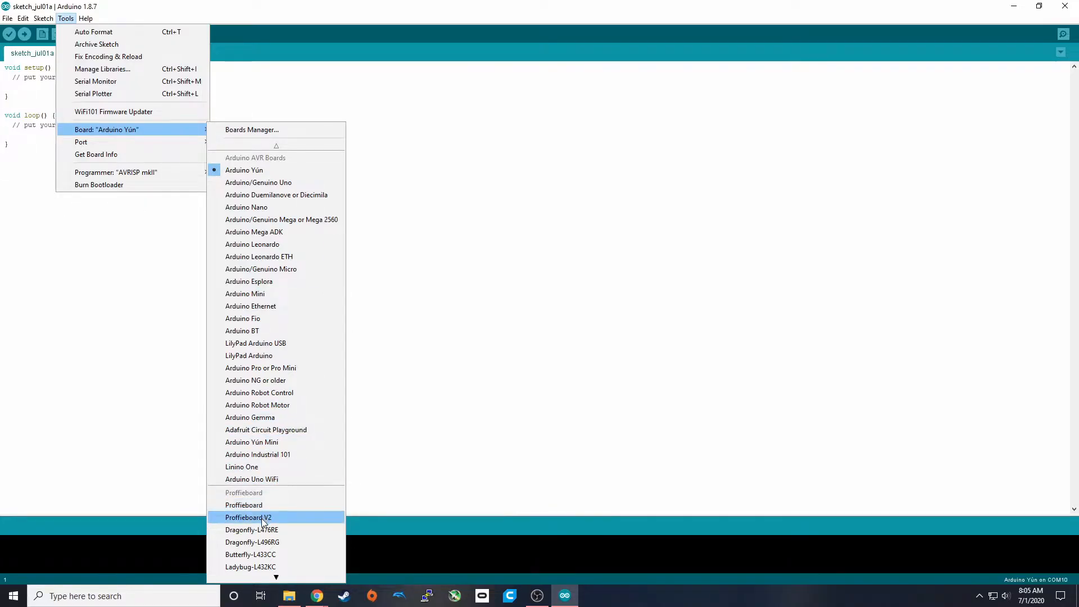
left_click(248, 517)
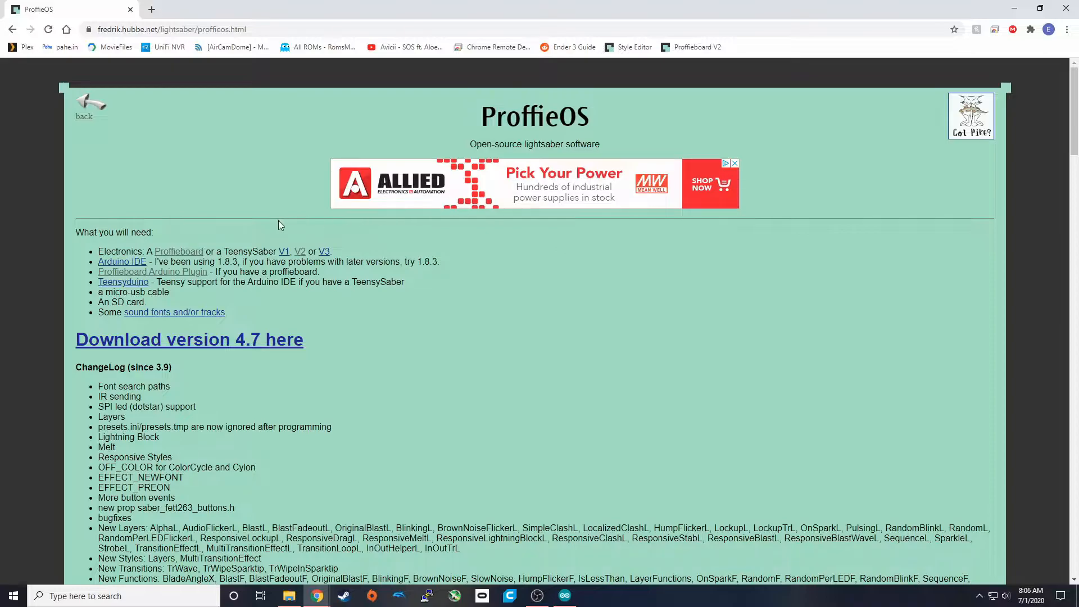
Step: Download ProffieOS version 4.7 from the software page and scroll through the installation instructions
scroll("down", 3)
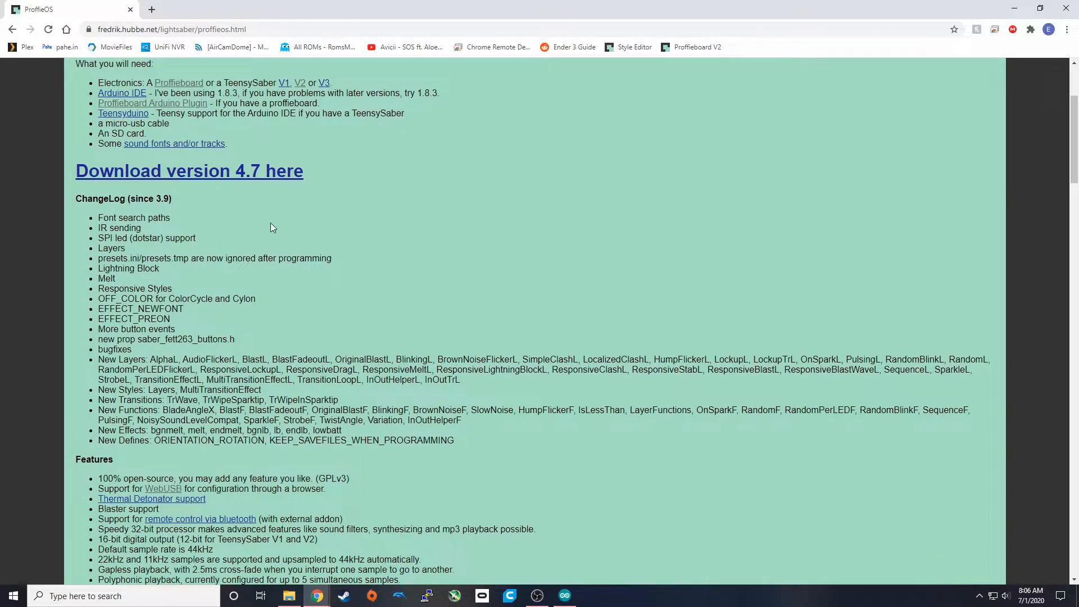
mouse_move(226, 171)
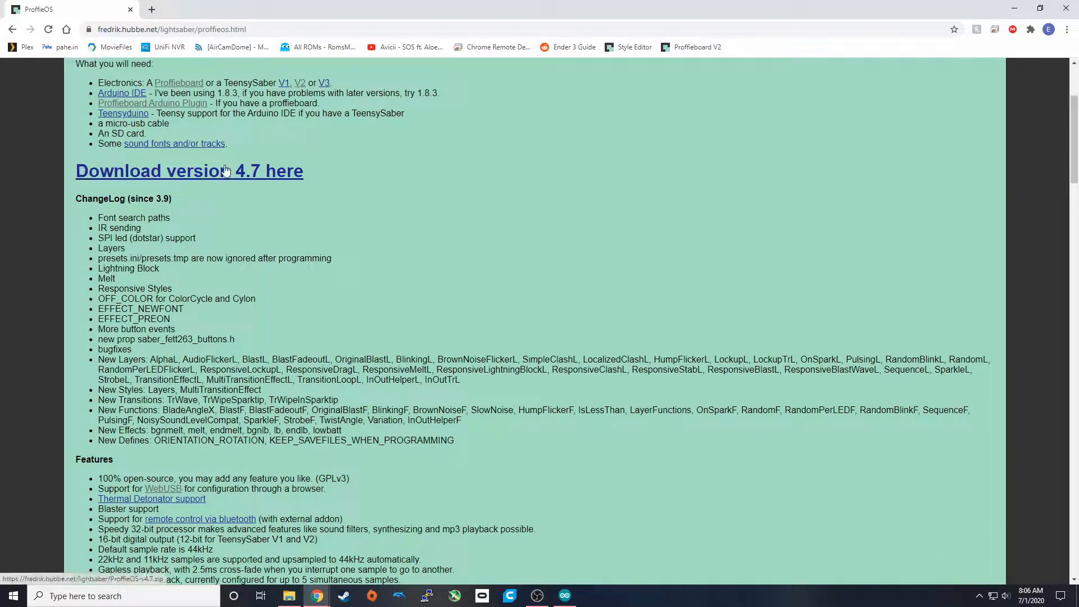
mouse_move(114, 170)
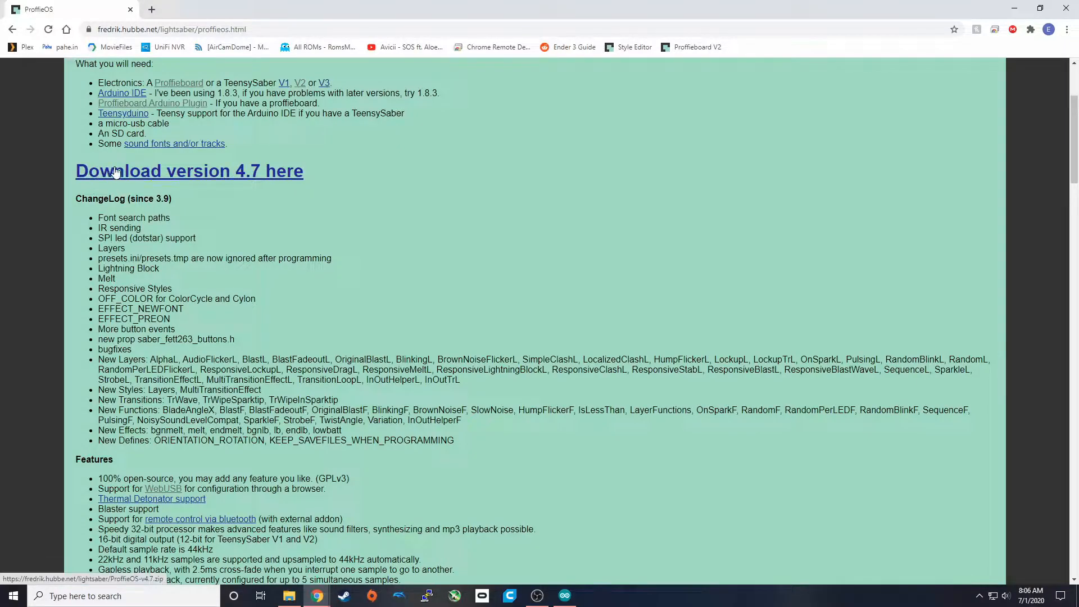
left_click(189, 171)
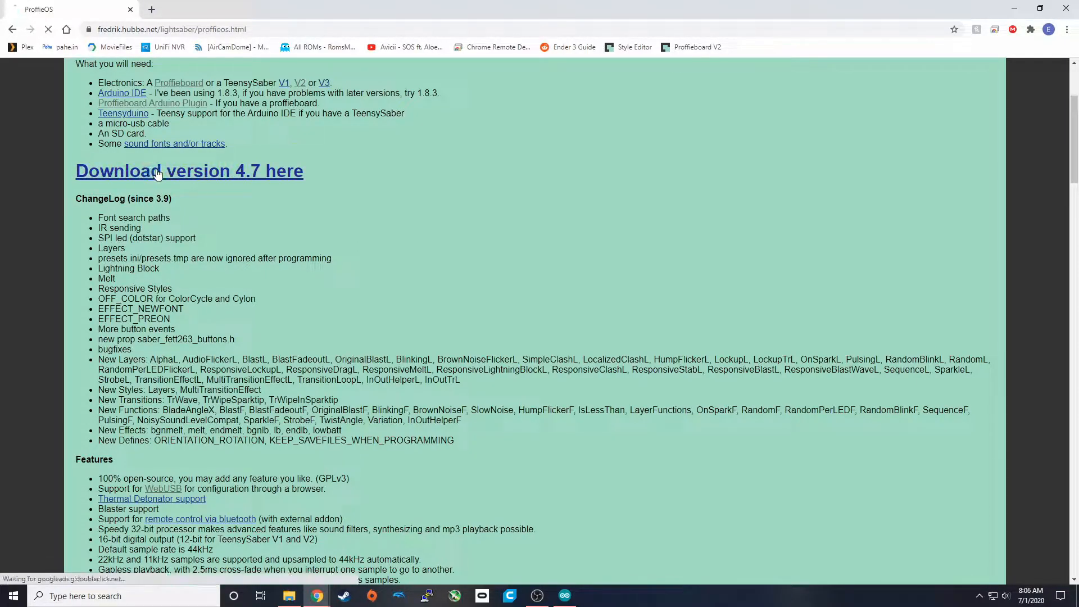
left_click(188, 171)
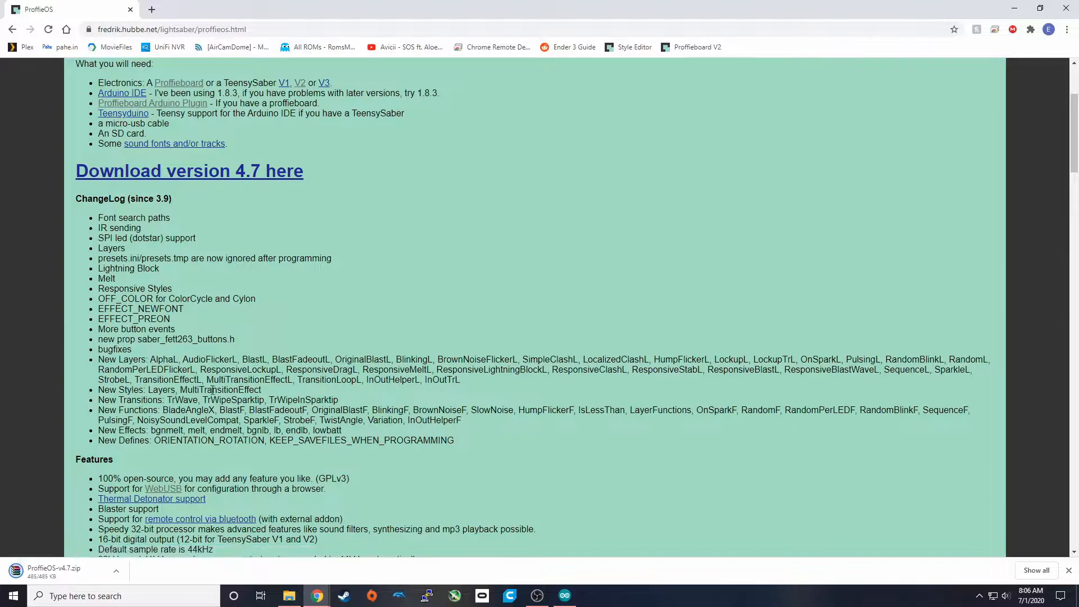
scroll("down", 3)
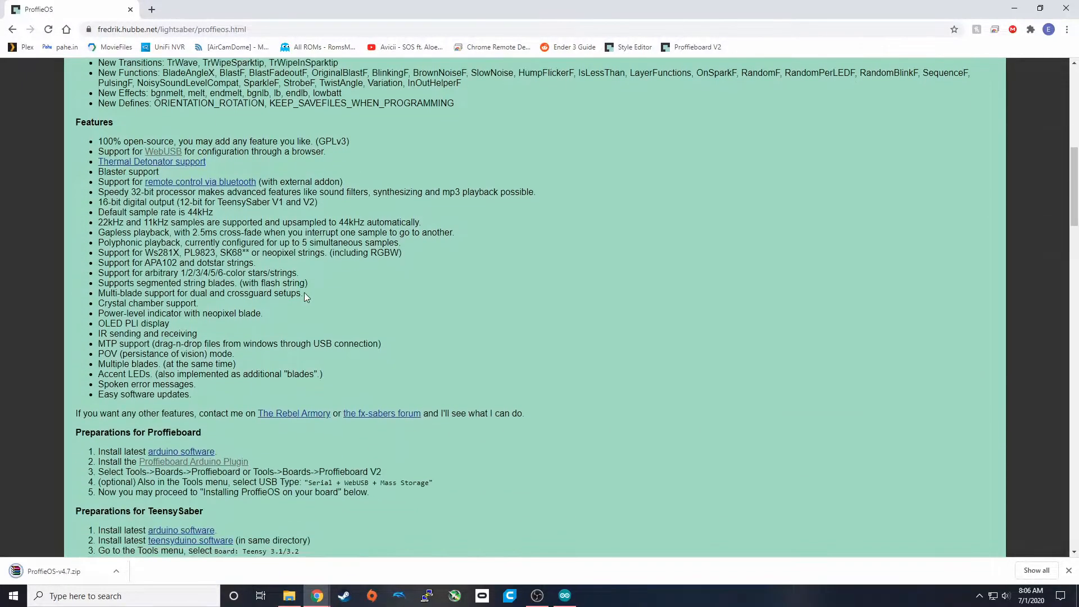
scroll("down", 3)
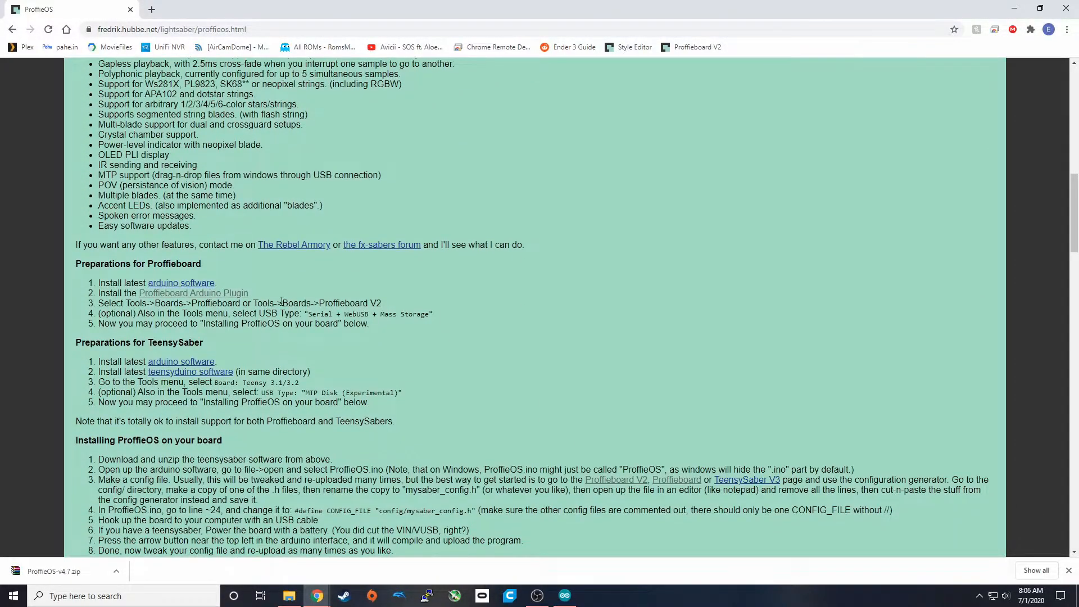
scroll("down", 3)
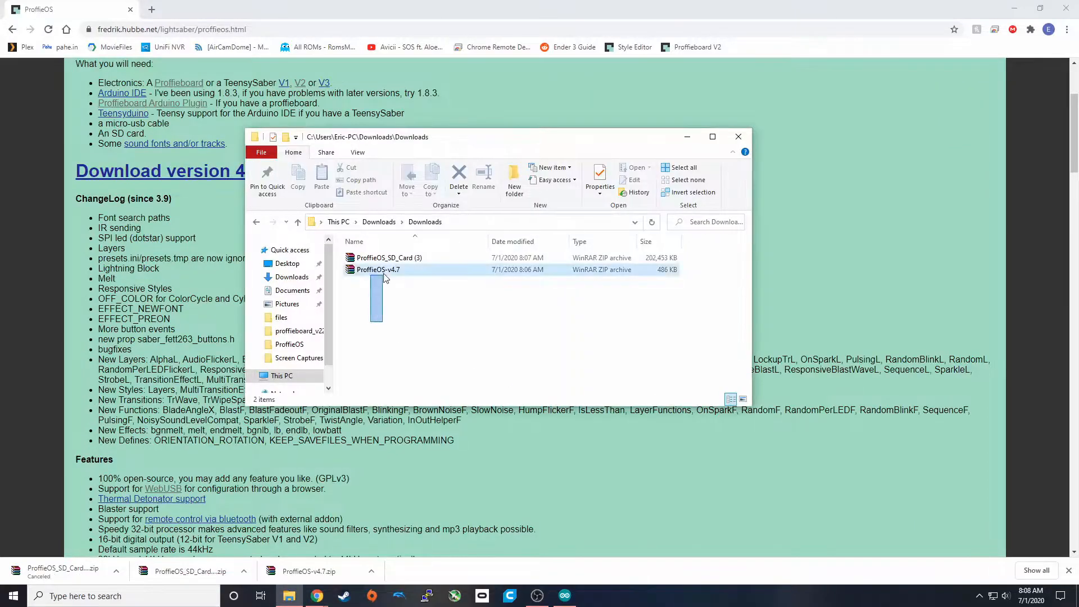
Step: Extract both downloaded ProffieOS archives into separate folders and enter the ProffieOS-v4.7 folder
right_click(388, 258)
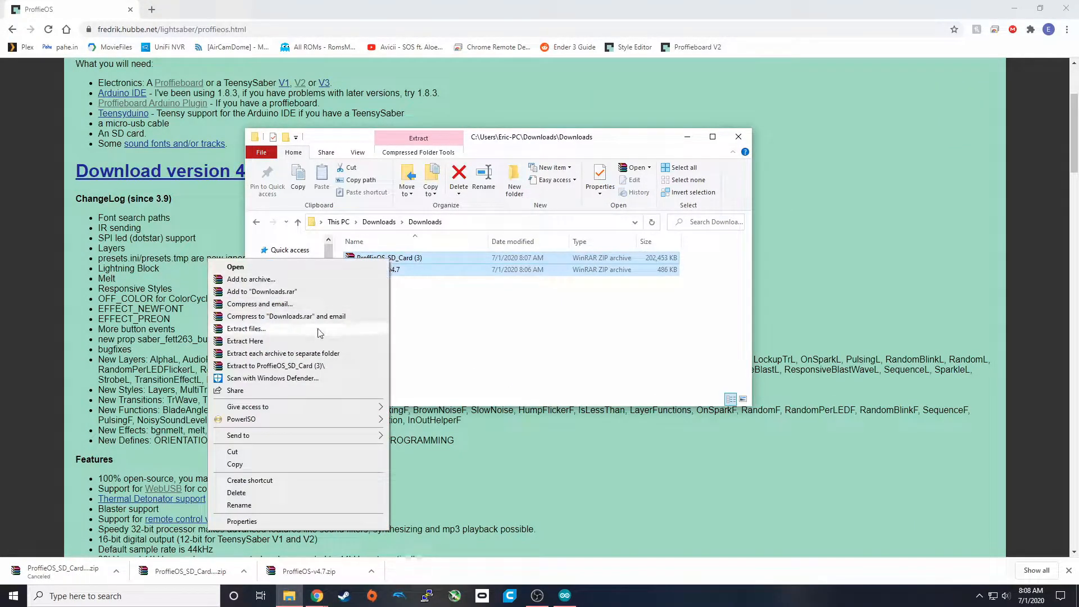
left_click(244, 340)
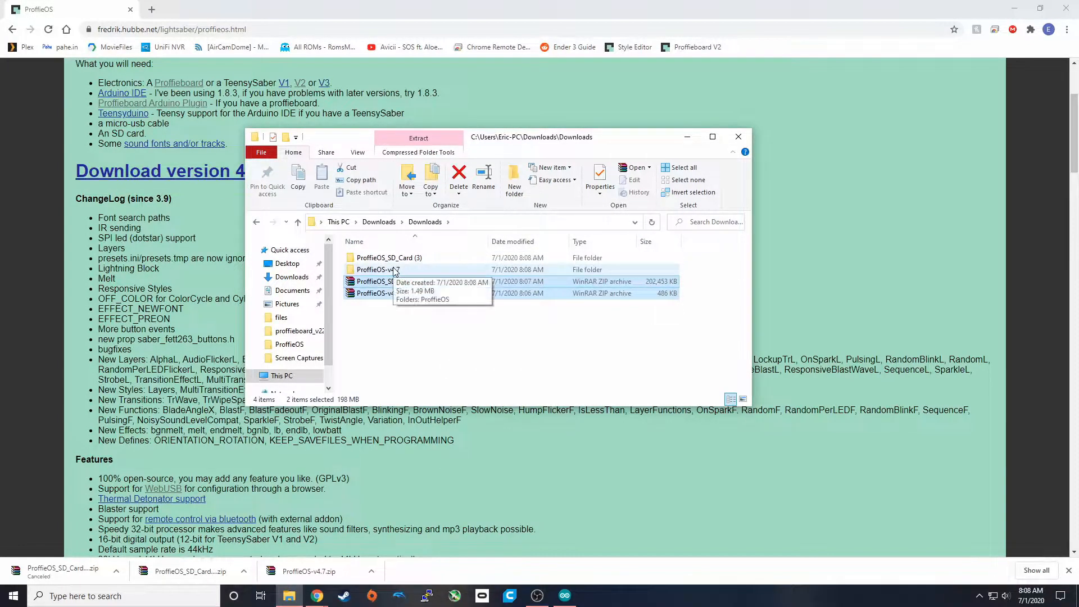
double_click(377, 268)
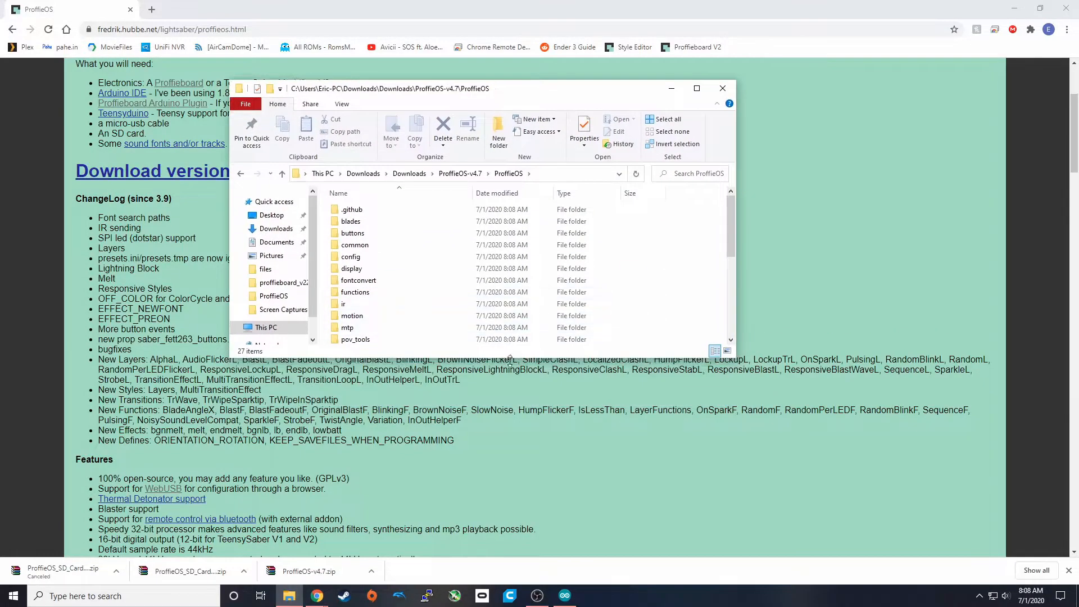
scroll("down", 3)
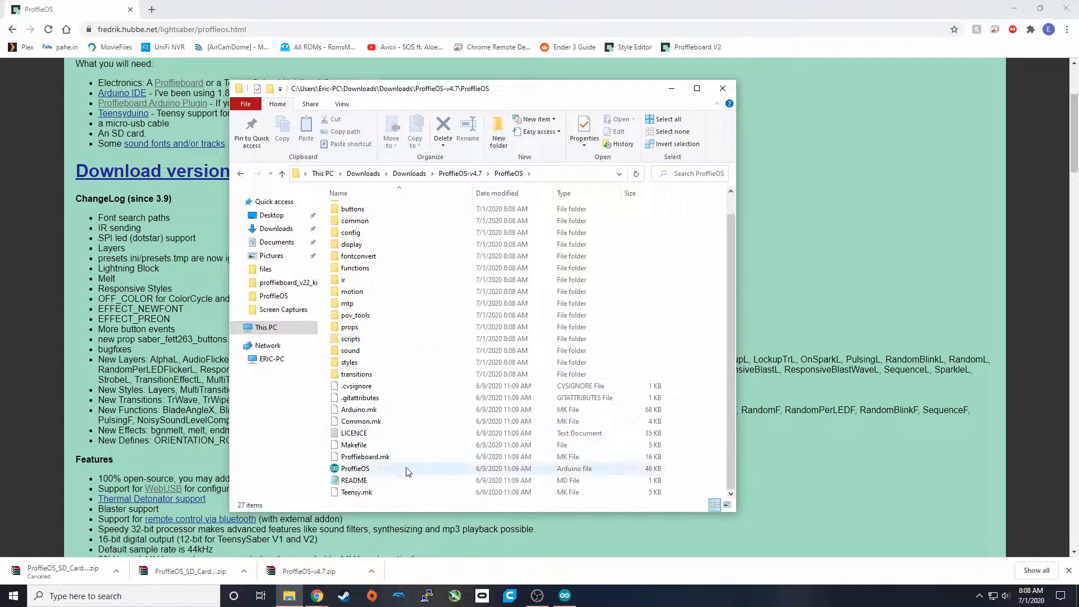
mouse_move(355, 469)
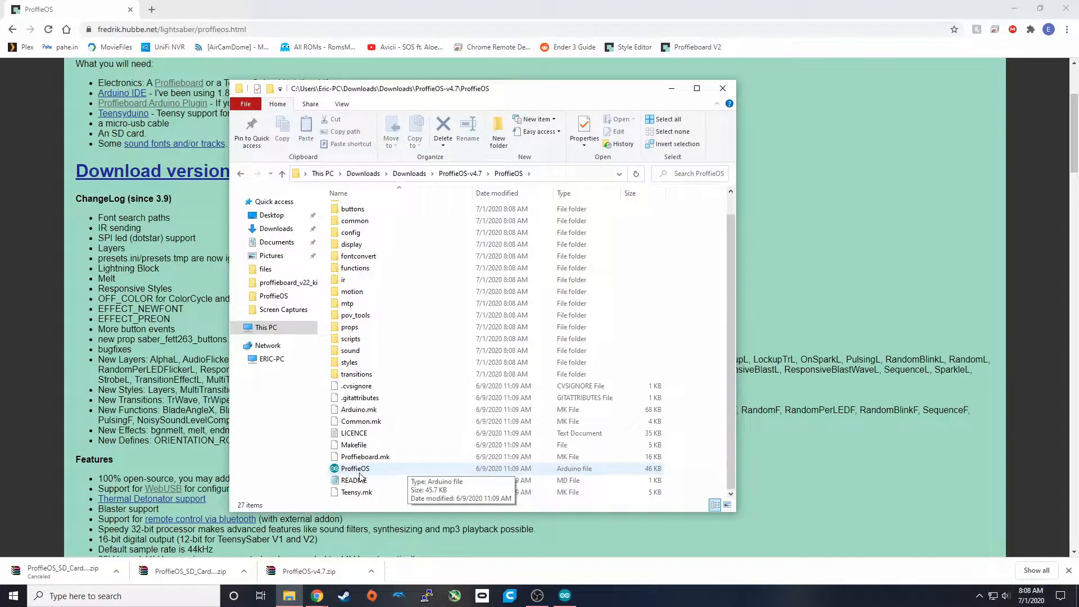
Step: Open the ProffieOS.ino sketch from the extracted folder in Arduino IDE
left_click(354, 468)
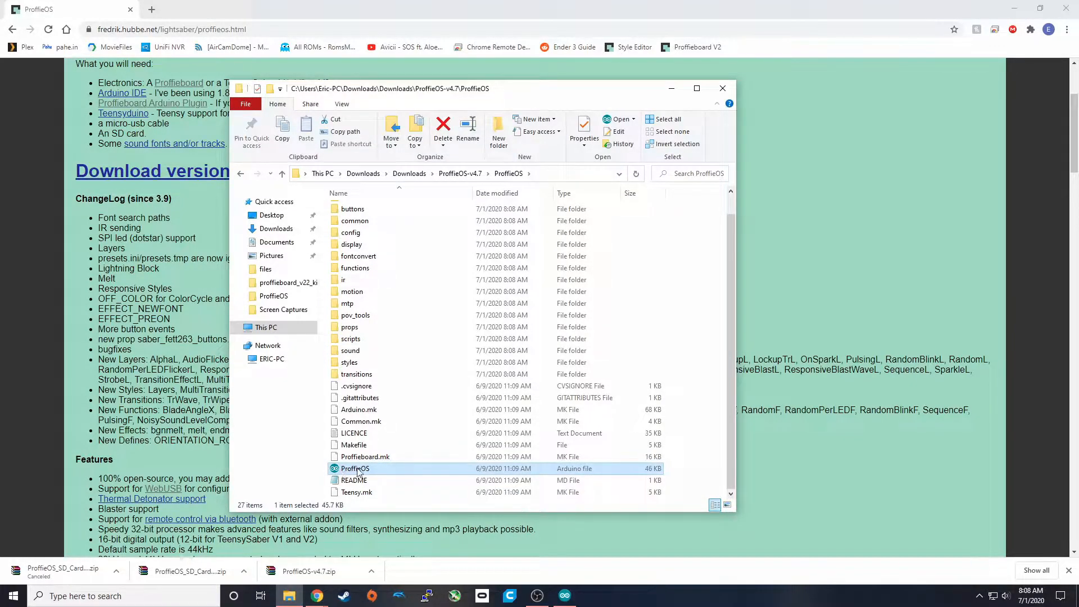
double_click(355, 468)
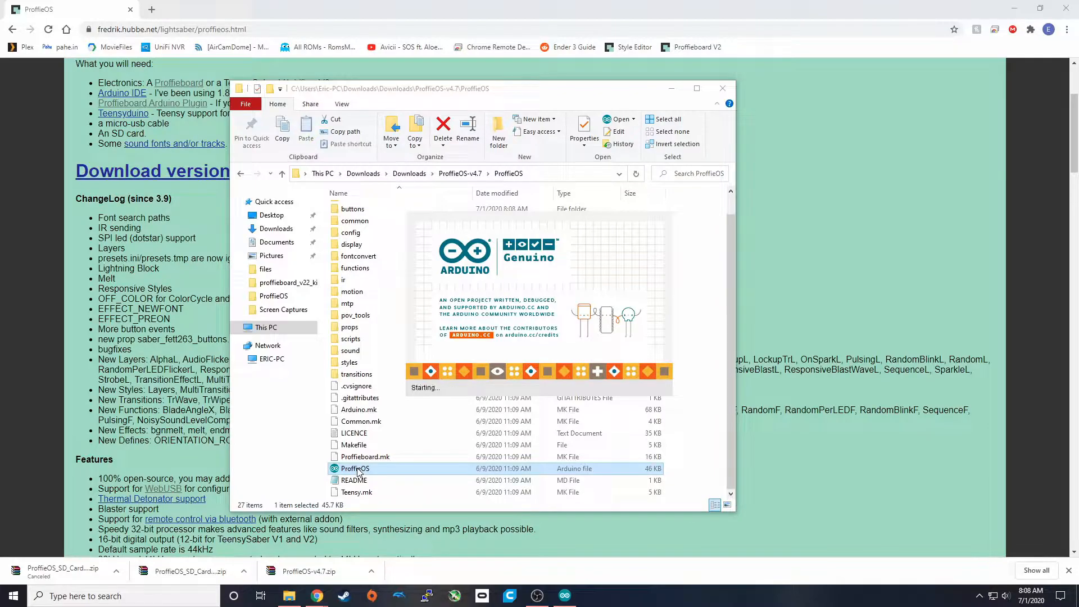
double_click(355, 469)
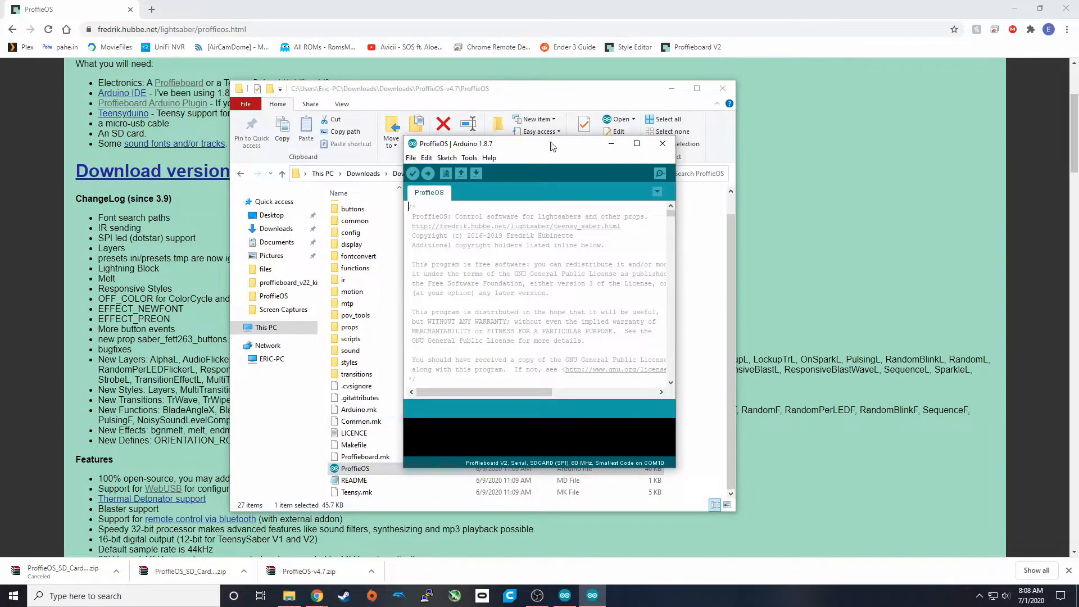
Step: Delete the commented-out alternative CONFIG_FILE defines, keeping only default_proffieboard_config
left_click(637, 144)
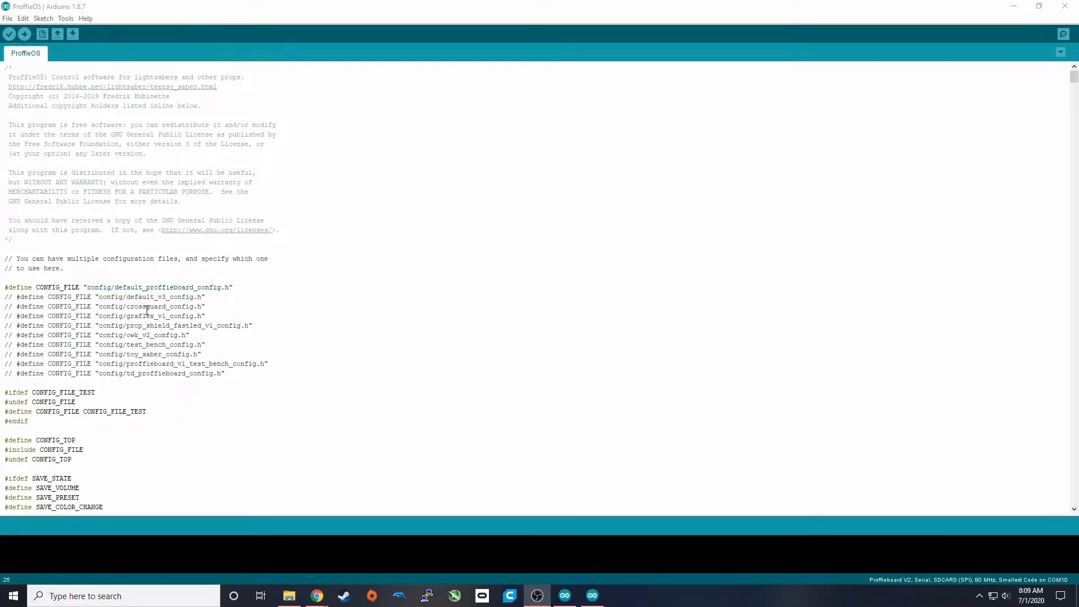
double_click(38, 287)
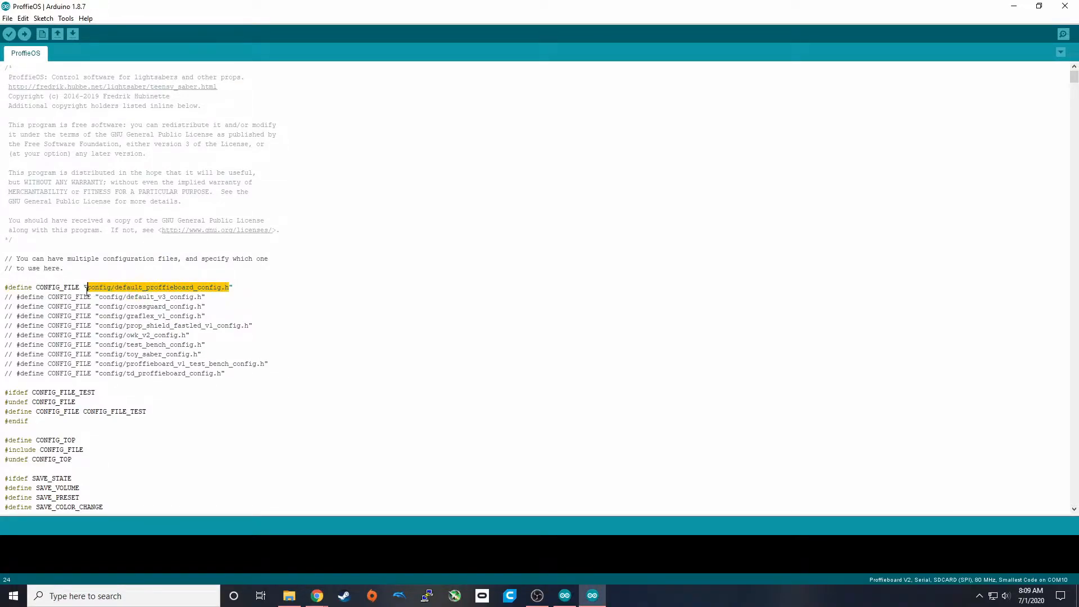
left_click(201, 376)
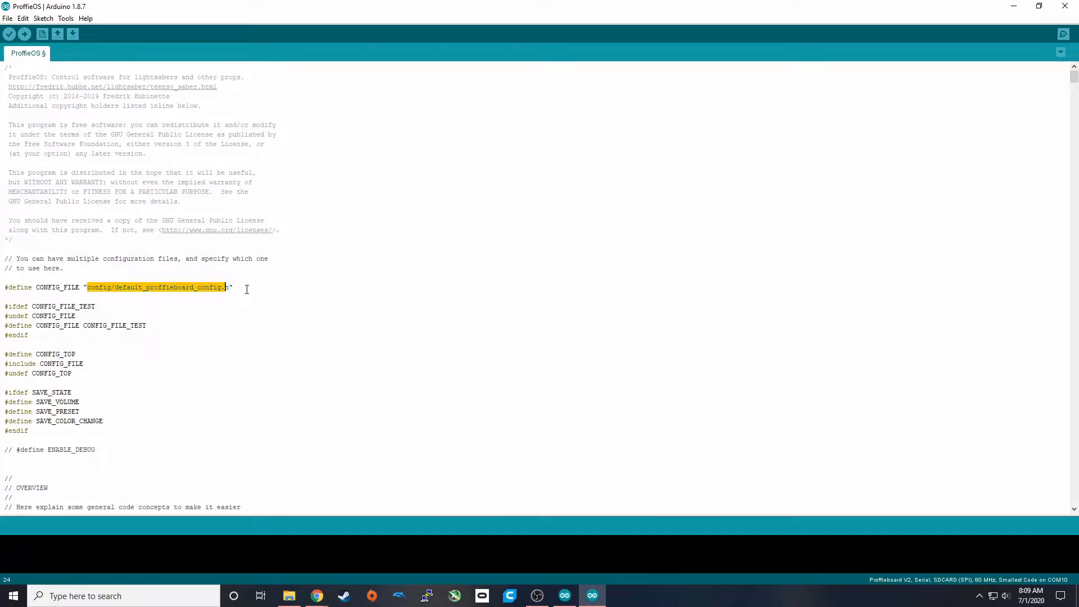
left_click(129, 302)
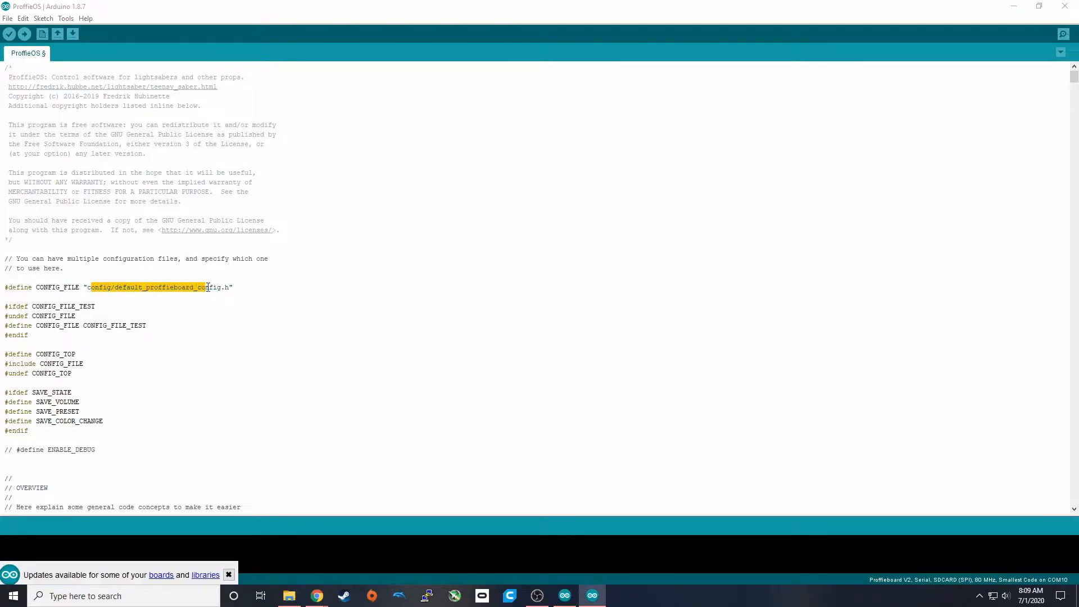
left_click(237, 286)
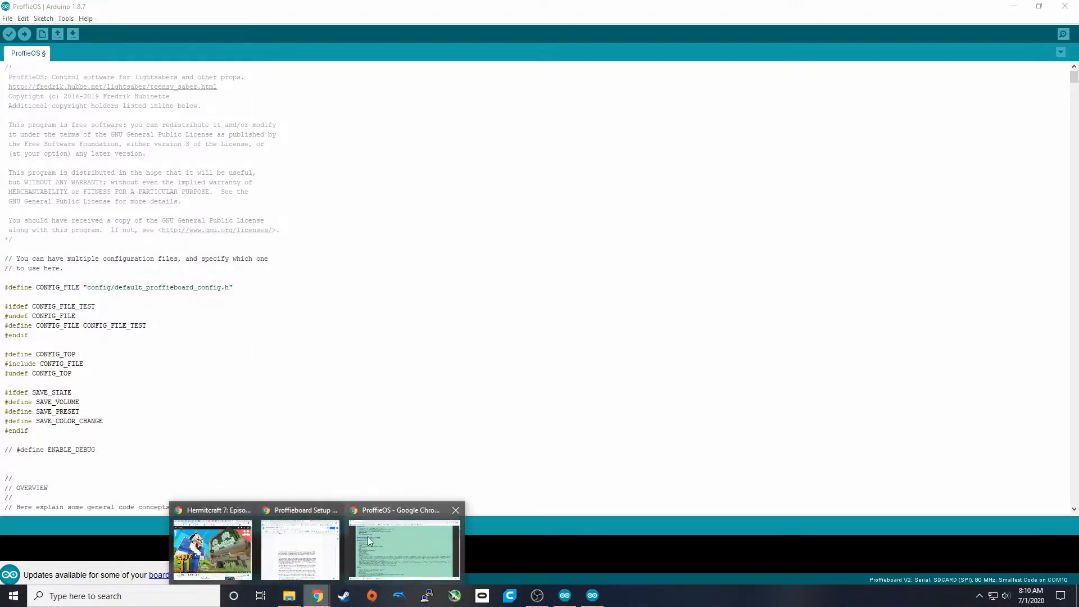
Step: Navigate to the Proffieboard V2 page and scroll down to its configurator table
left_click(405, 548)
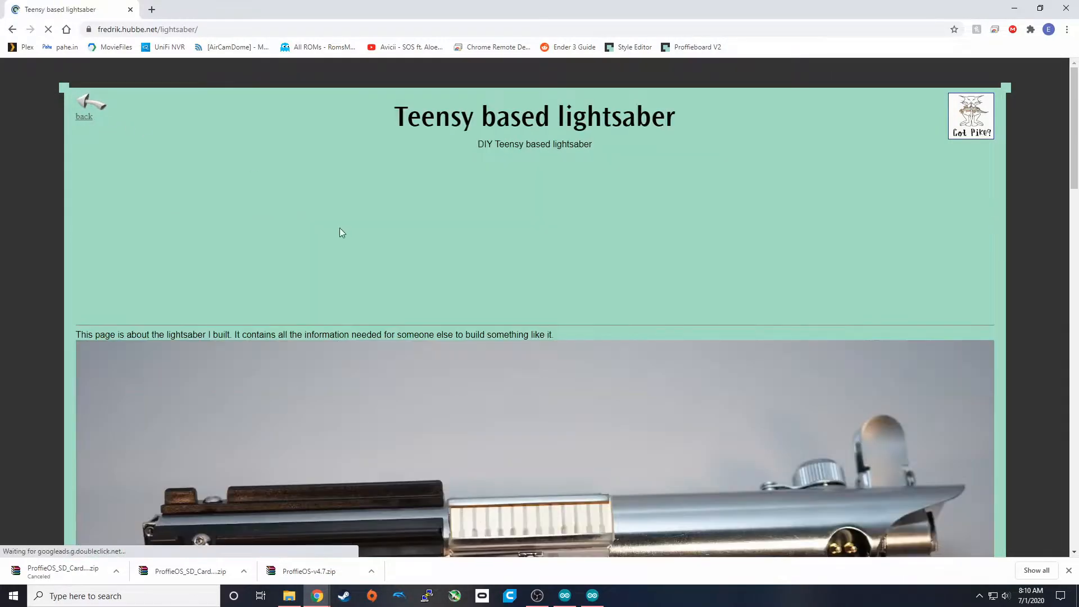
scroll("down", 3)
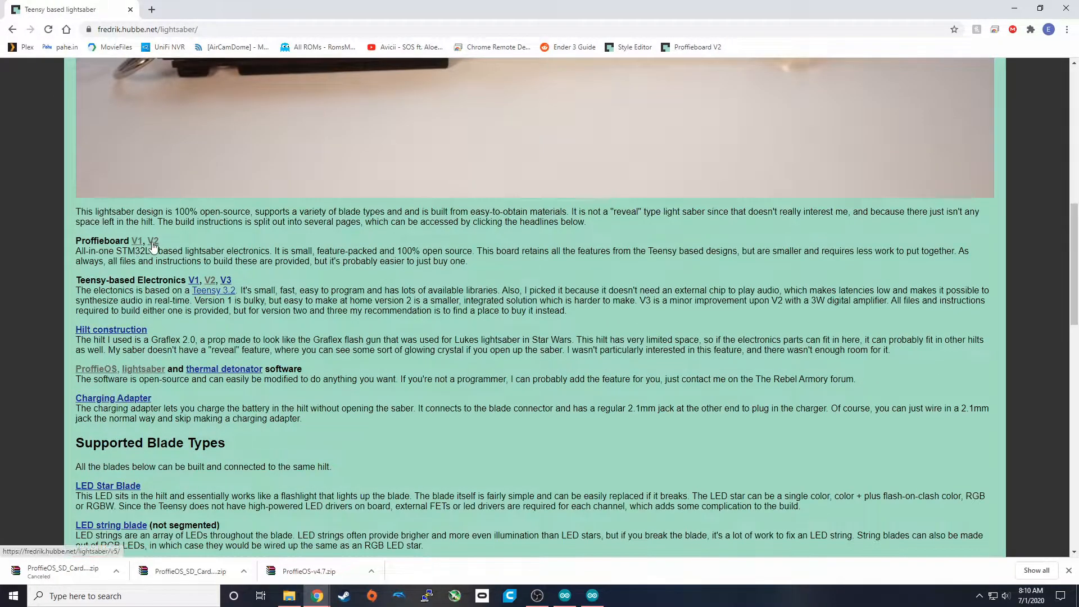
left_click(153, 241)
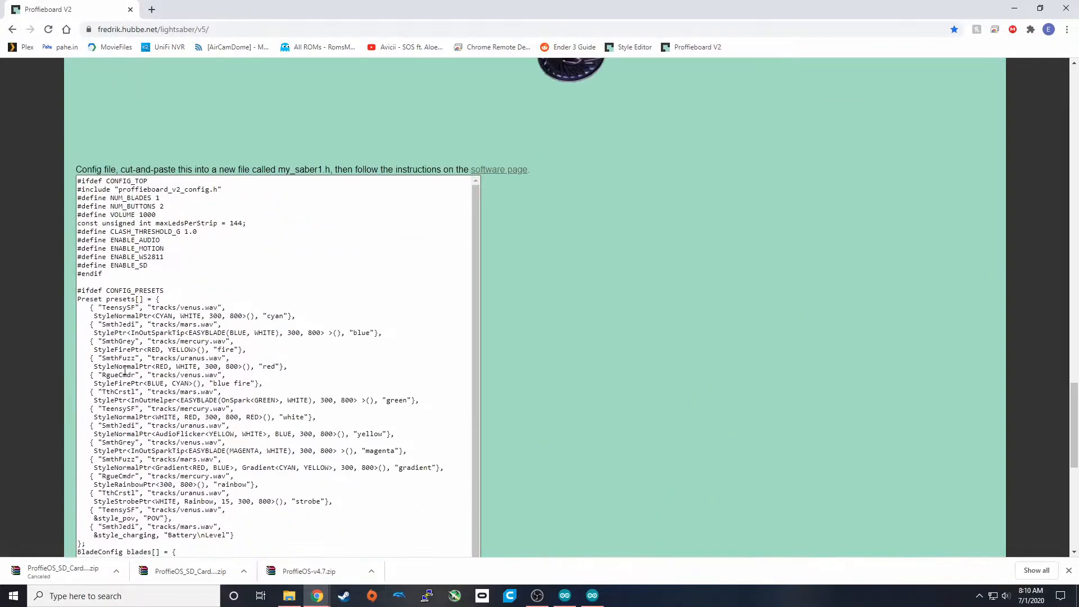
scroll("down", 3)
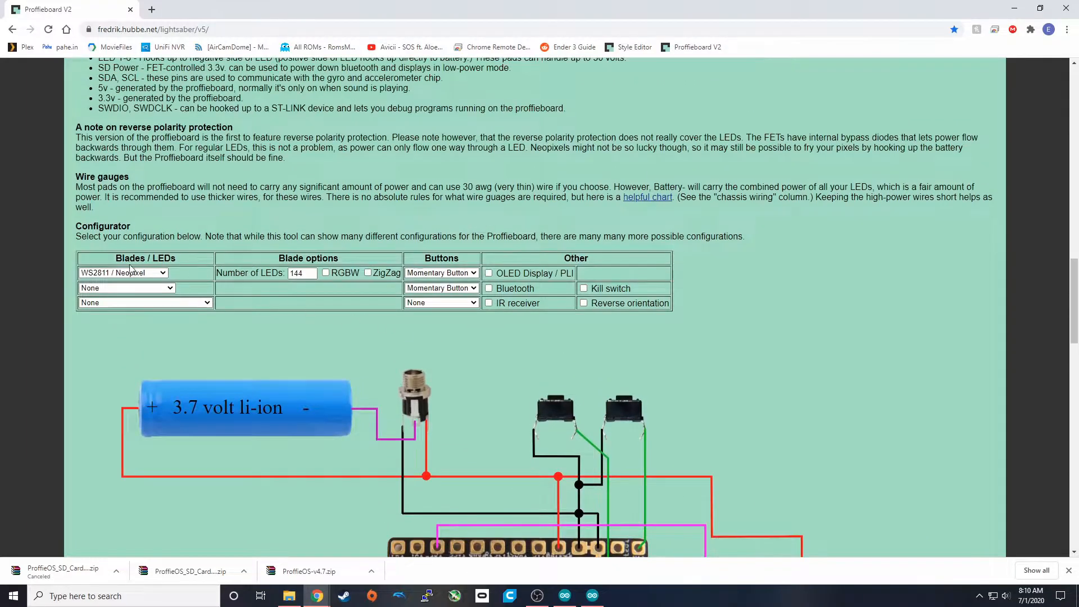
double_click(103, 226)
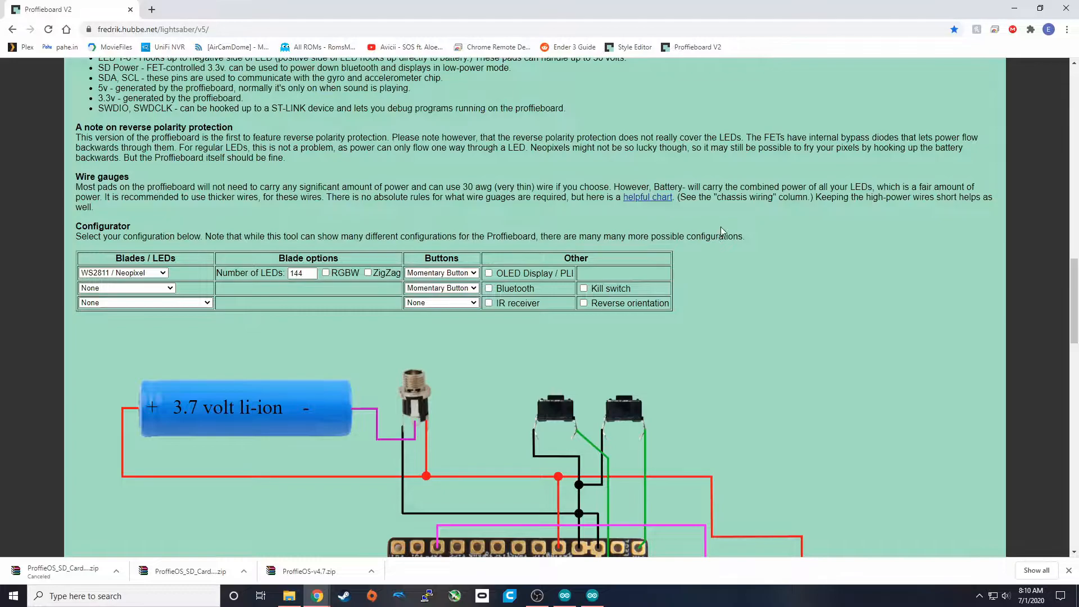
scroll("down", 3)
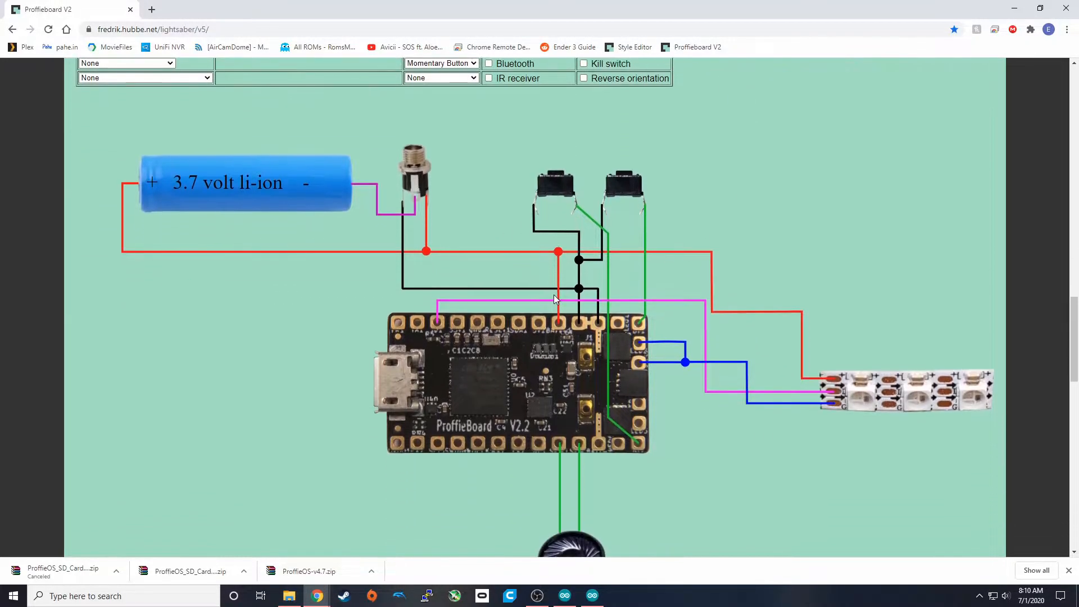
Step: Review the second and third blade choices and set the WS2811 blade to 144 LEDs
left_click(126, 161)
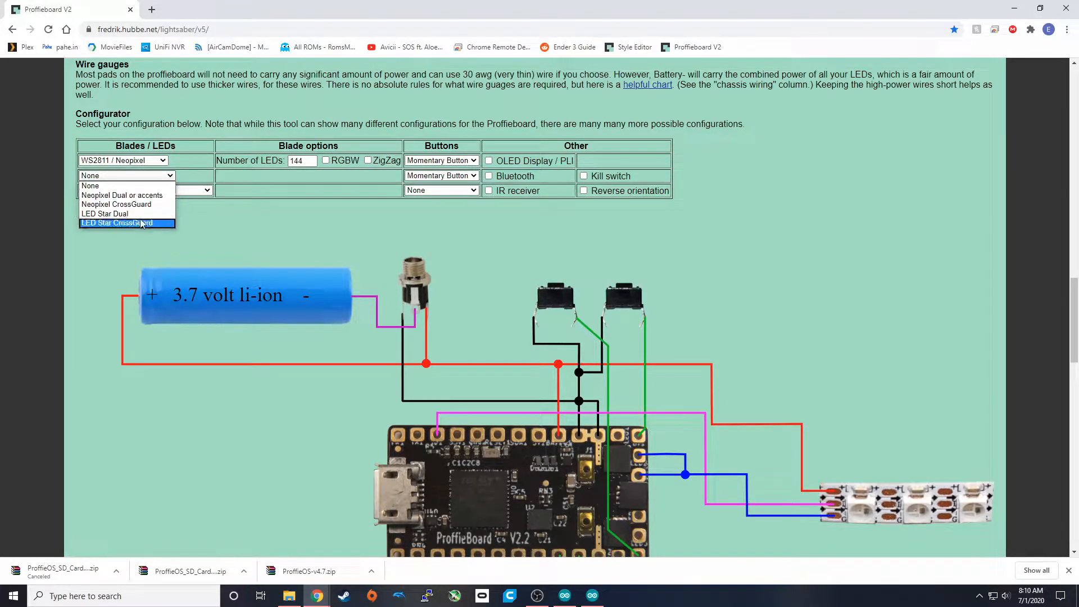
left_click(145, 190)
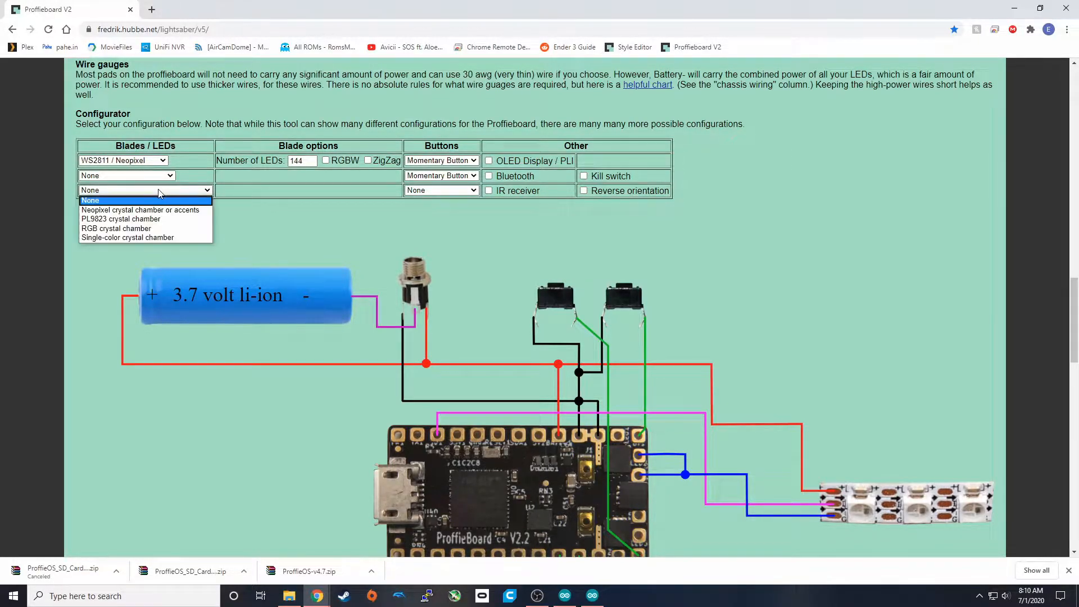
mouse_move(120, 219)
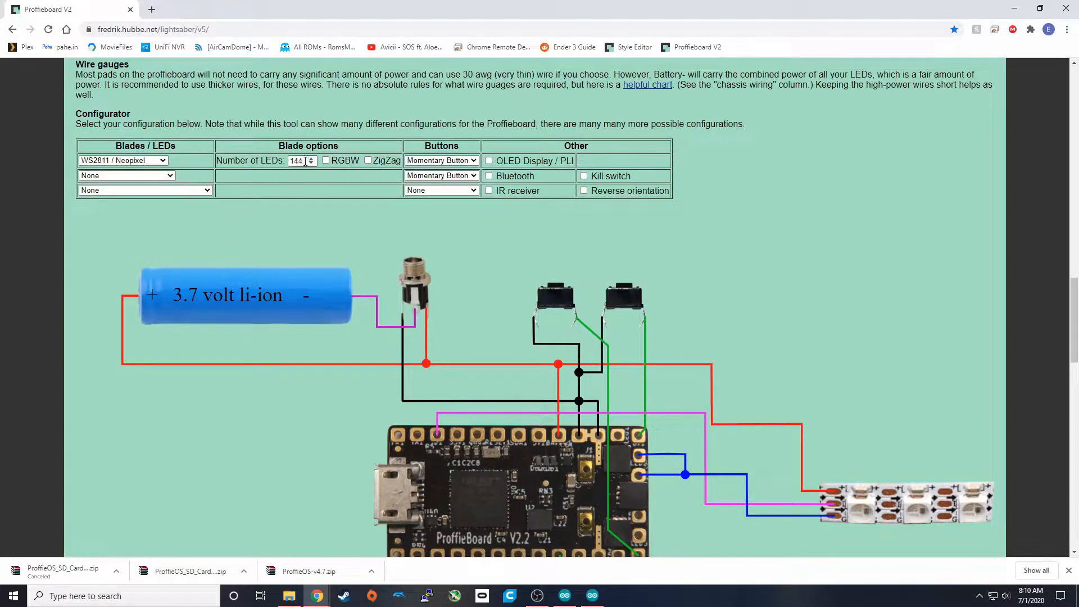
left_click(299, 161)
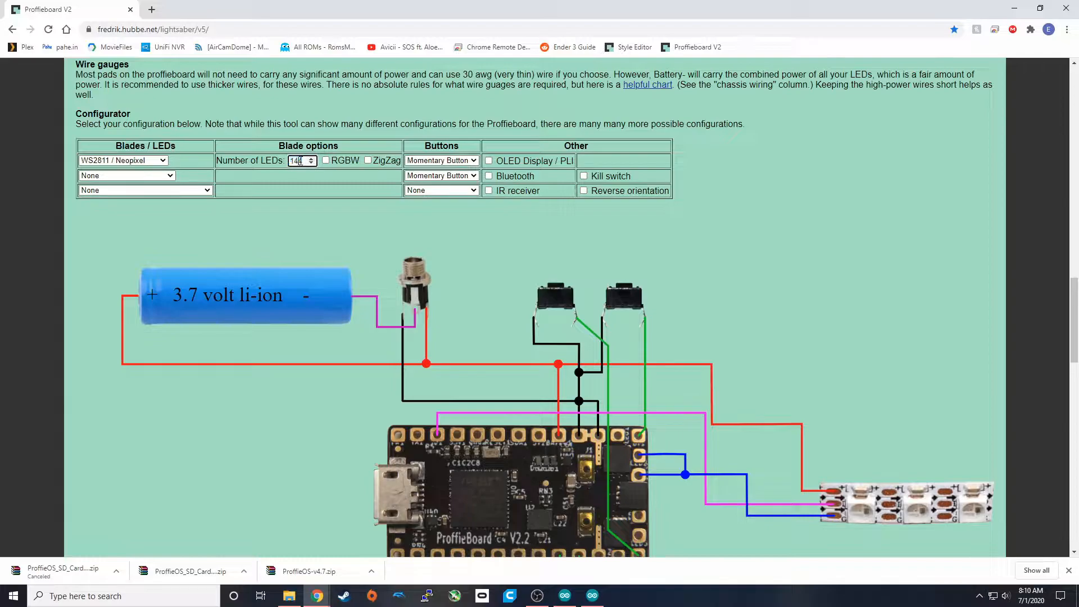
left_click(310, 157)
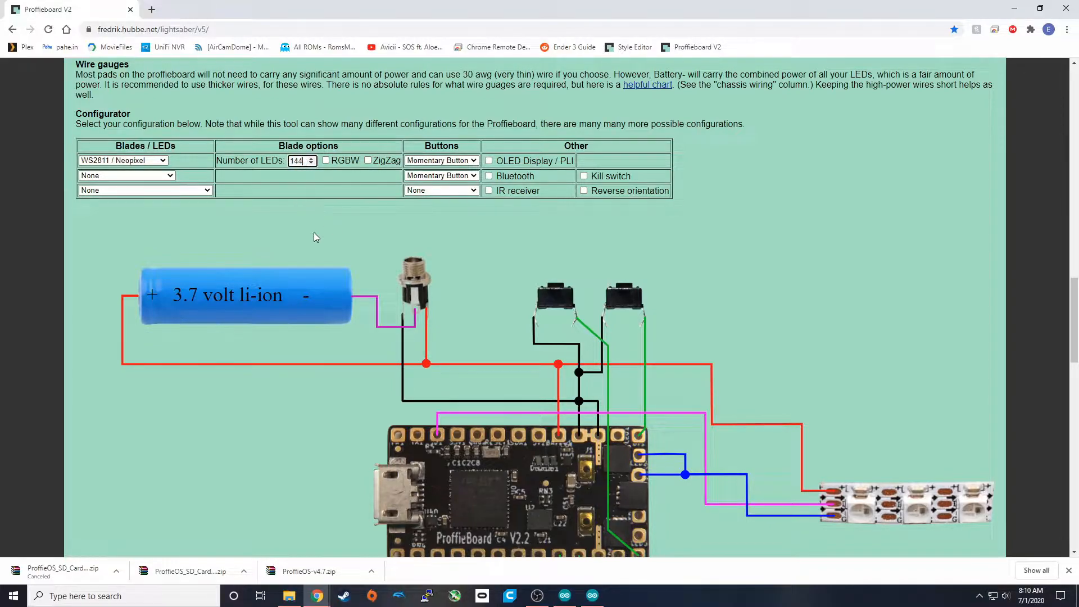
scroll("down", 3)
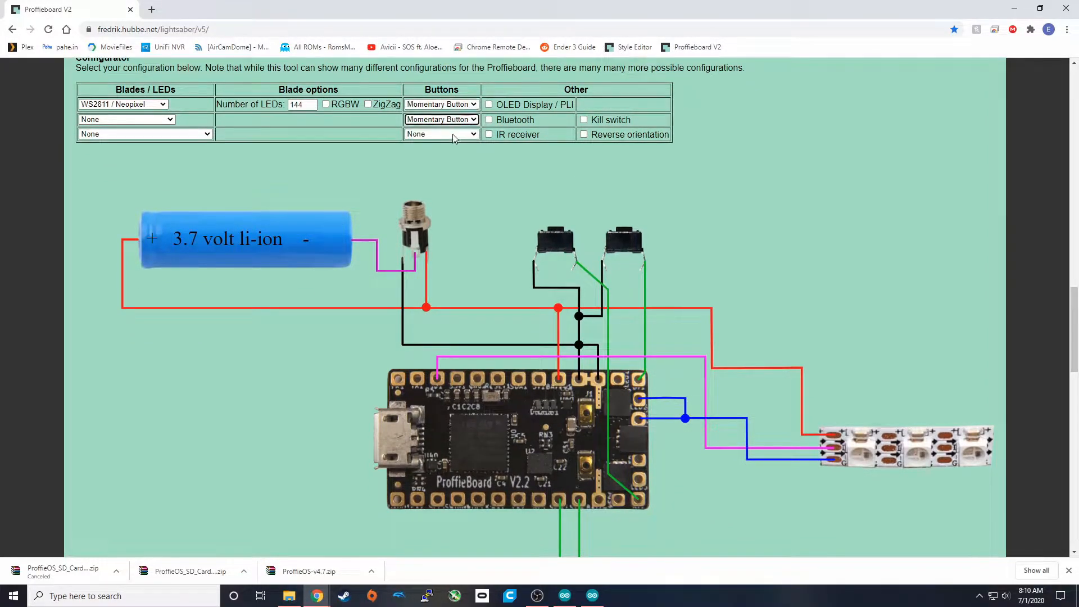
Step: Try a third button and the kill switch, revert to two momentary buttons, and review the wiring diagram
left_click(440, 134)
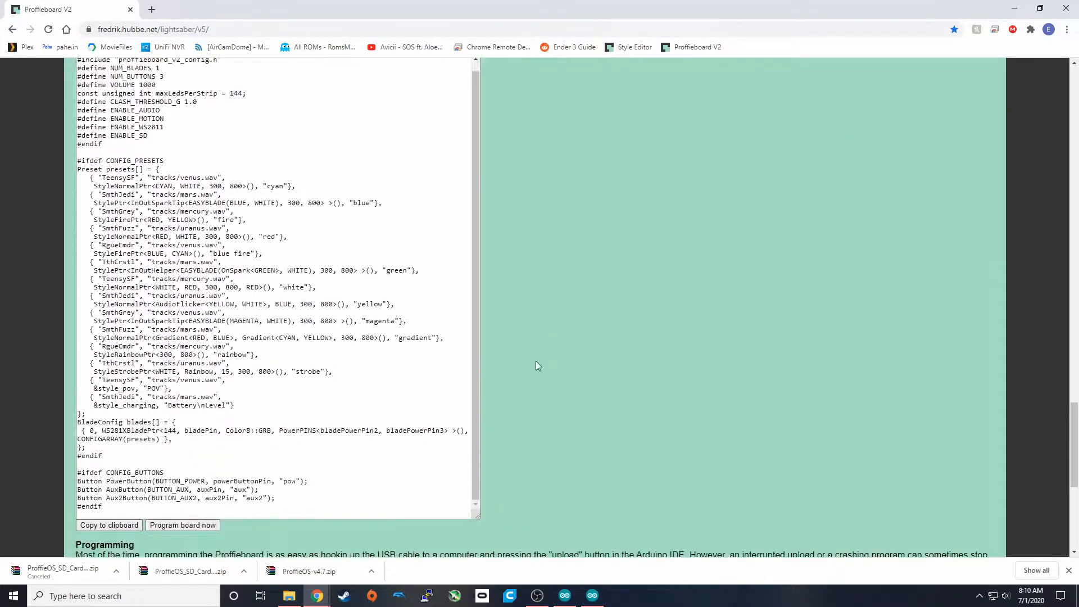
scroll("down", 3)
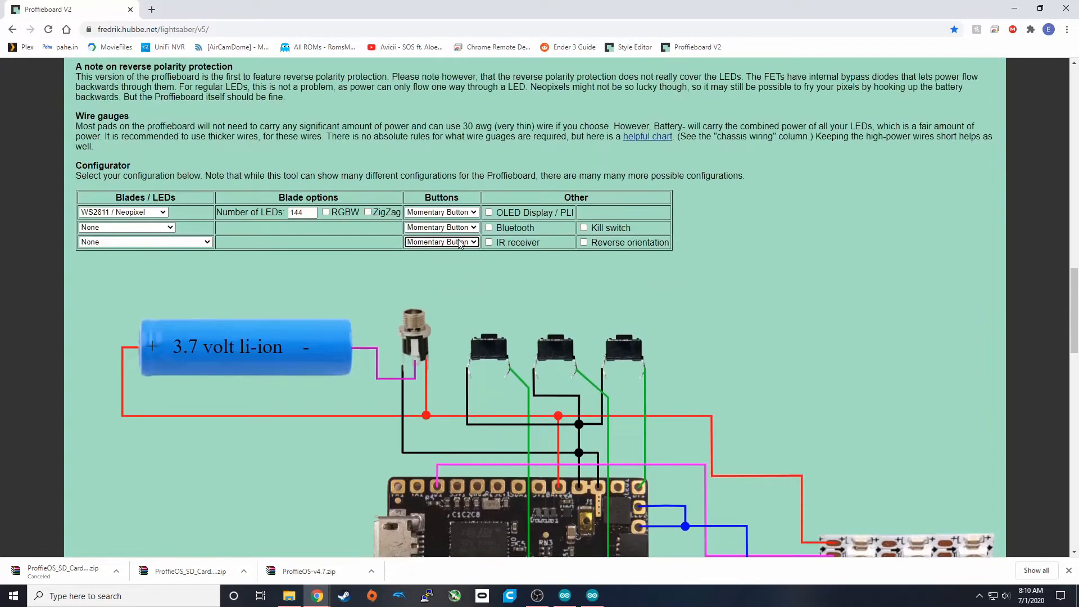
left_click(440, 241)
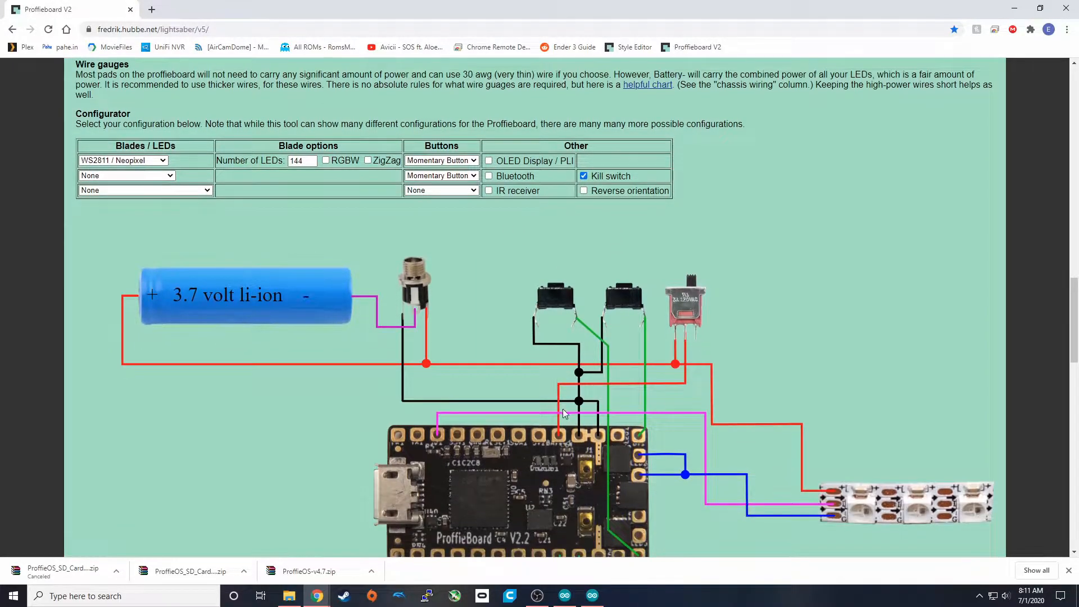
left_click(583, 176)
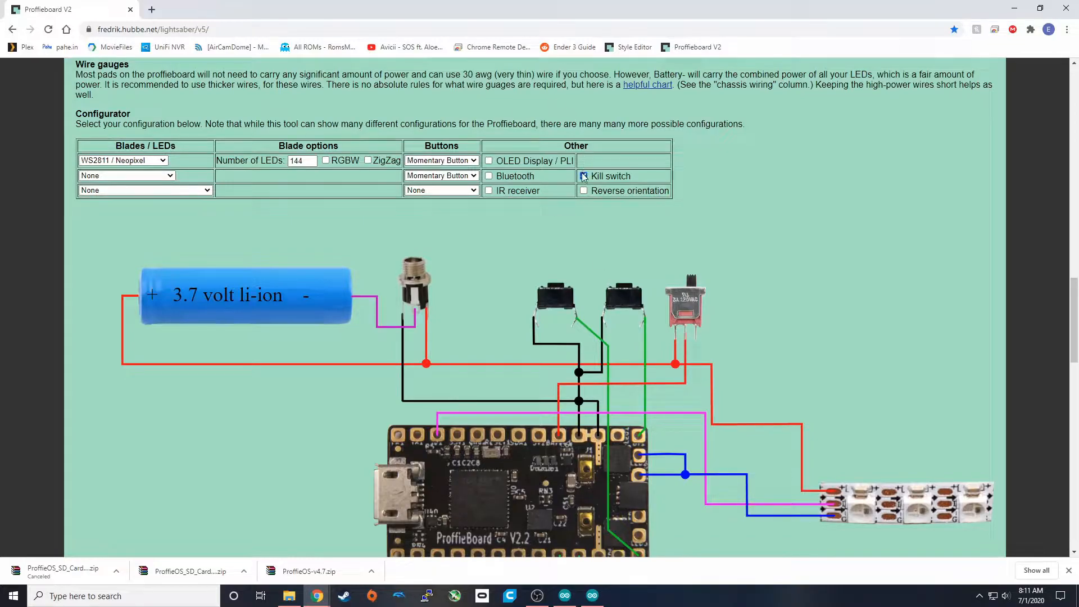
left_click(584, 176)
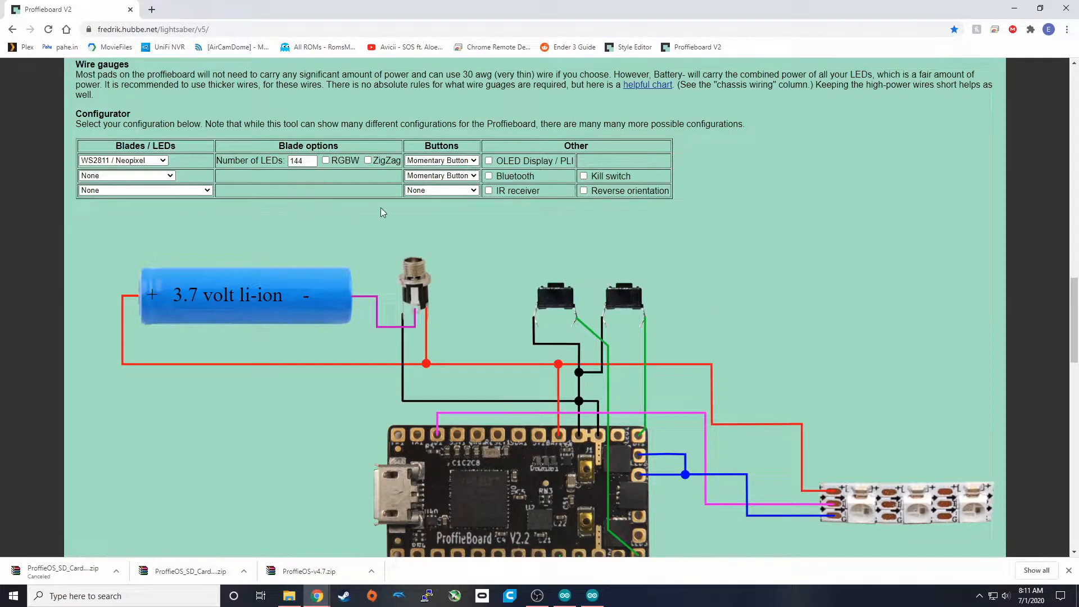
scroll("down", 3)
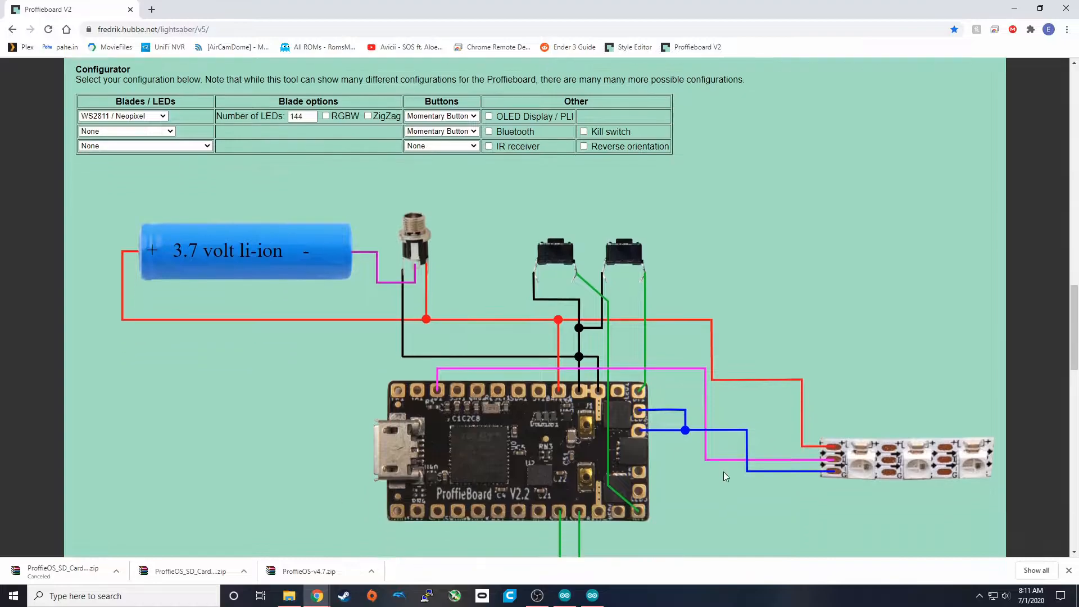
scroll("down", 3)
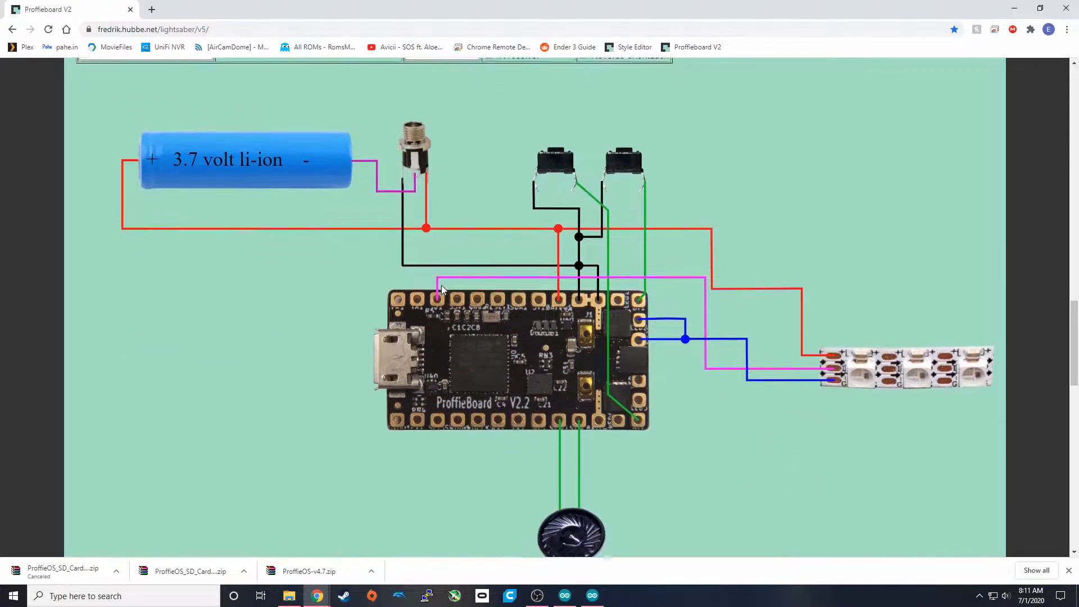
scroll("down", 3)
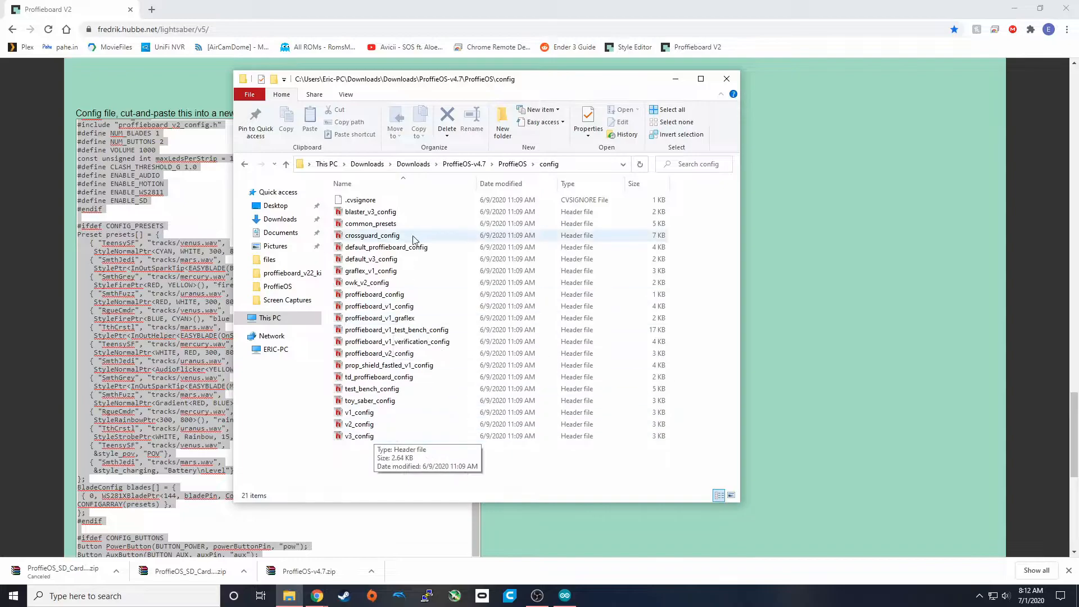
Step: Copy proffieboard_config, rename the copy to myconfig, and open it in Notepad
left_click(374, 294)
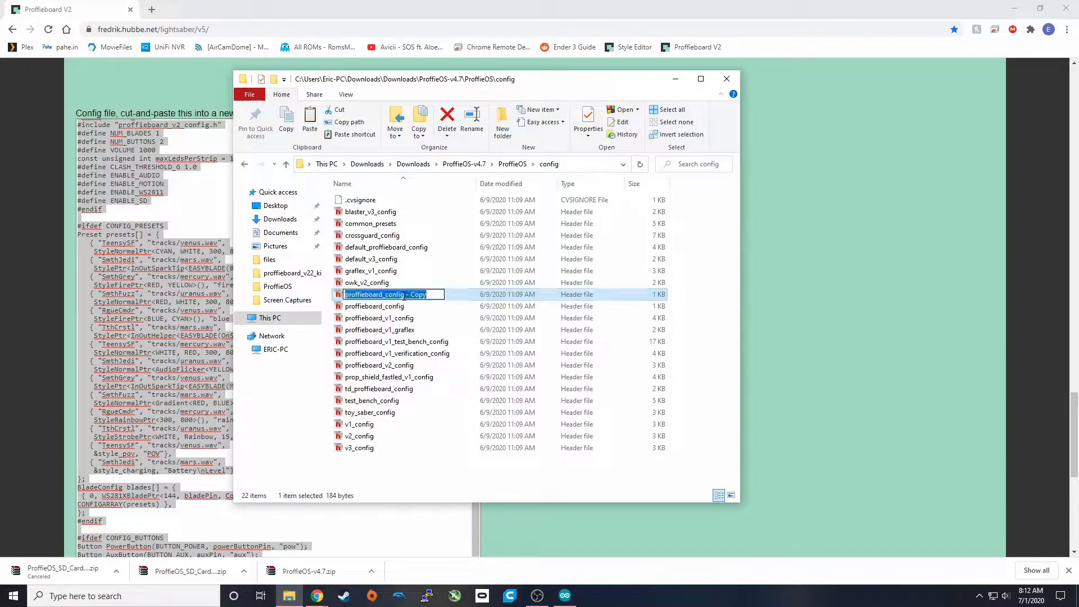
type("myconfig")
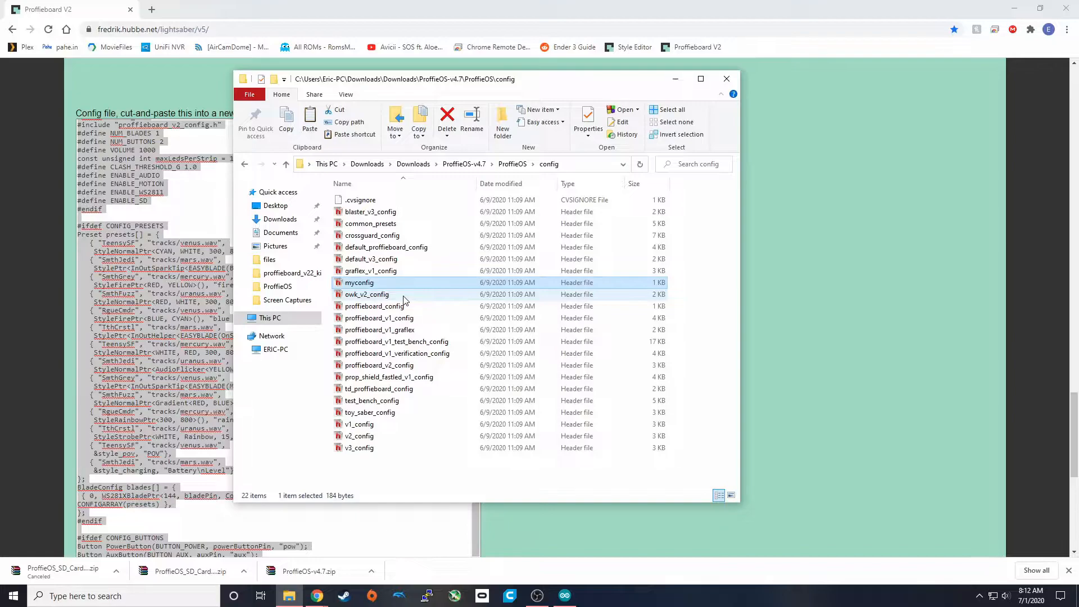
right_click(359, 284)
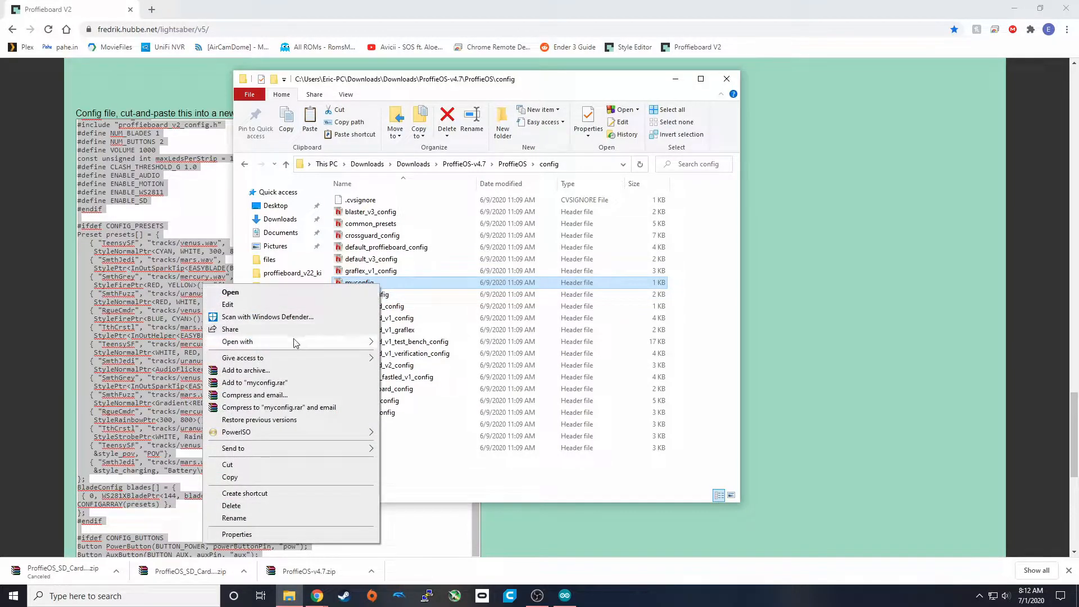
left_click(229, 292)
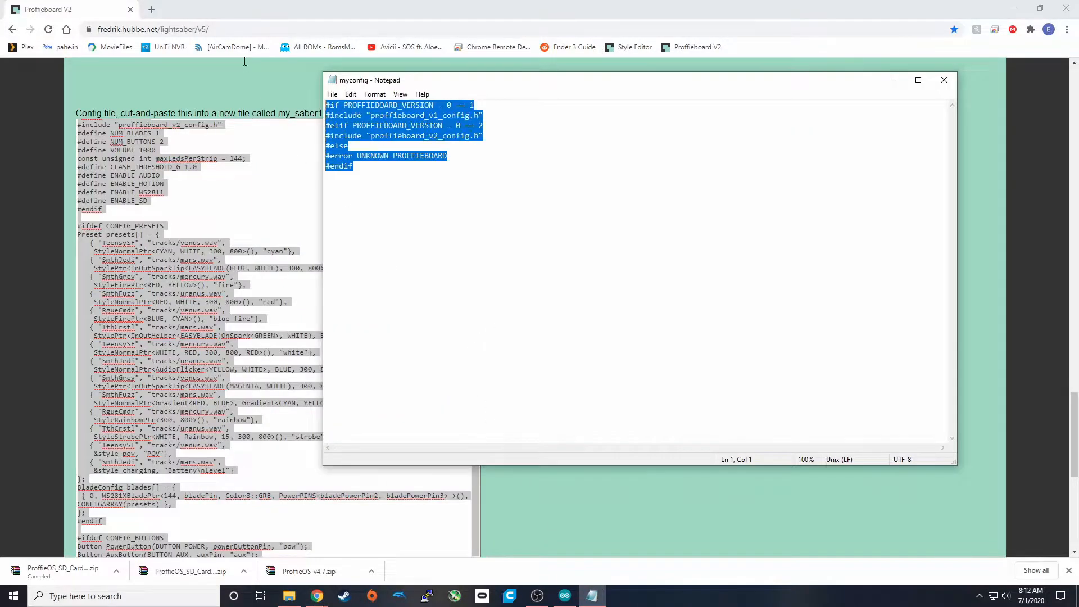
Step: Replace myconfig's contents with the pasted config, setting CLASH_THRESHOLD_G 3.0 and VOLUME 1500
key("Delete")
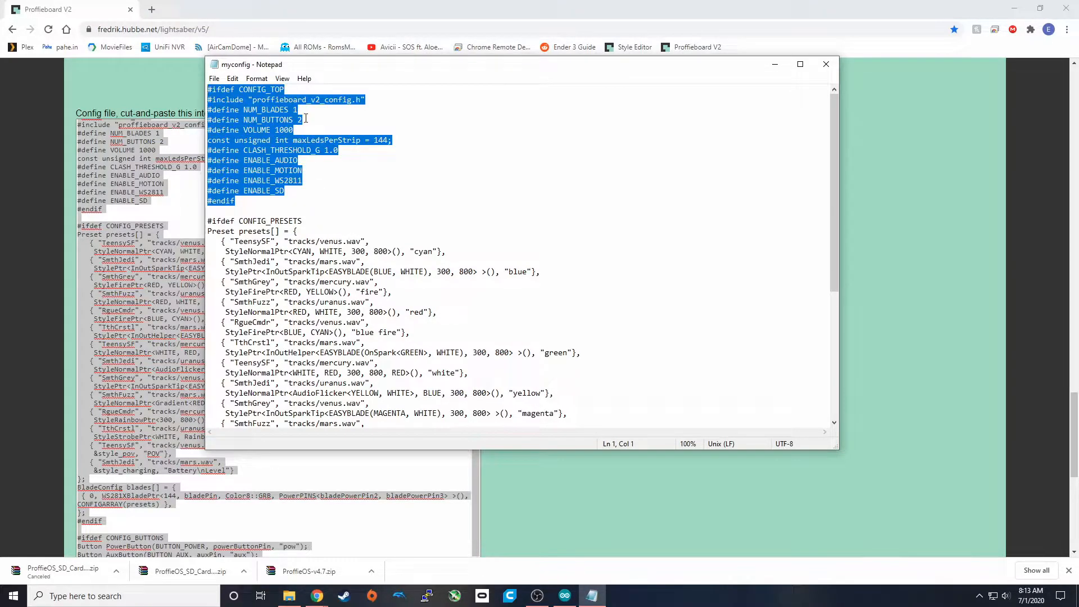
left_click(303, 120)
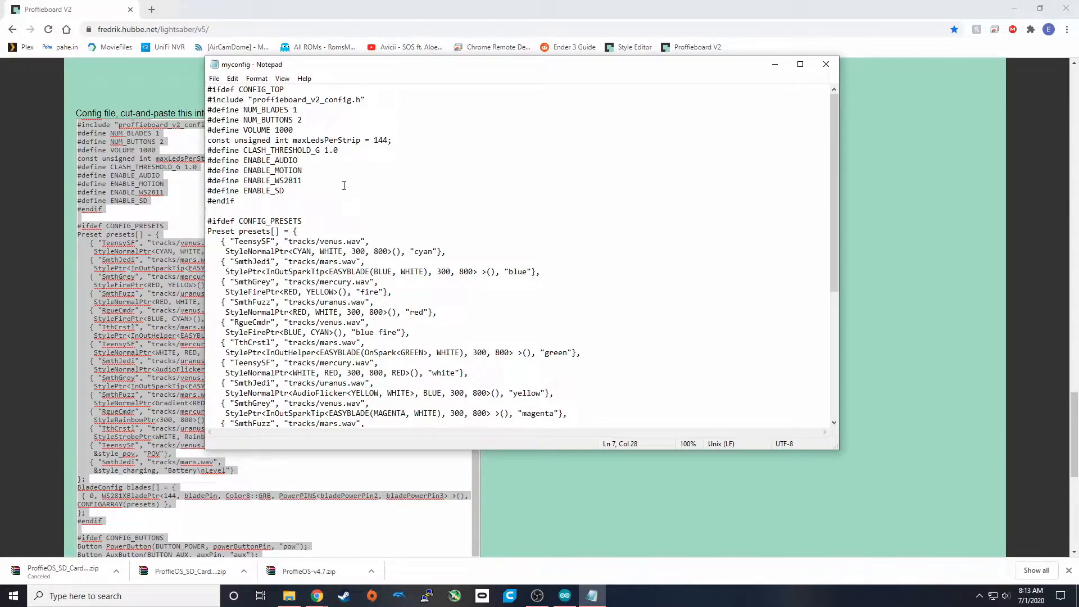
type("3.0")
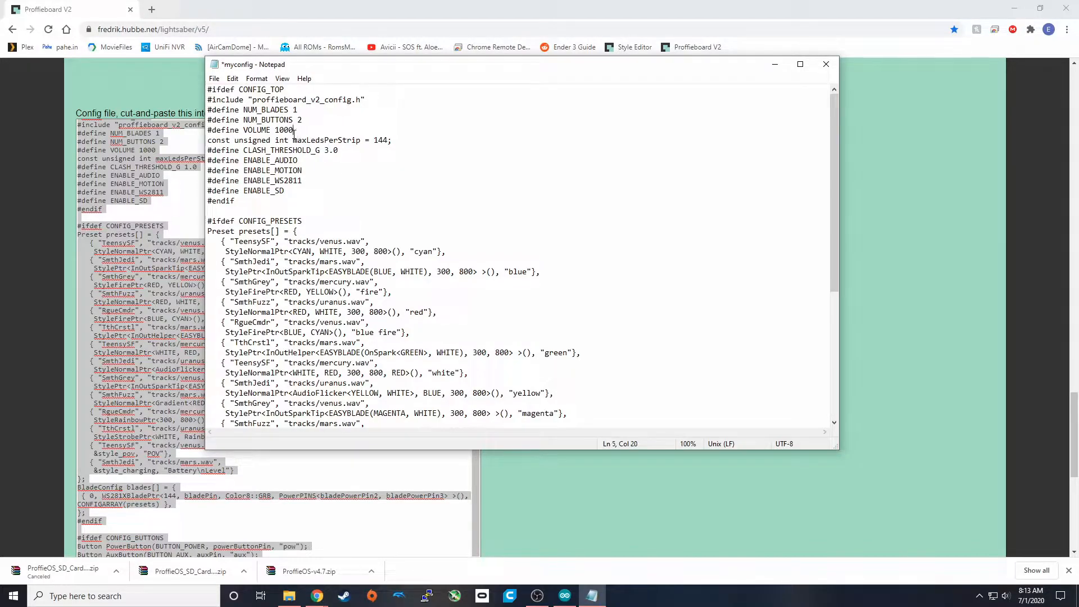
double_click(283, 130)
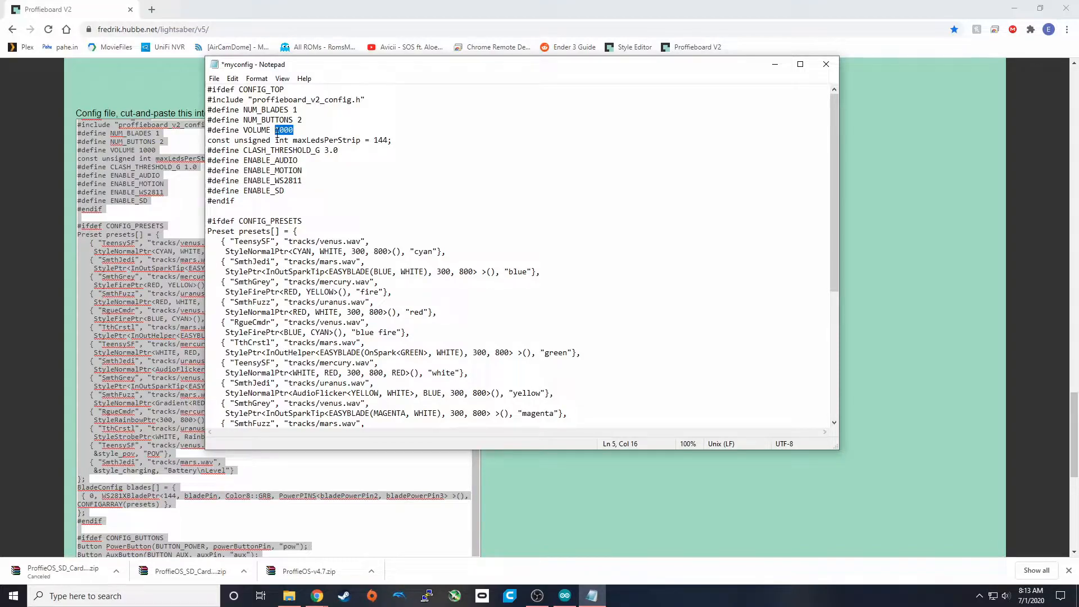
type("1500")
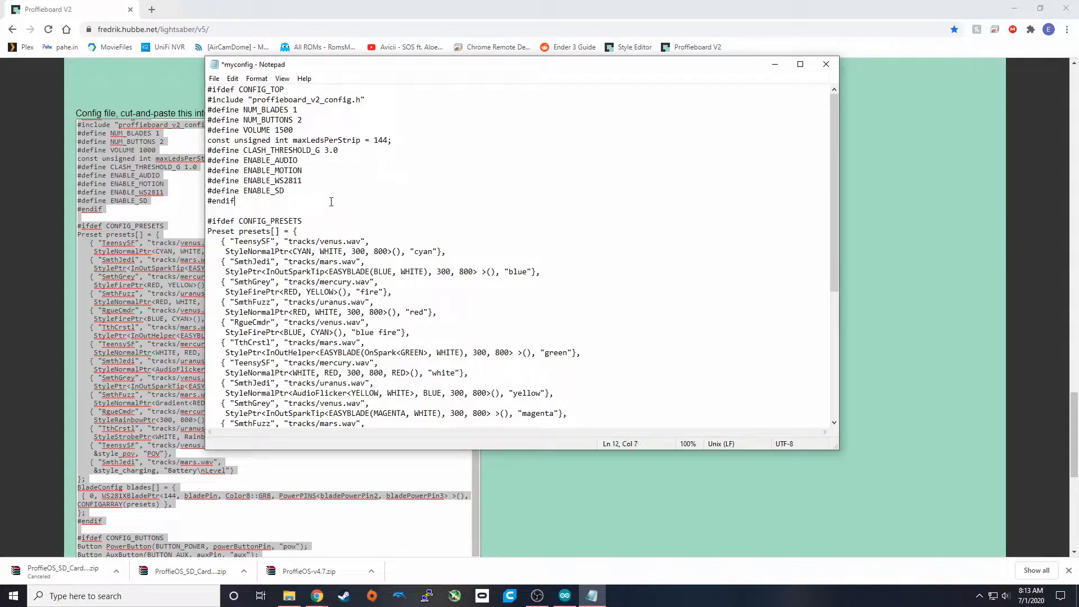
Step: Review the presets and the BladeConfig block with its 144-LED WS281X blade definition
scroll("down", 3)
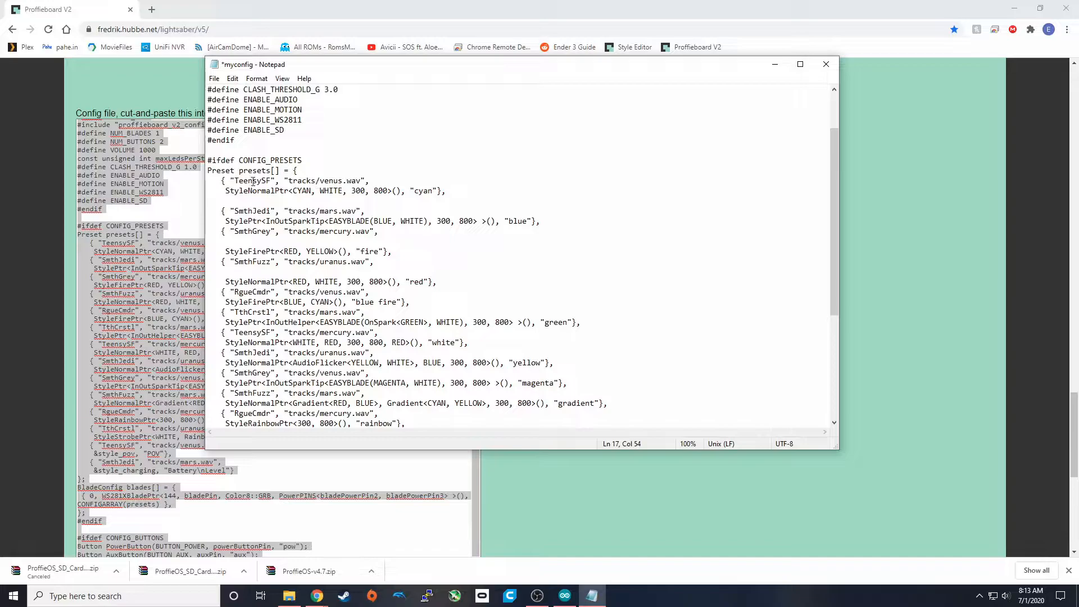
double_click(246, 180)
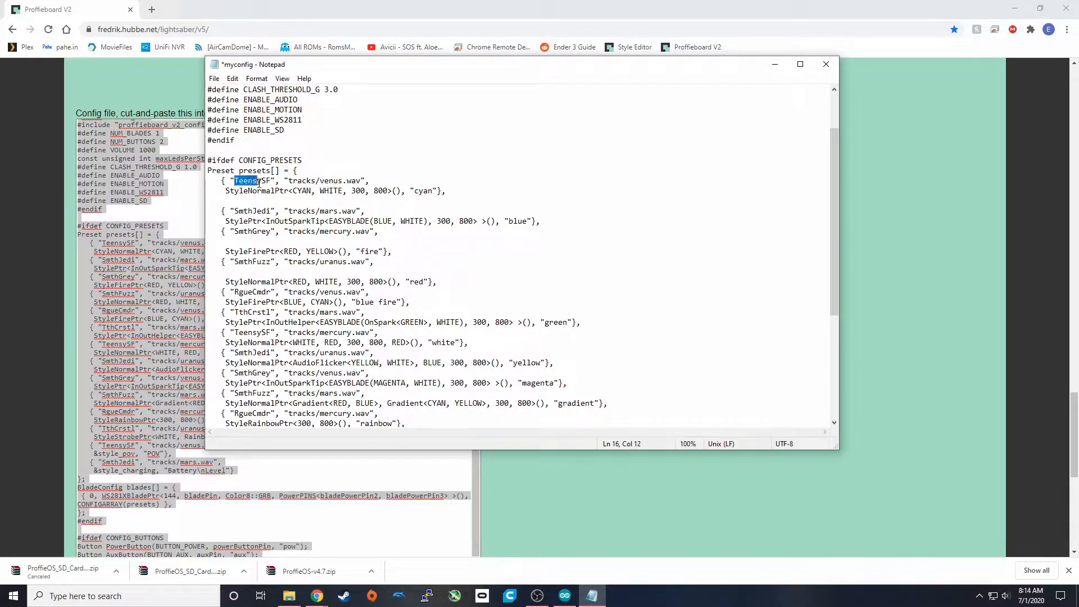
double_click(251, 180)
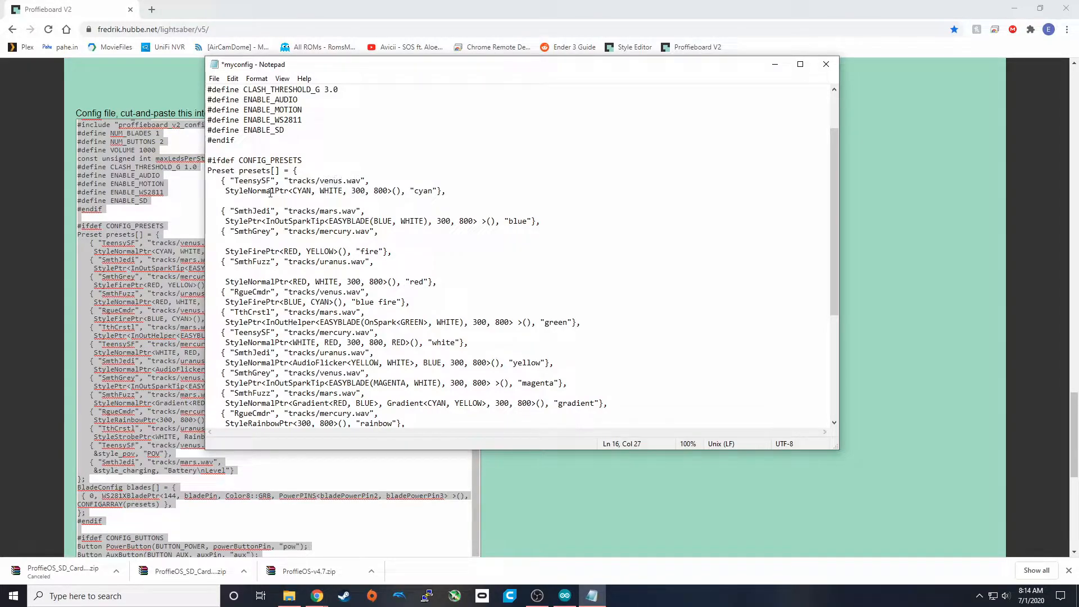
left_click_drag(226, 191, 387, 191)
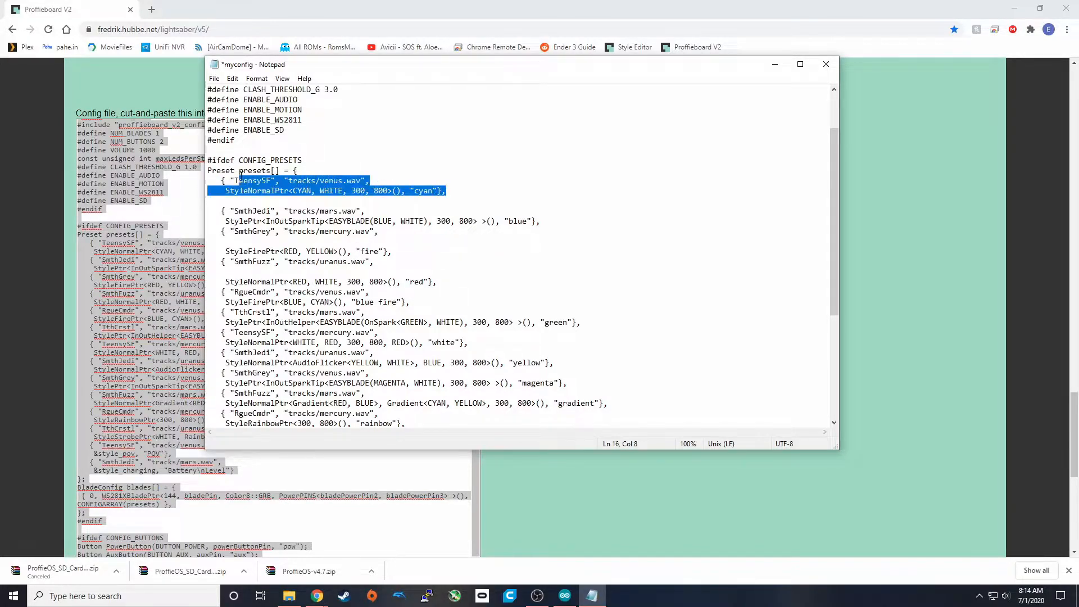
scroll("down", 3)
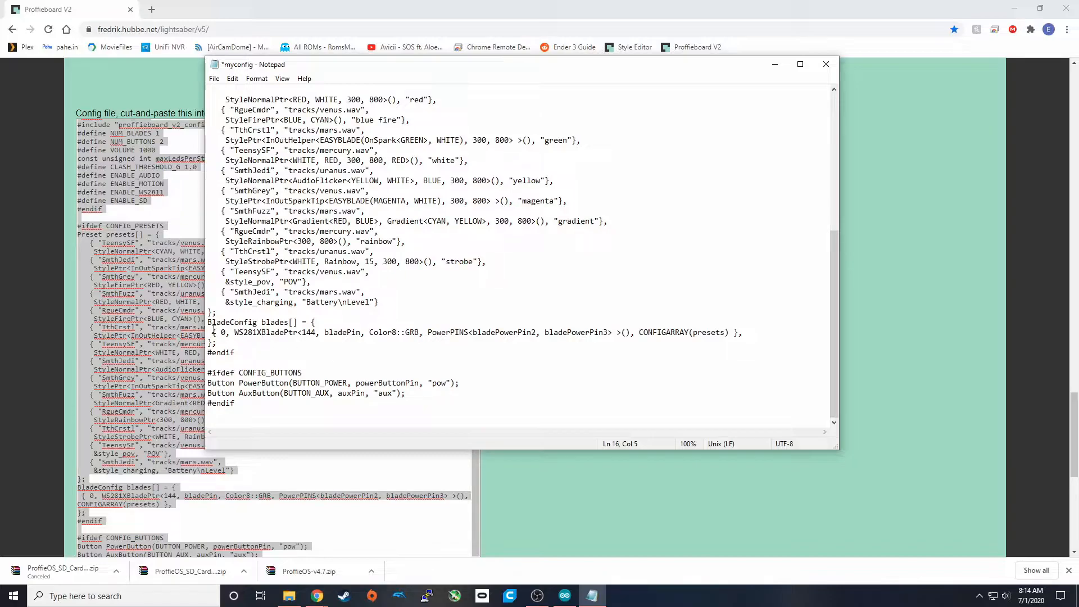
left_click_drag(209, 323, 216, 342)
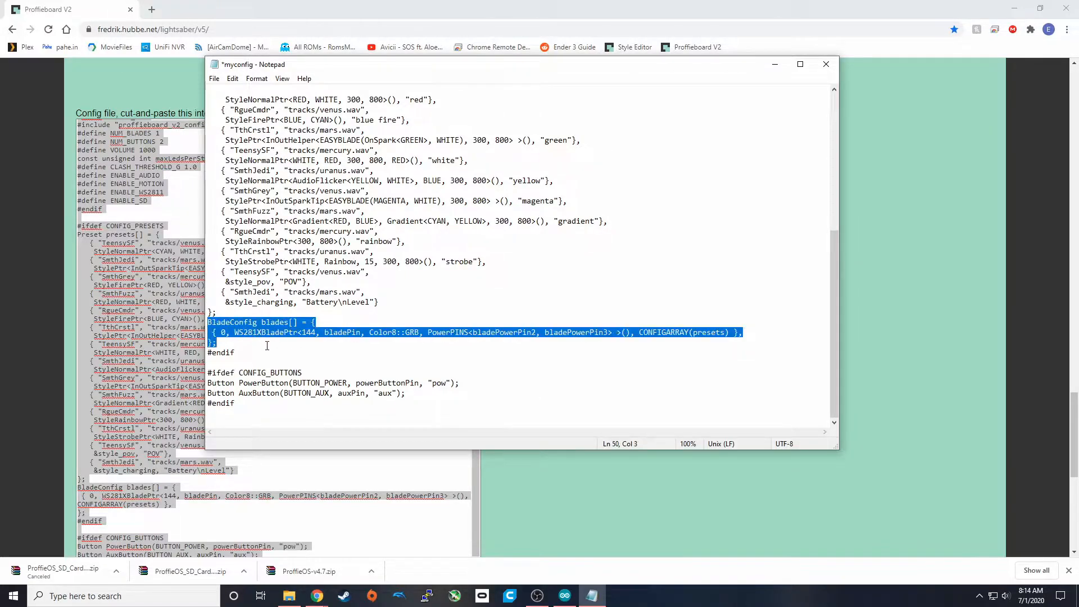
left_click(308, 333)
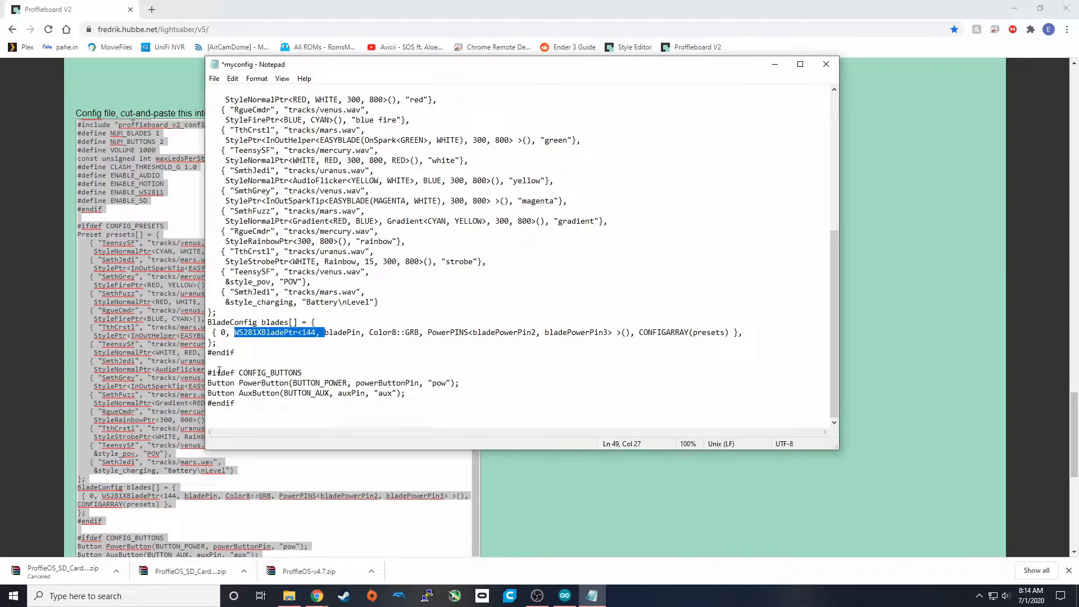
left_click(328, 378)
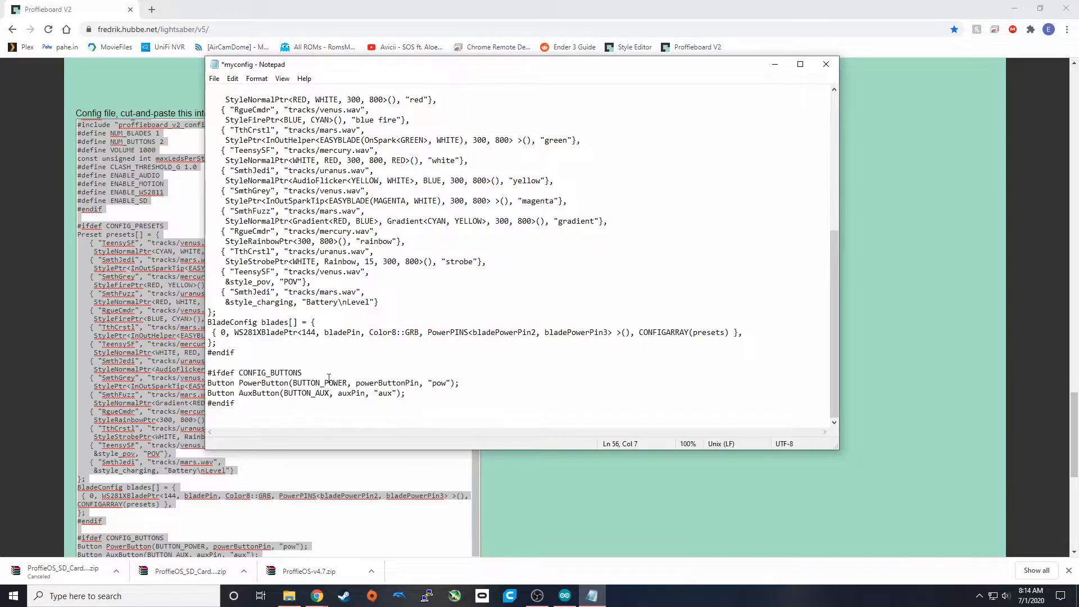
double_click(259, 393)
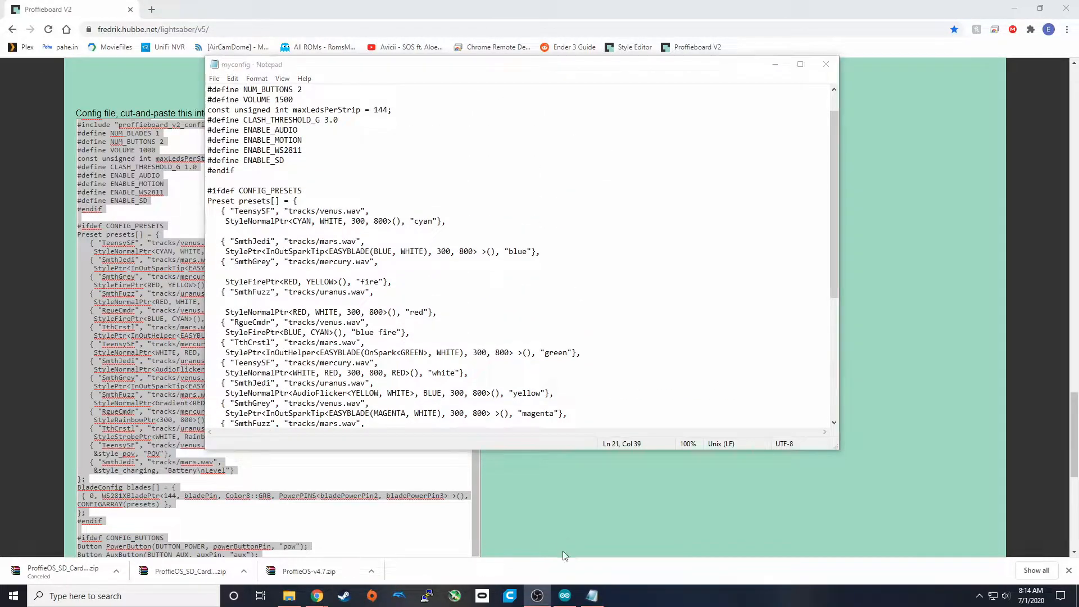
Step: Change ProffieOS.ino's CONFIG_FILE define from default_proffieboard_config to config/myconfig.h
left_click(564, 595)
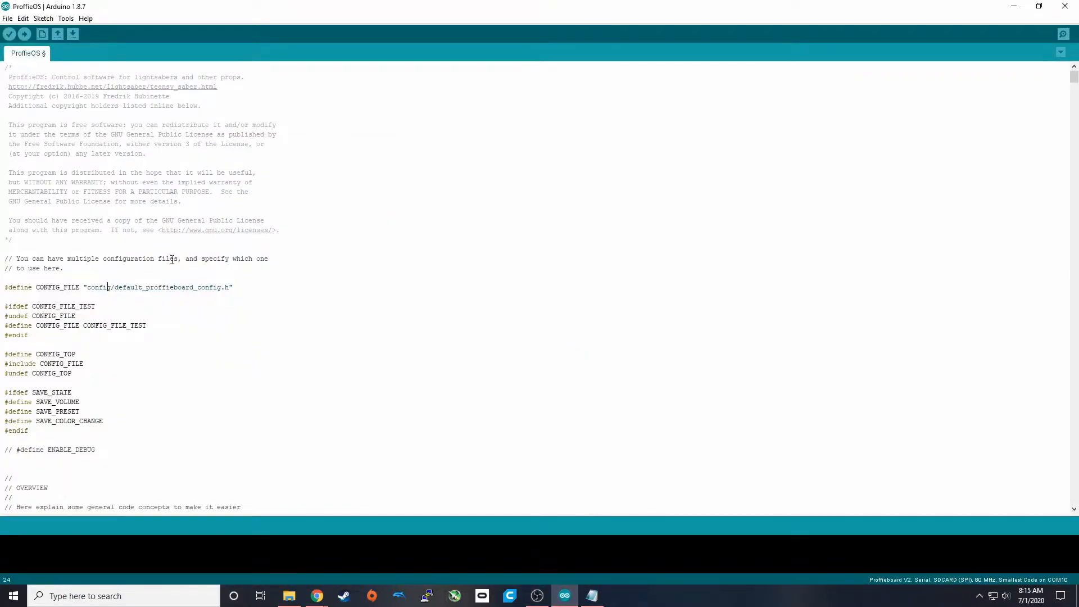
double_click(159, 287)
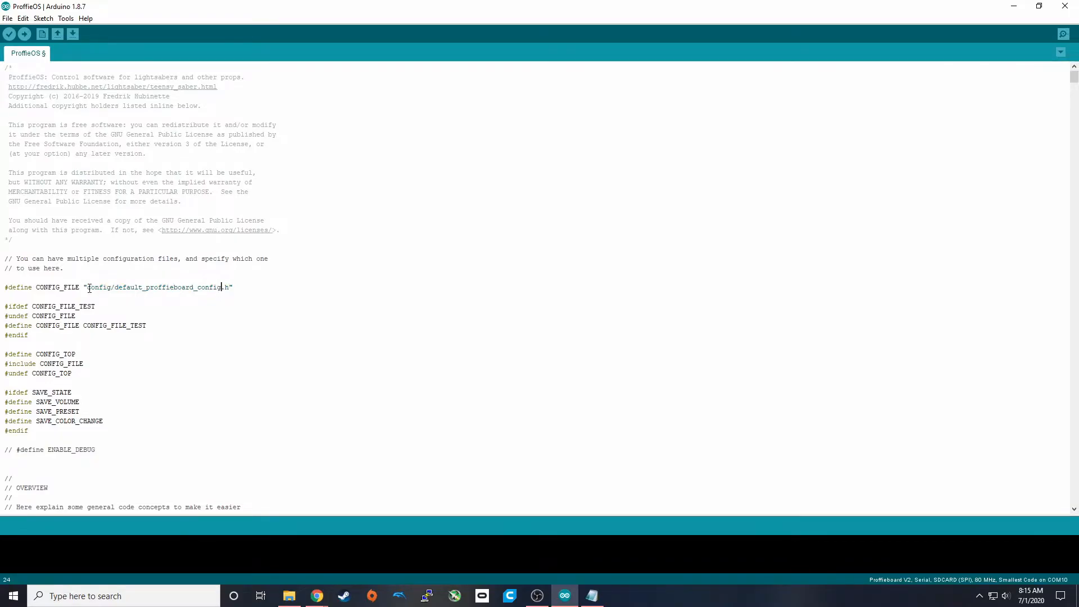
double_click(97, 287)
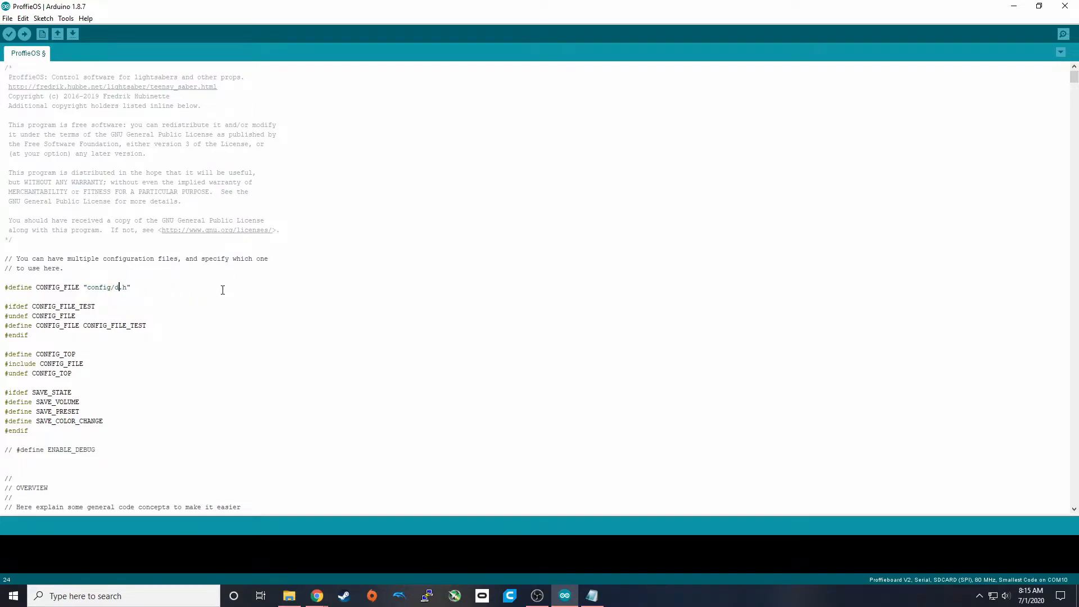
type("myconfig")
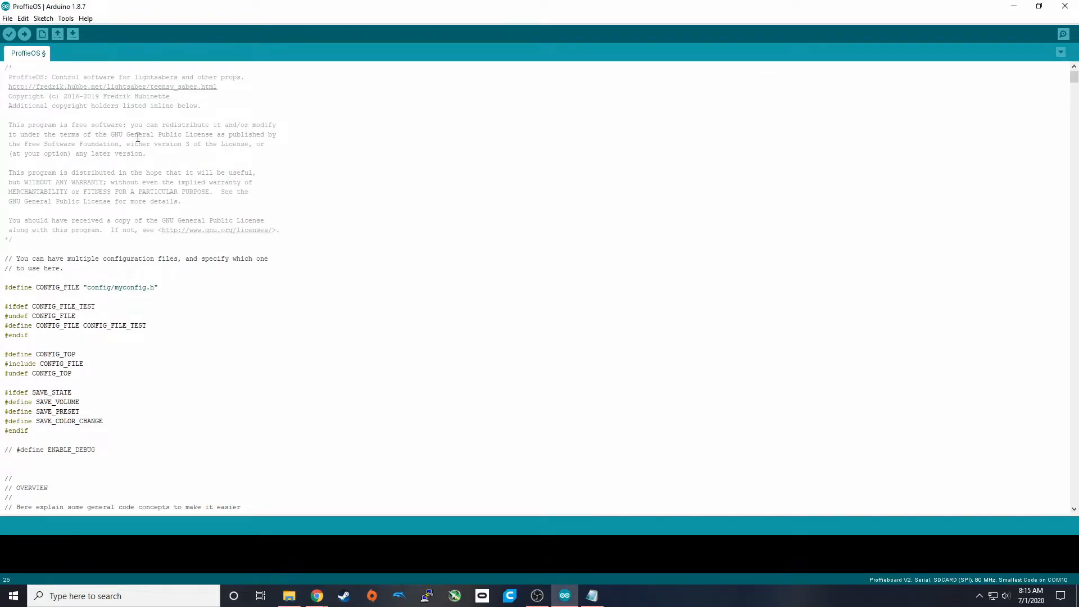
mouse_move(66, 19)
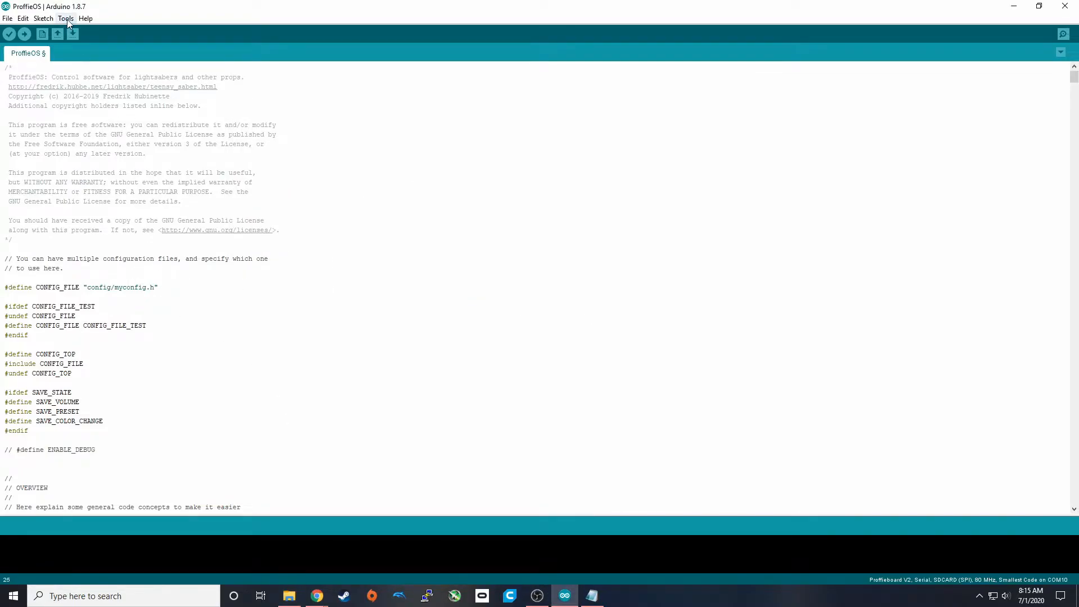
left_click(65, 19)
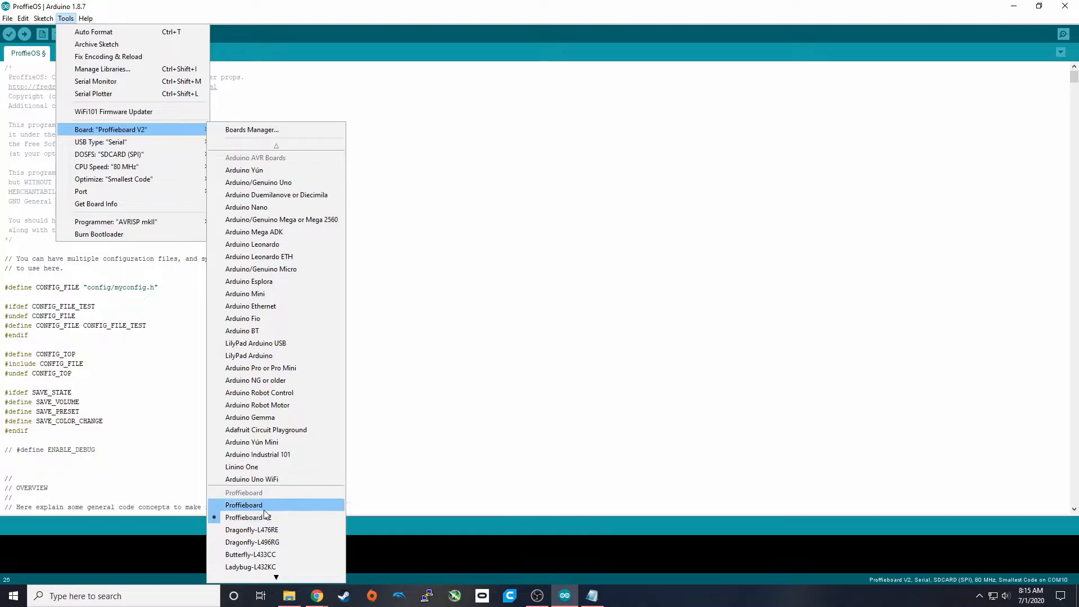
mouse_move(247, 517)
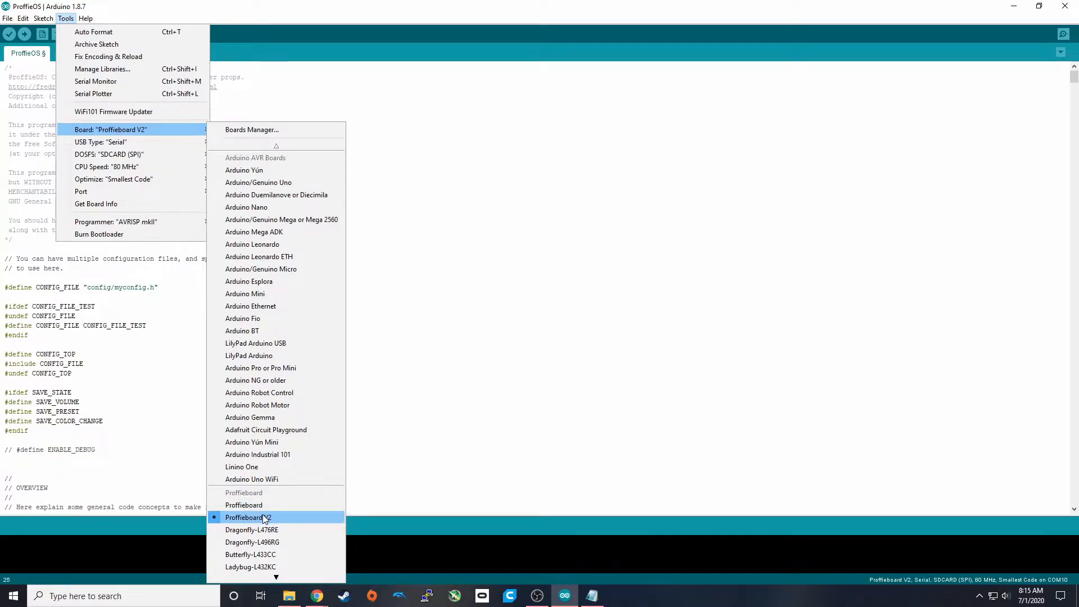
mouse_move(263, 522)
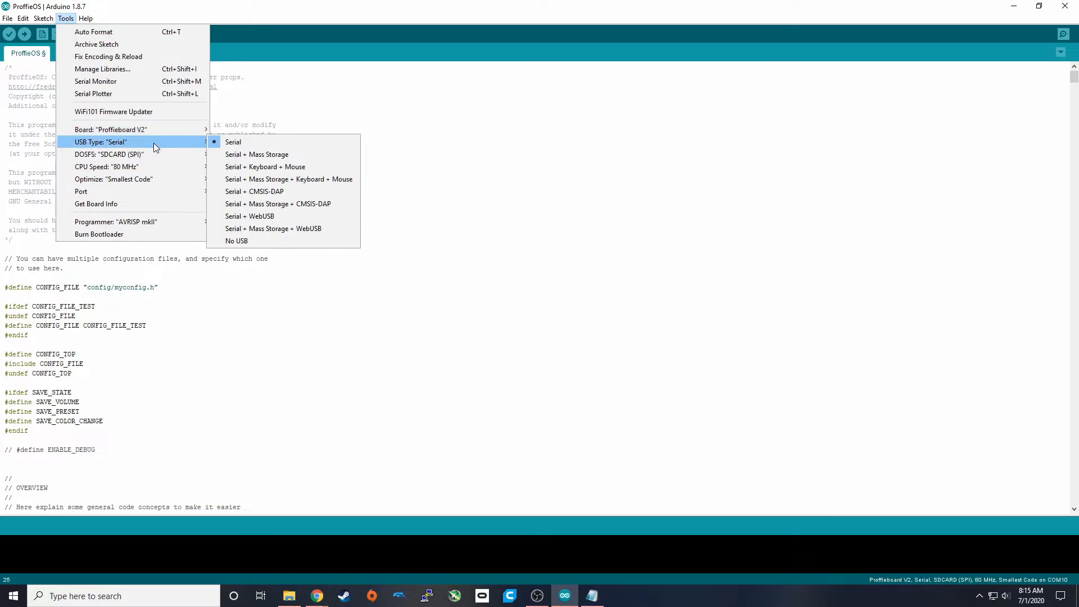
mouse_move(145, 179)
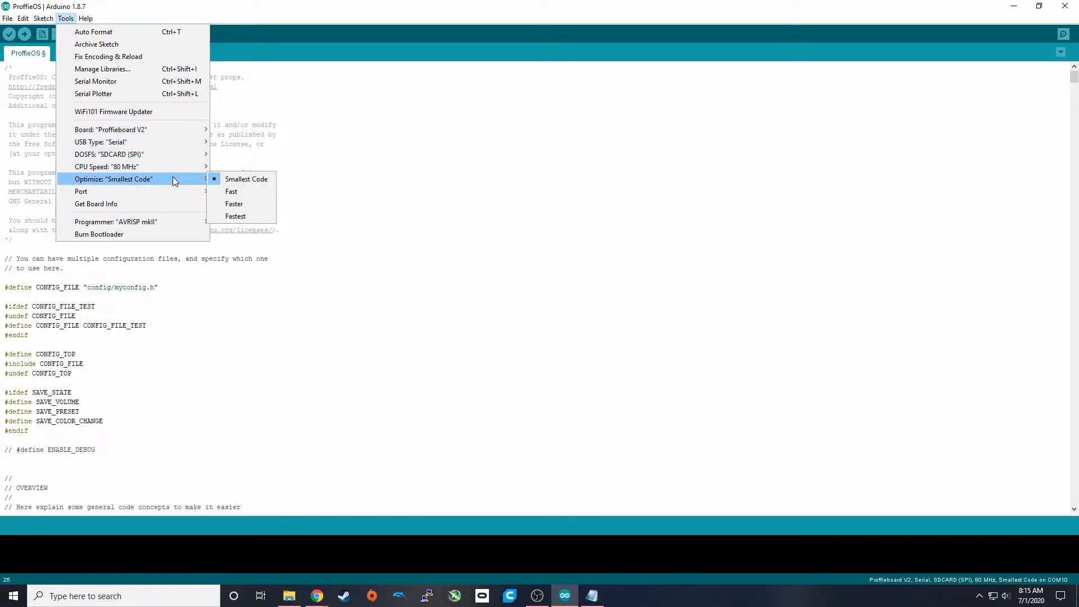
mouse_move(235, 216)
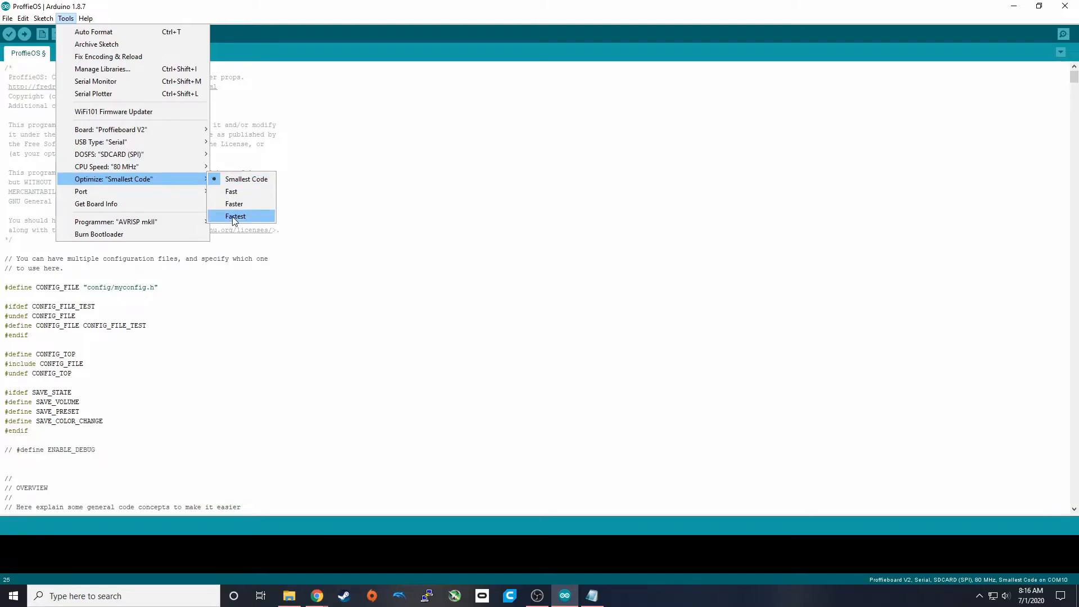
mouse_move(246, 179)
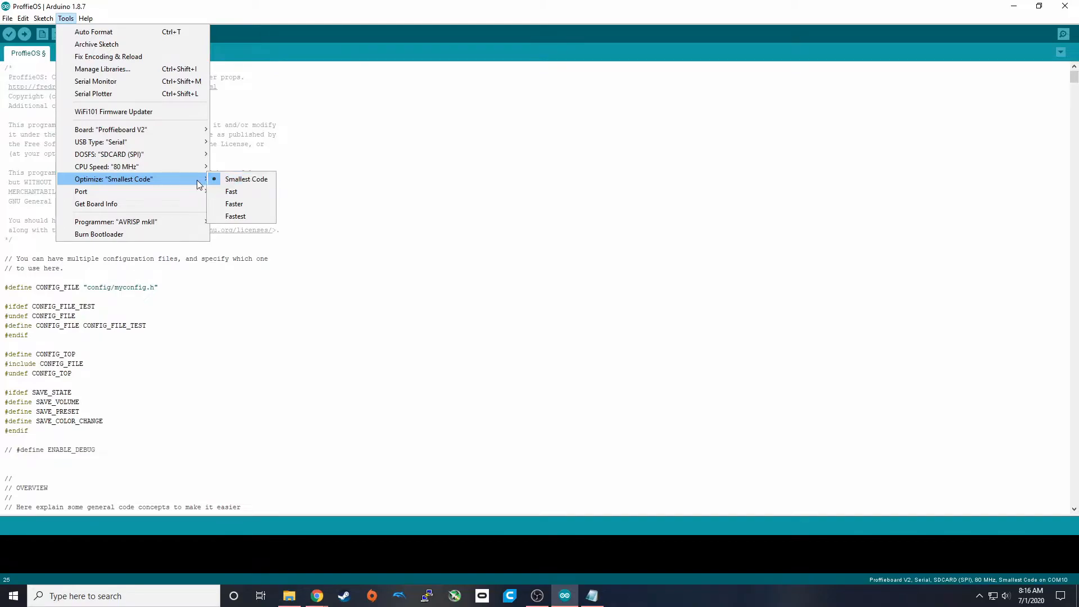
mouse_move(185, 183)
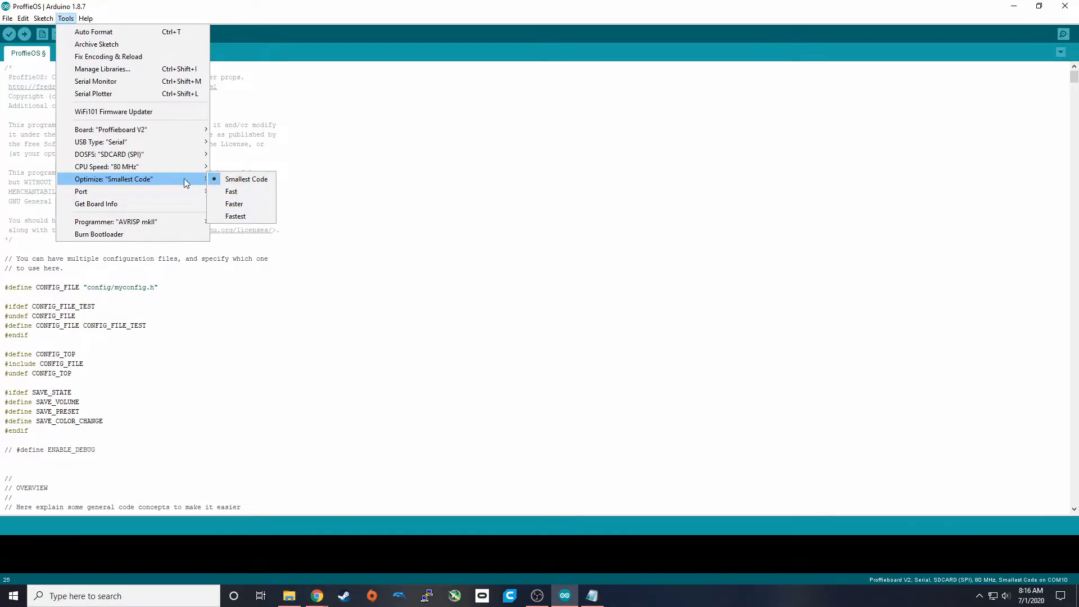
mouse_move(81, 191)
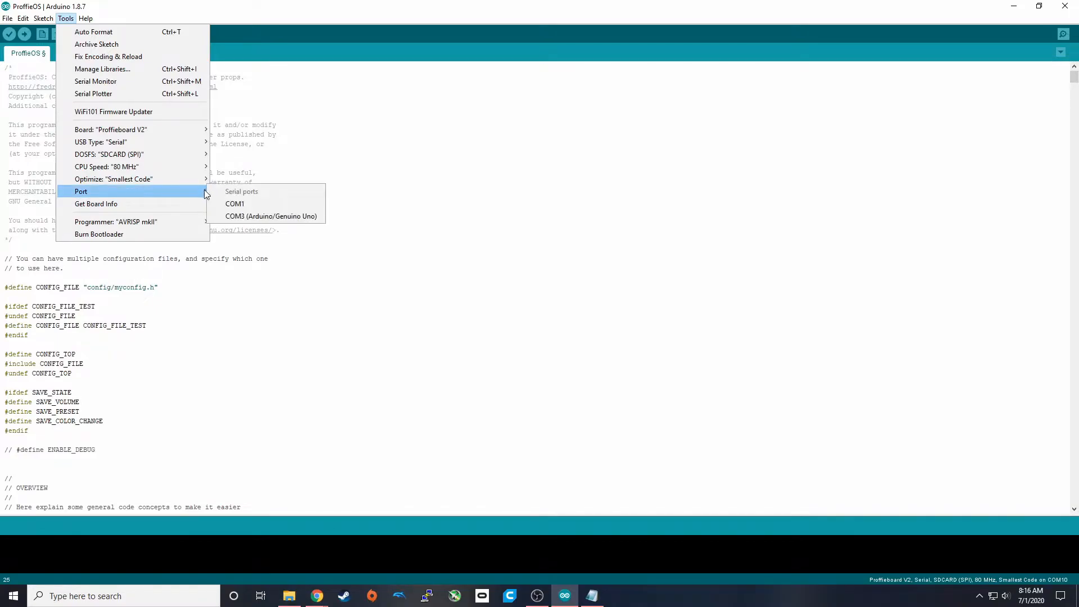
mouse_move(271, 216)
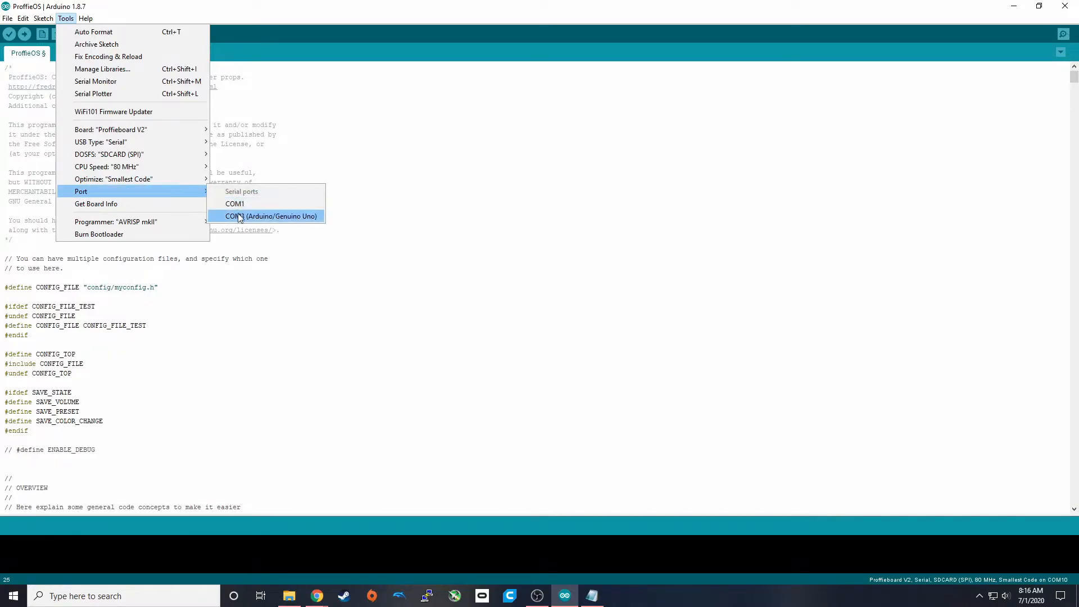
mouse_move(234, 204)
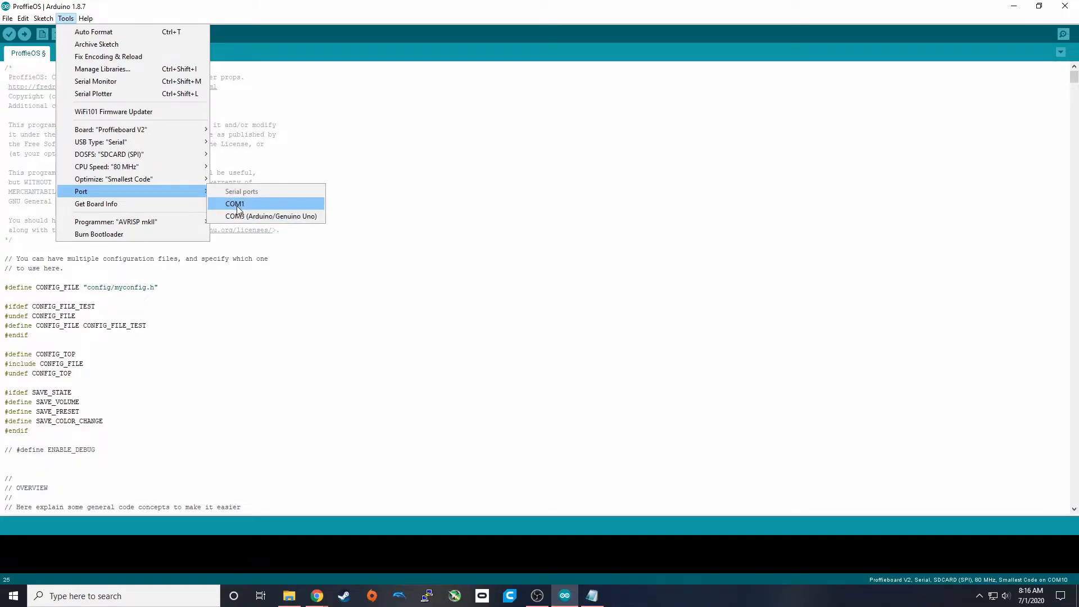
mouse_move(207, 191)
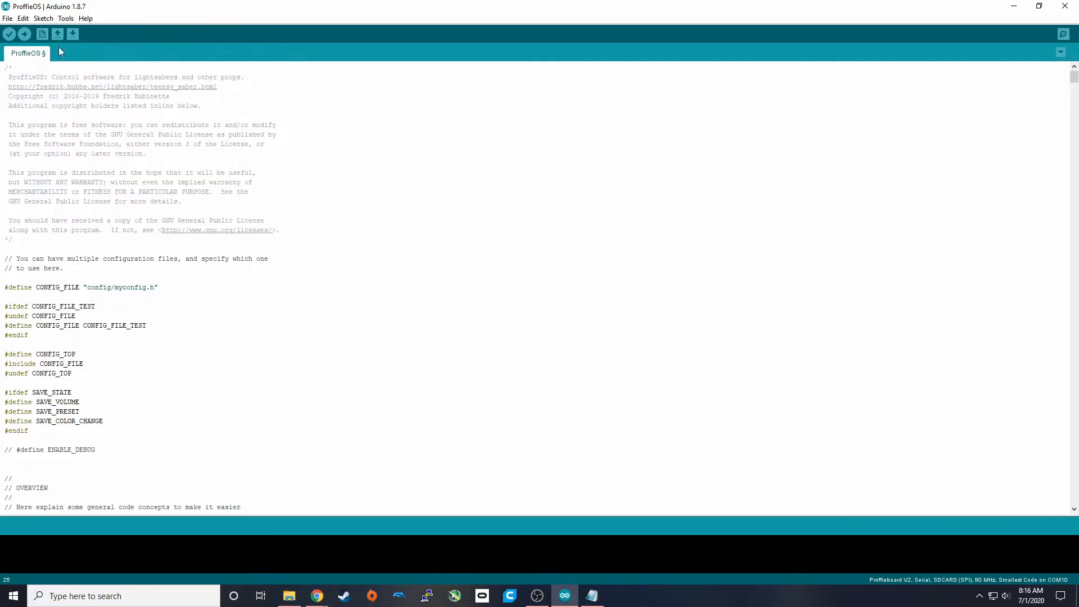
Step: Upload the ProffieOS sketch to the Proffieboard and wait for 'File downloaded successfully'
left_click(9, 34)
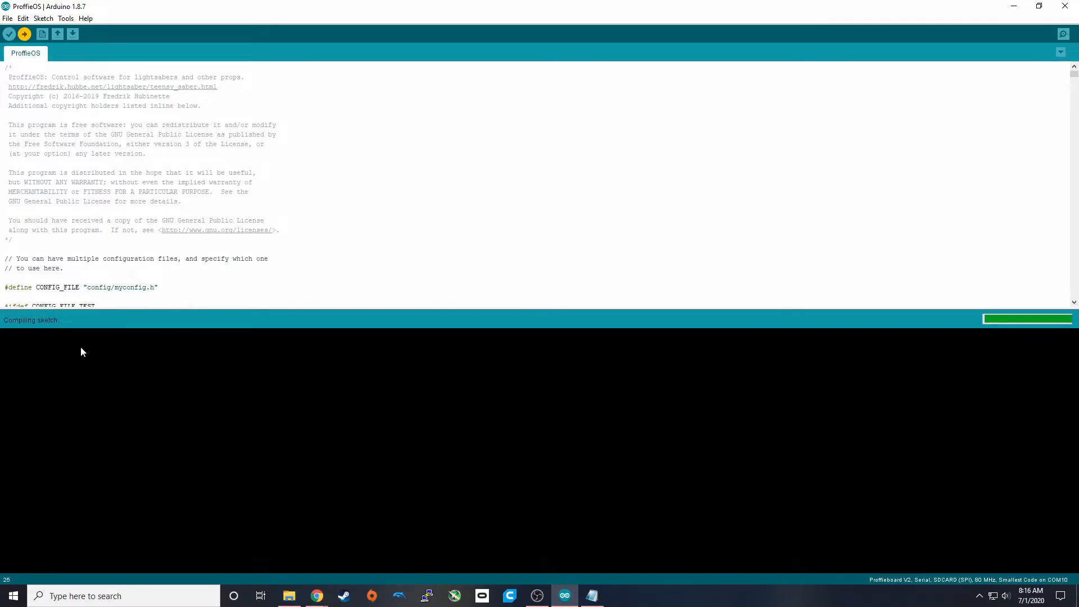
mouse_move(87, 347)
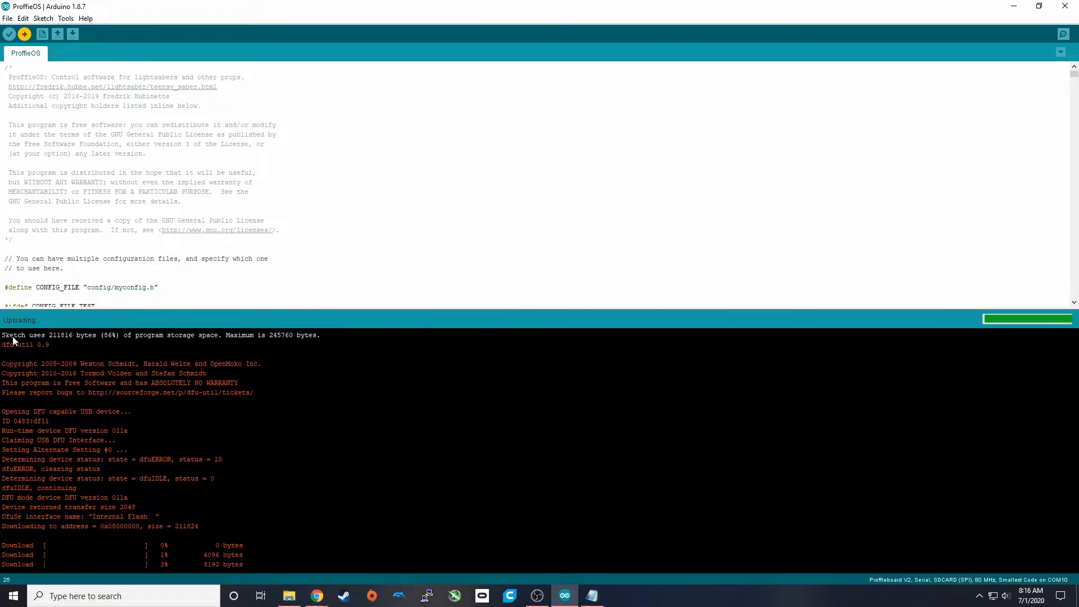
double_click(109, 335)
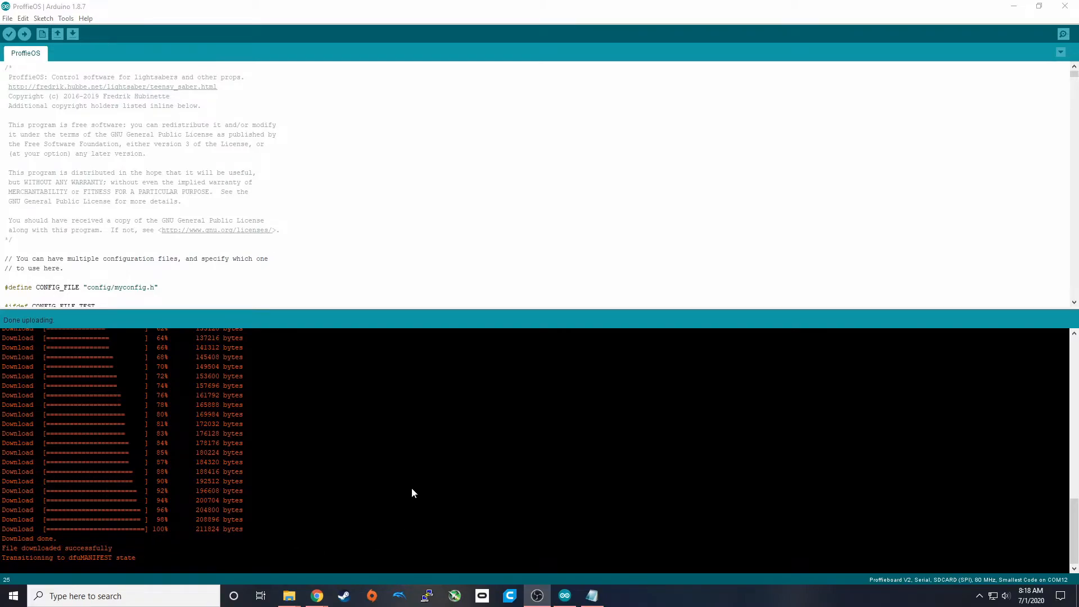
Step: Select COM12 (Proffieboard) as the port under the Tools menu
left_click(66, 20)
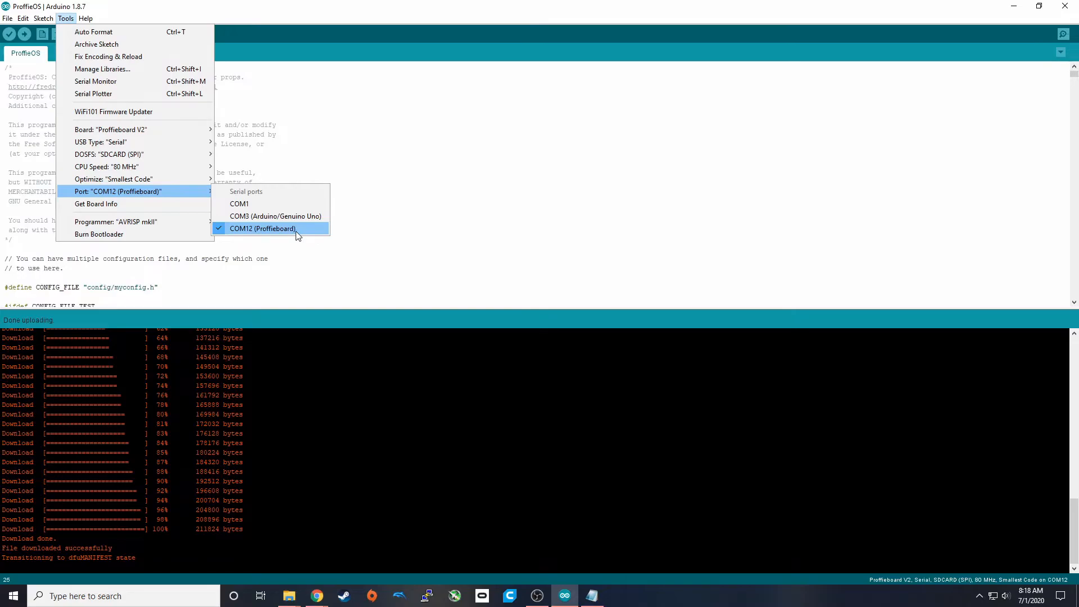
mouse_move(285, 235)
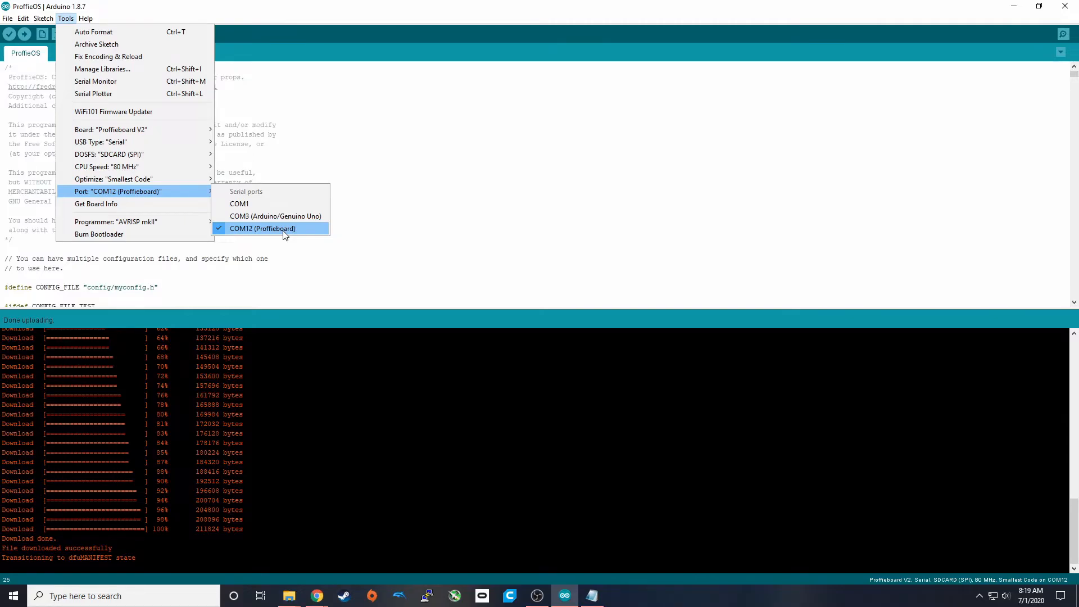
left_click(263, 228)
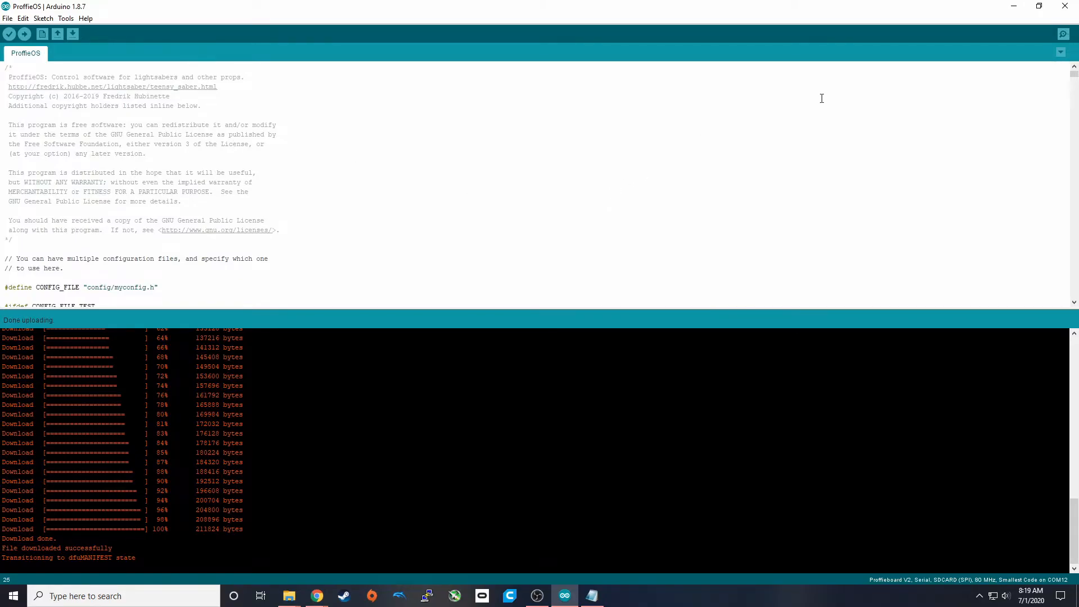
left_click(1062, 34)
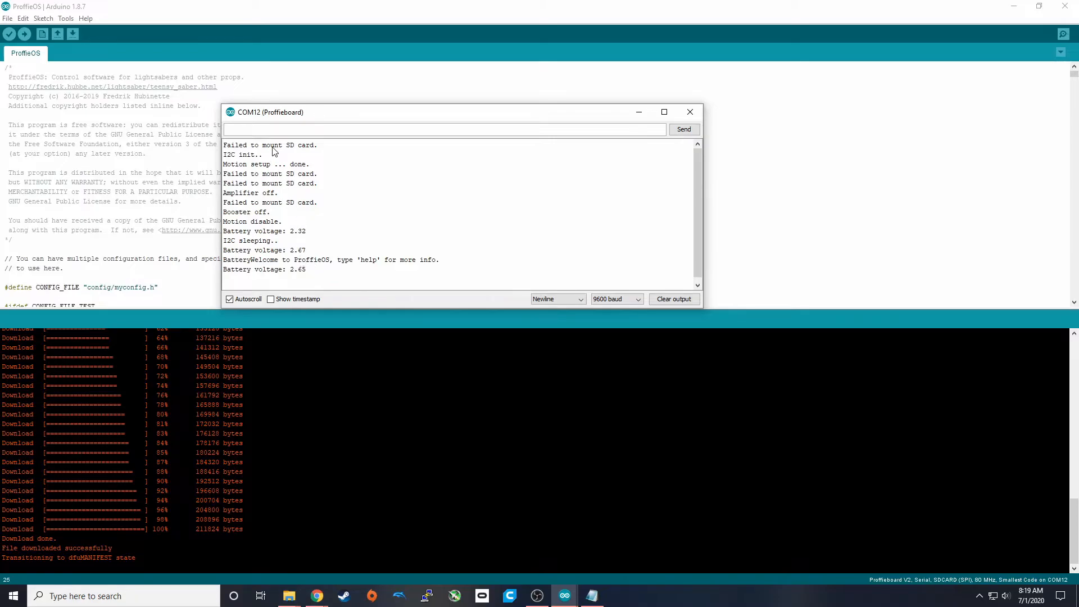
mouse_move(310, 152)
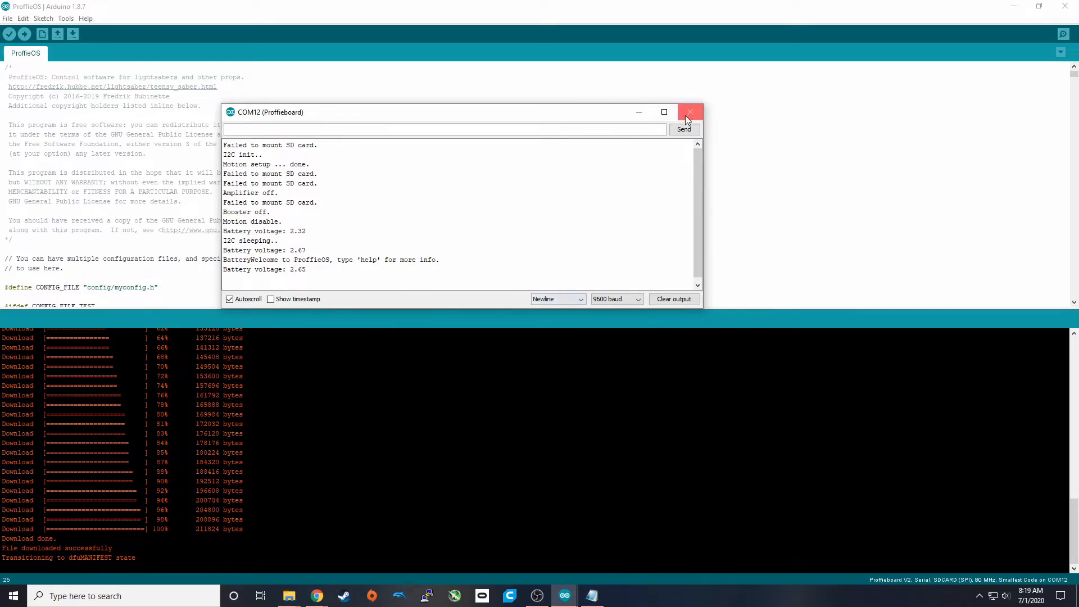
left_click(690, 112)
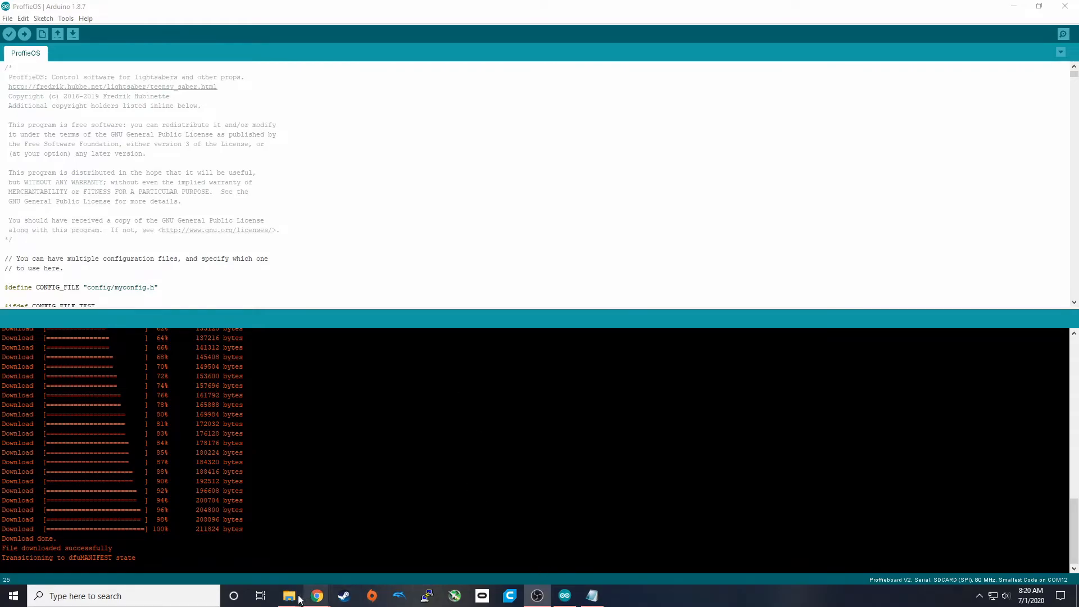
Step: Browse from the USB drive window into Downloads' inner ProffieOS_SD_Card folder
left_click(289, 596)
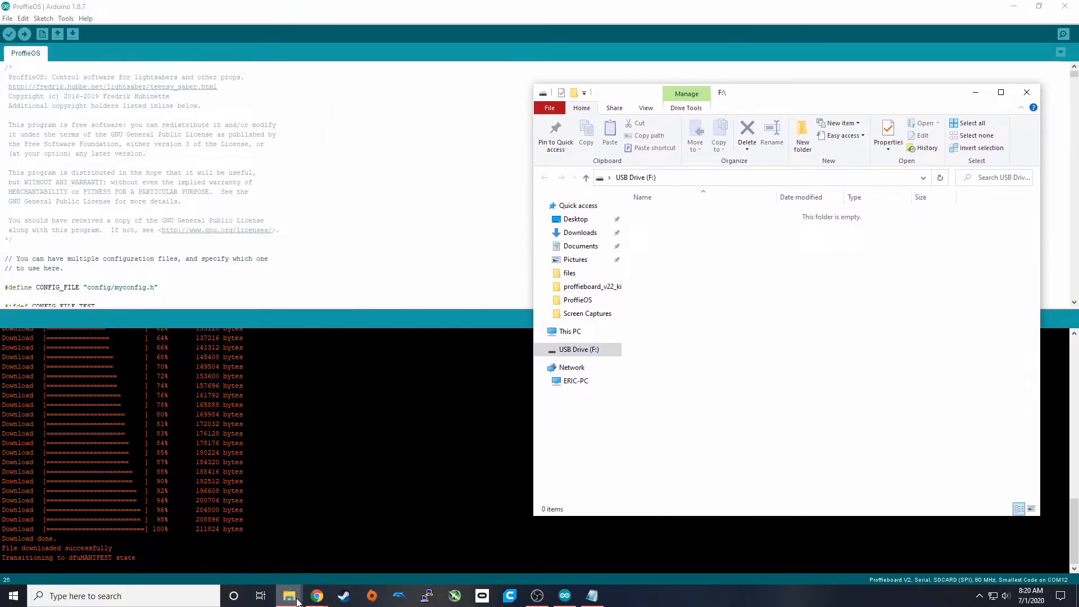
mouse_move(289, 595)
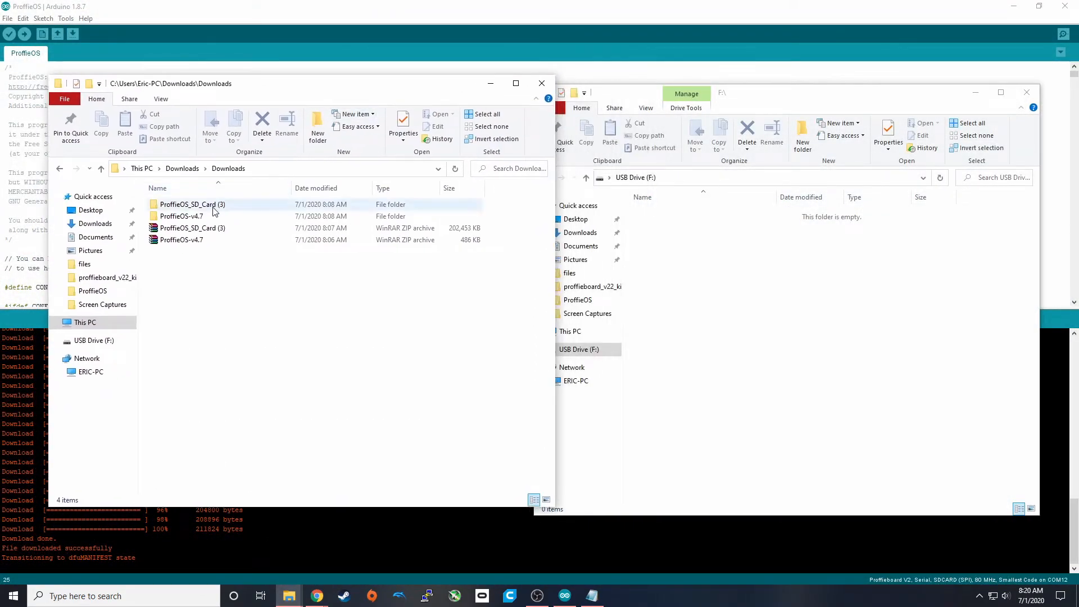
double_click(192, 205)
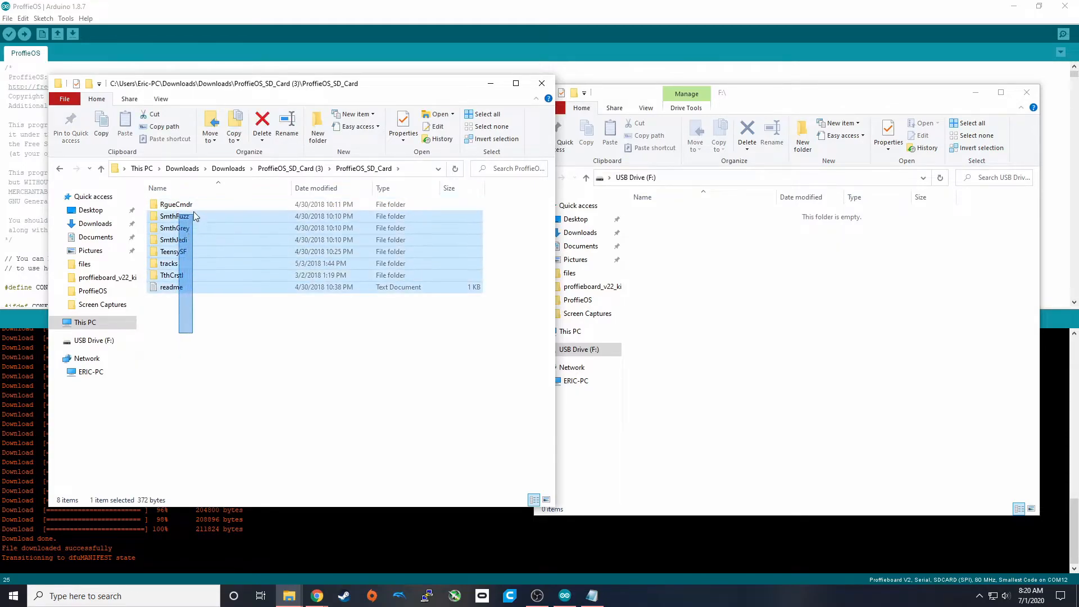
double_click(176, 204)
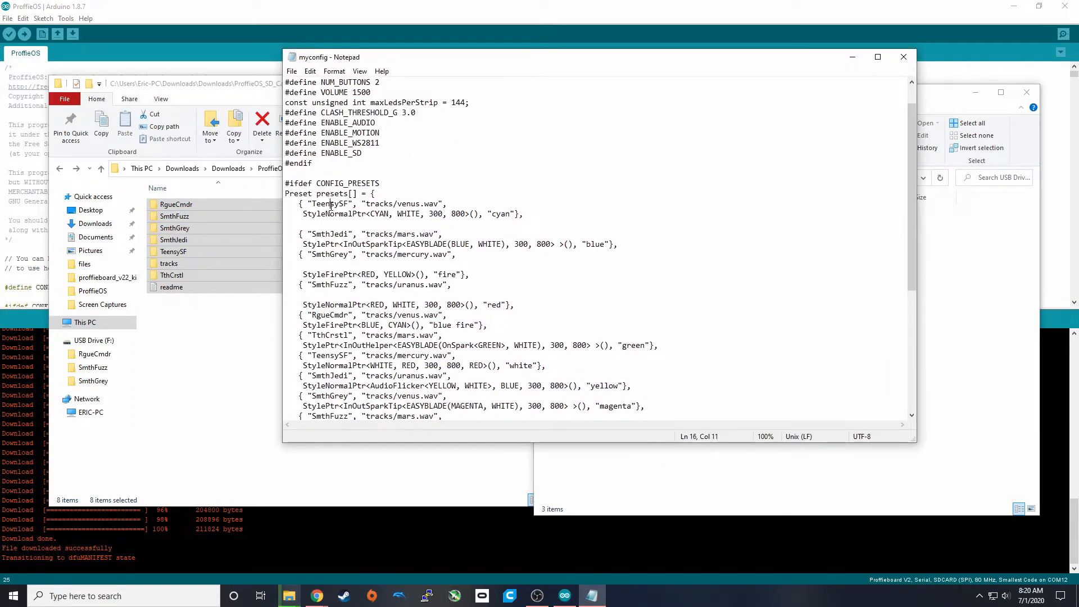
Step: Compare the TeensySF font and tracks/venus.wav names in myconfig with the folders copied to F:
double_click(330, 203)
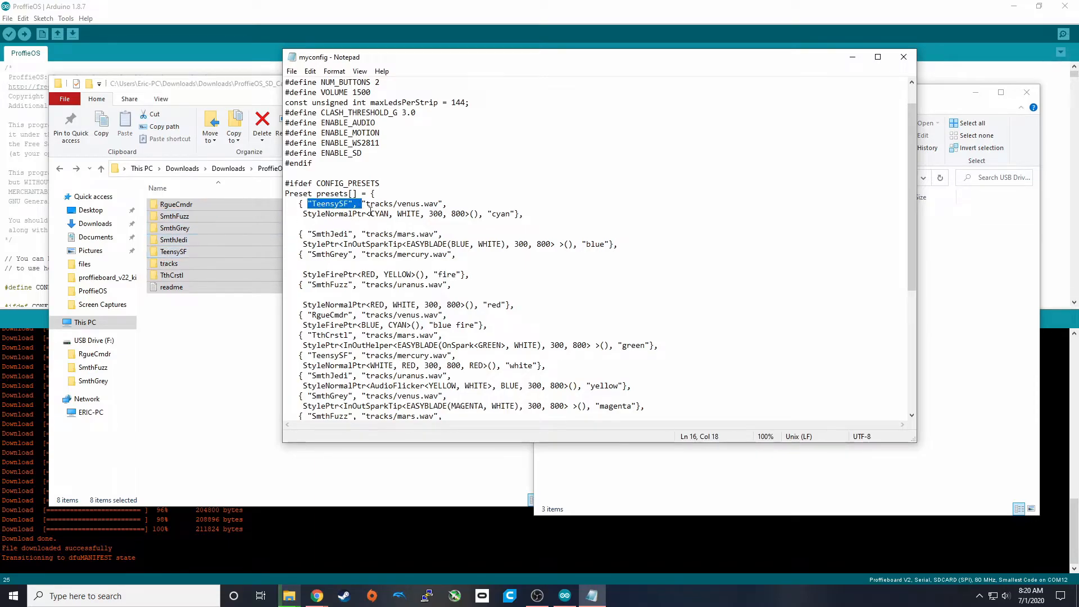
left_click(409, 214)
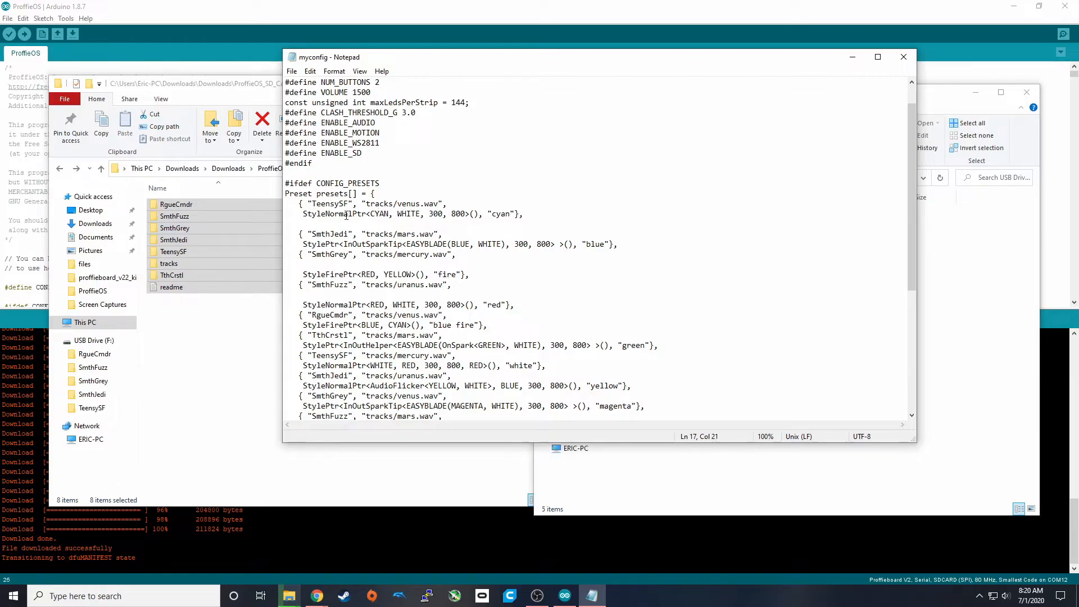
double_click(331, 203)
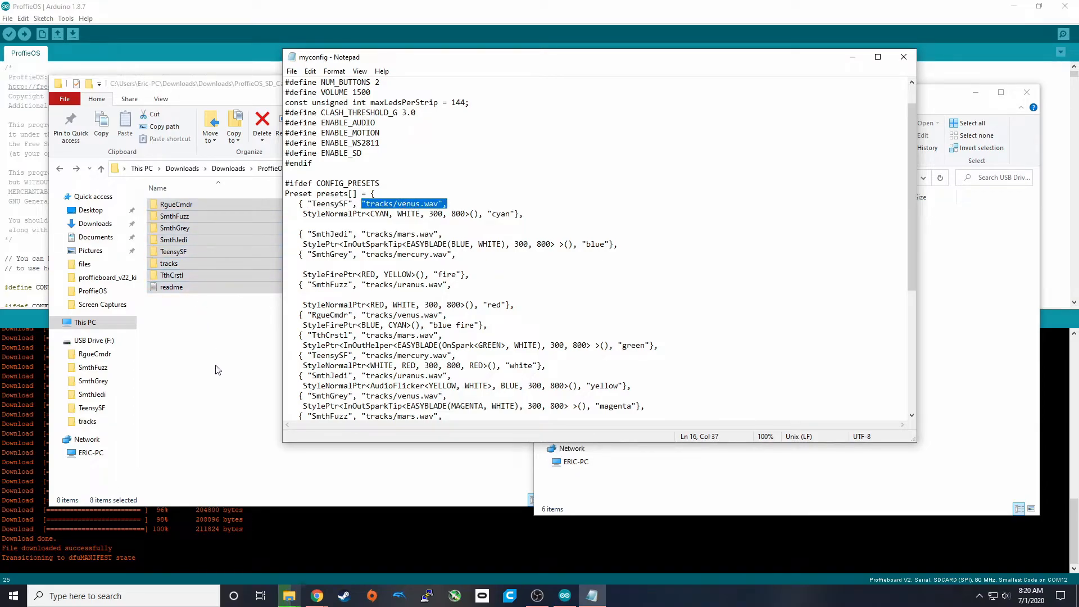
left_click(175, 203)
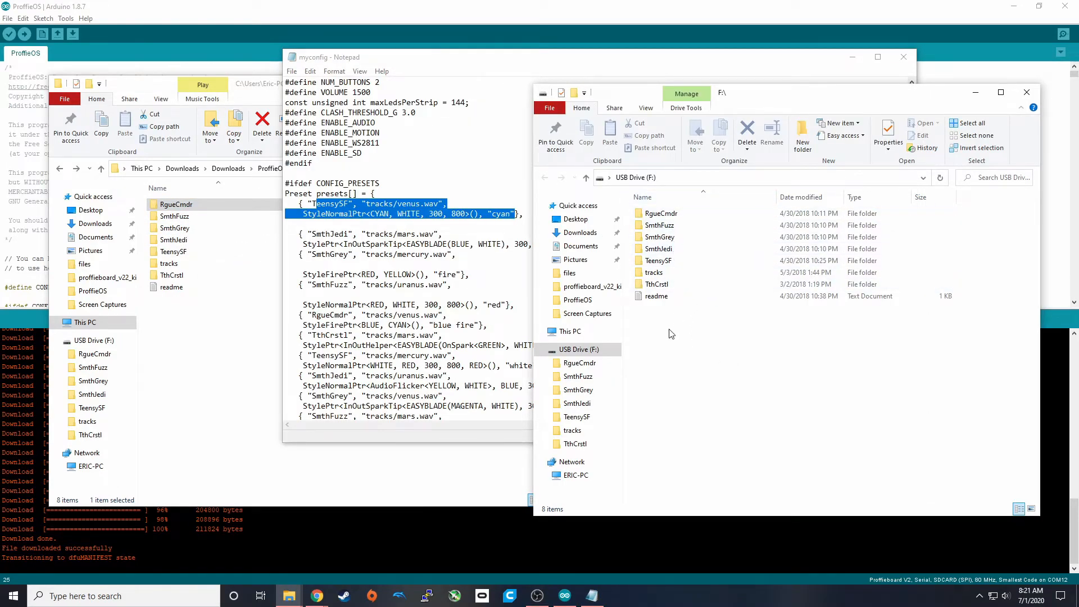
mouse_move(701, 321)
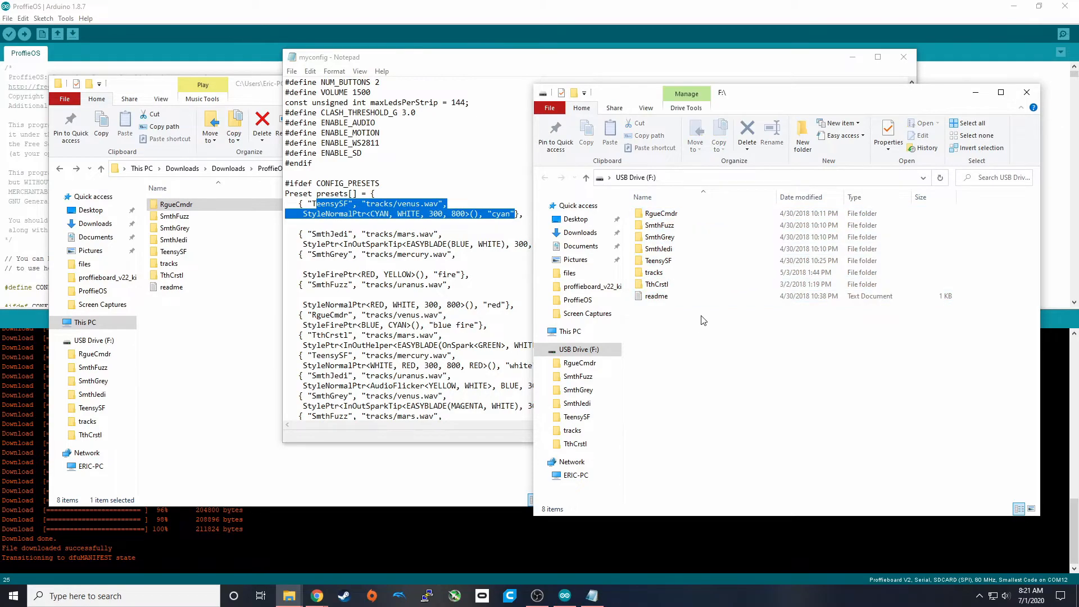